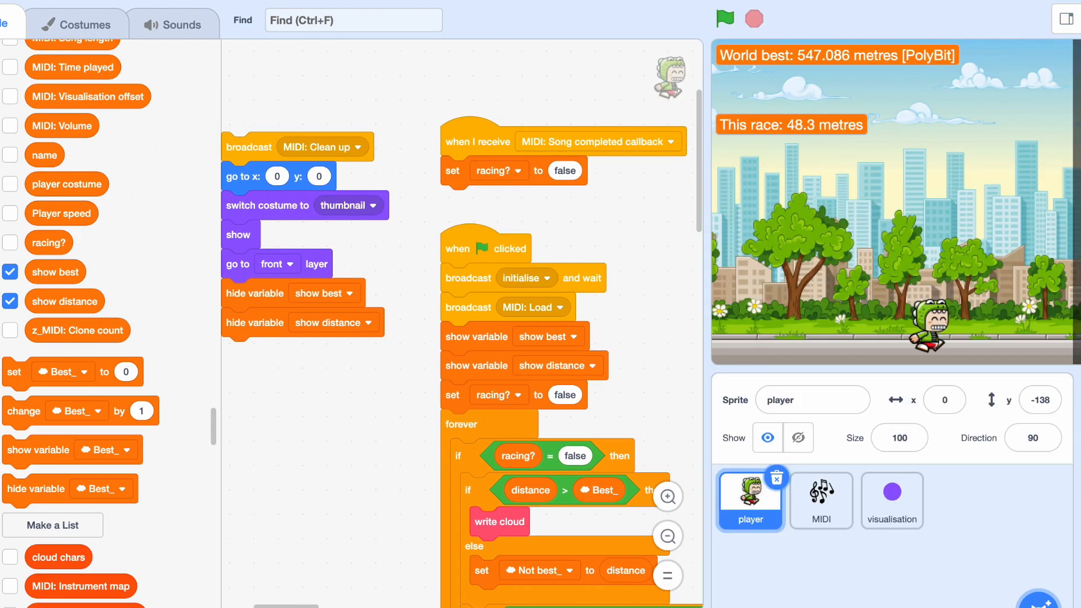
{"action": "mouse_move", "coordinate": [837, 136]}
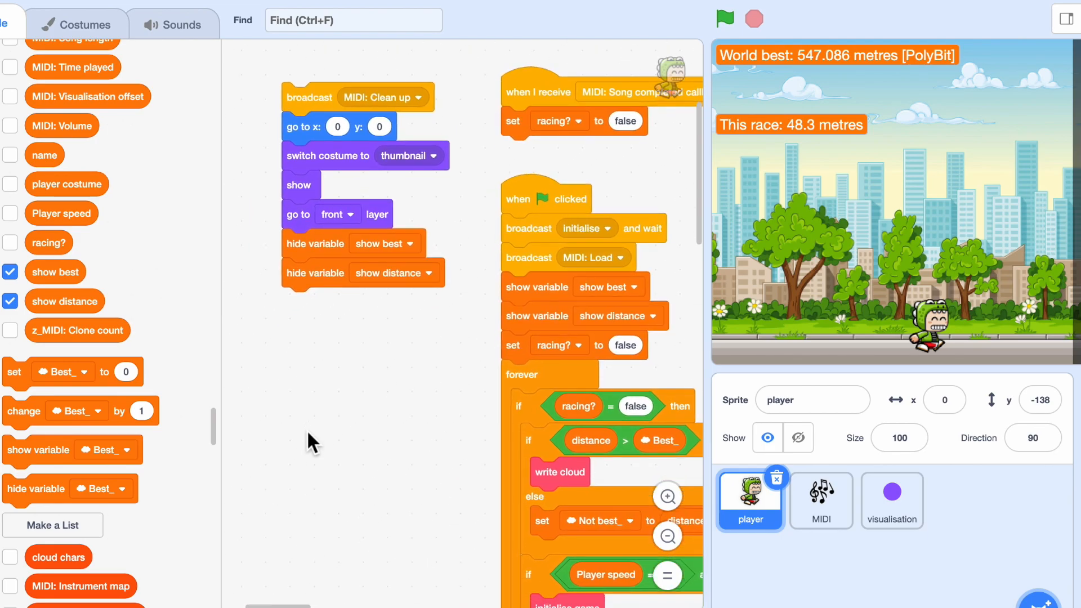
- Place loose set Best_ to 0 and set Racer_ to 0 blocks and run them to clear the cloud values
{"action": "left_click_drag", "start_coordinate": [14, 370], "coordinate": [283, 394]}
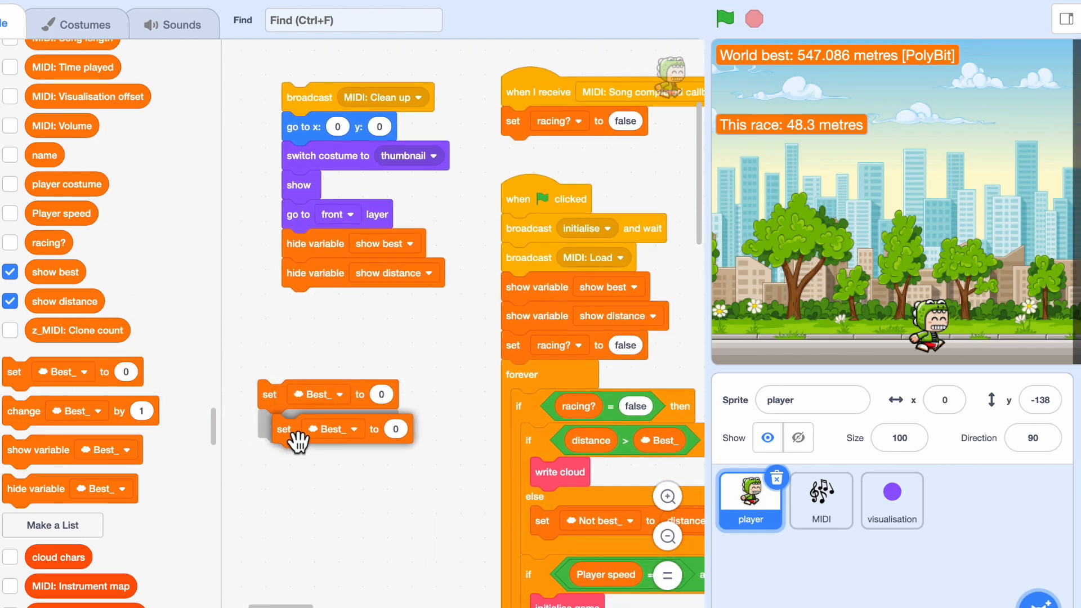
{"action": "left_click", "coordinate": [341, 395]}
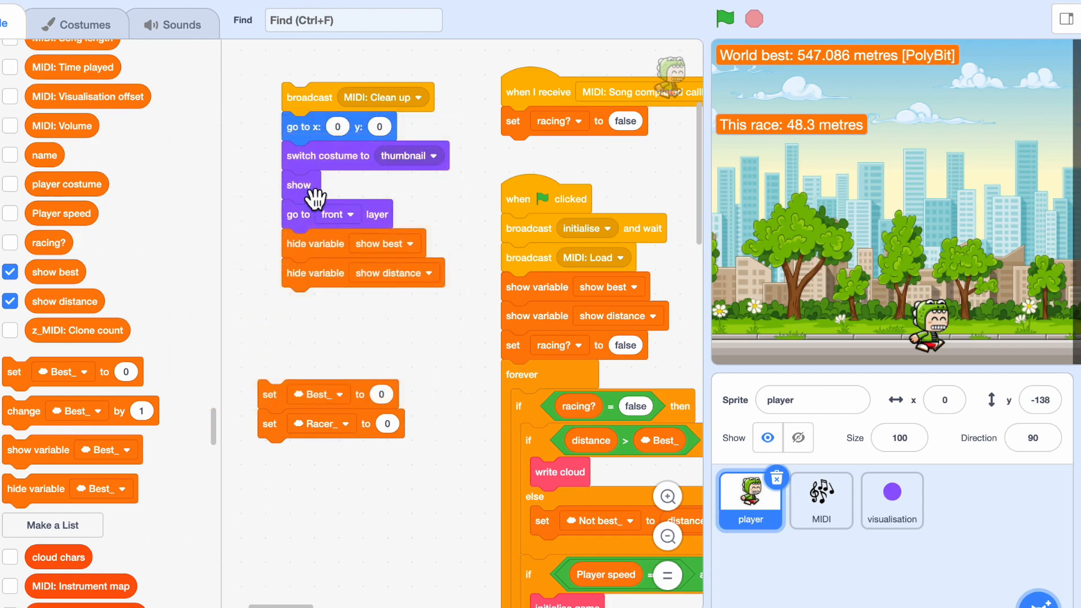
{"action": "scroll", "scroll_direction": "down", "scroll_amount": 3}
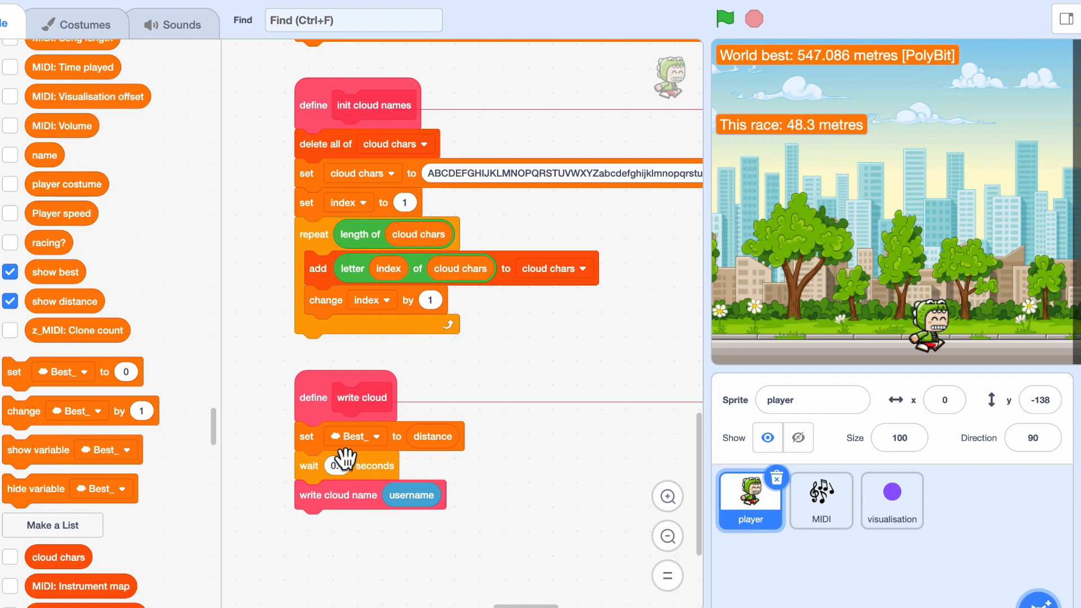
{"action": "mouse_move", "coordinate": [521, 481]}
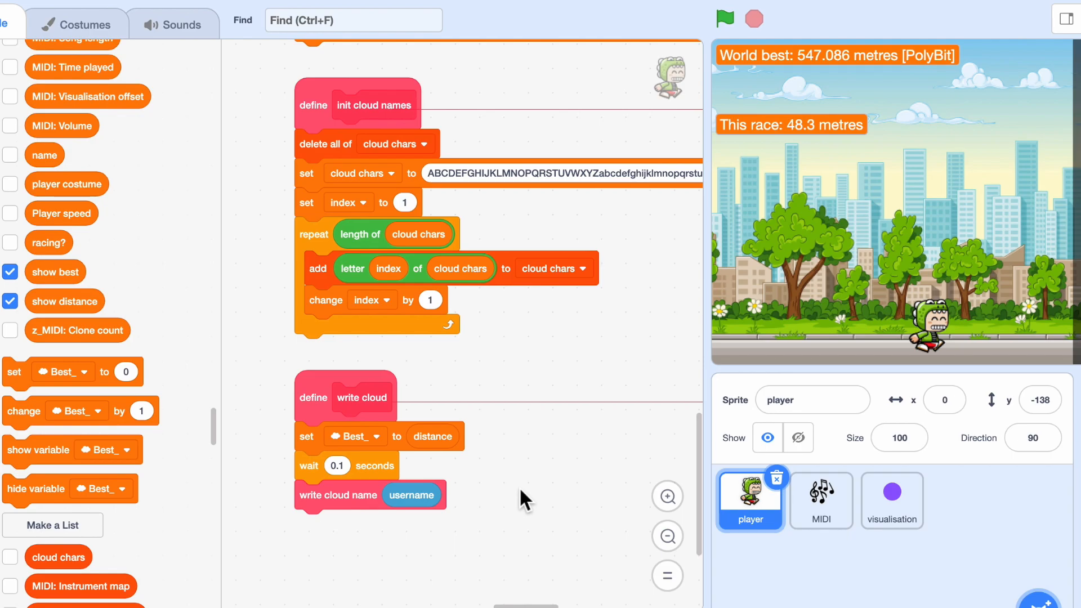
{"action": "scroll", "scroll_direction": "down", "scroll_amount": 3}
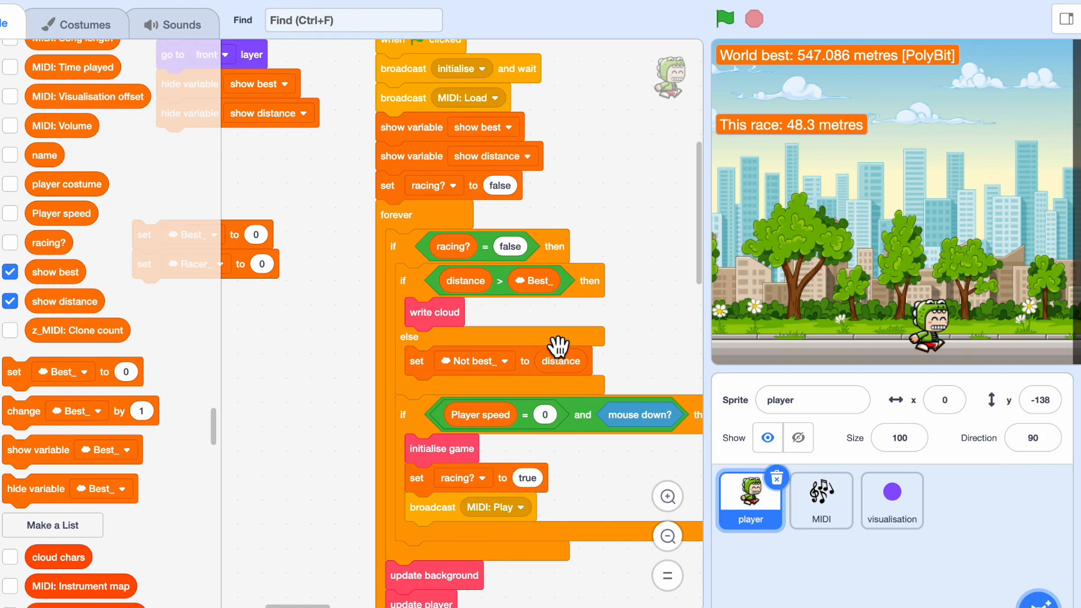
{"action": "mouse_move", "coordinate": [465, 386]}
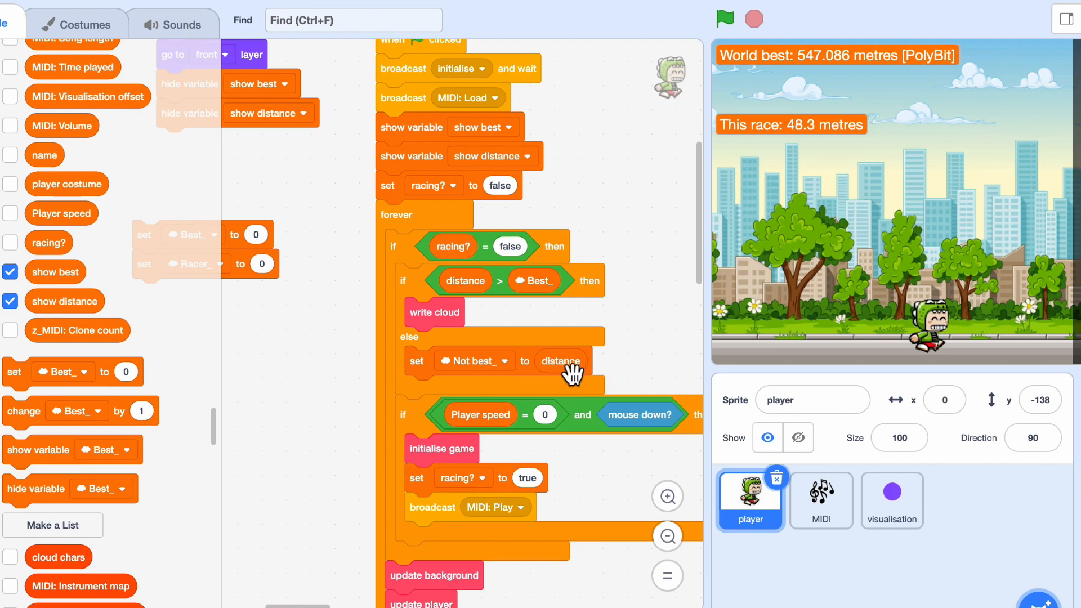
{"action": "mouse_move", "coordinate": [621, 367]}
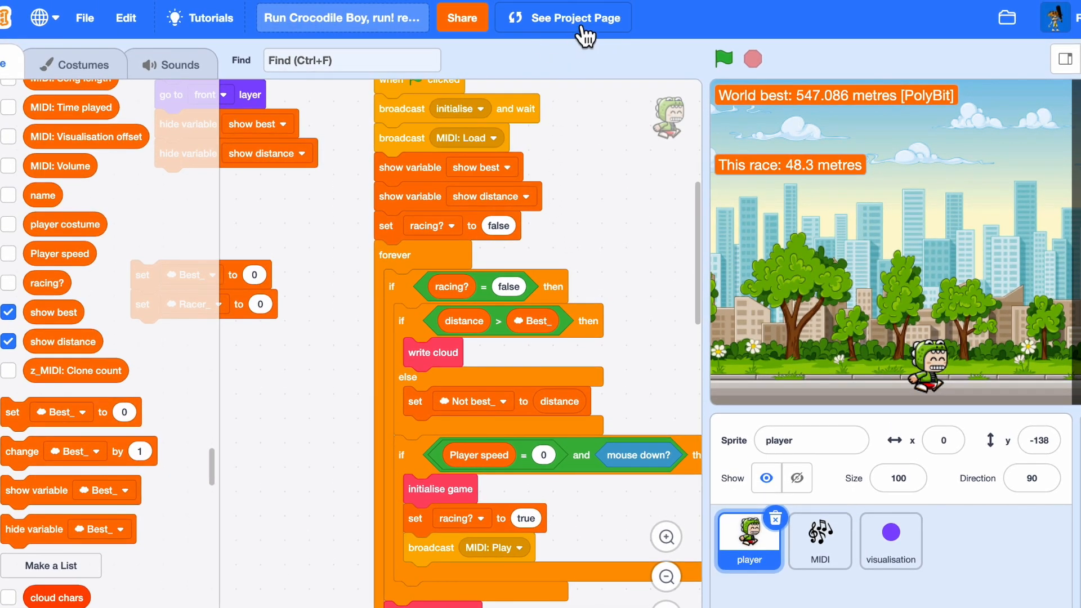
- From the project page, view the cloud data history showing Best_ set to 0
{"action": "left_click", "coordinate": [574, 17]}
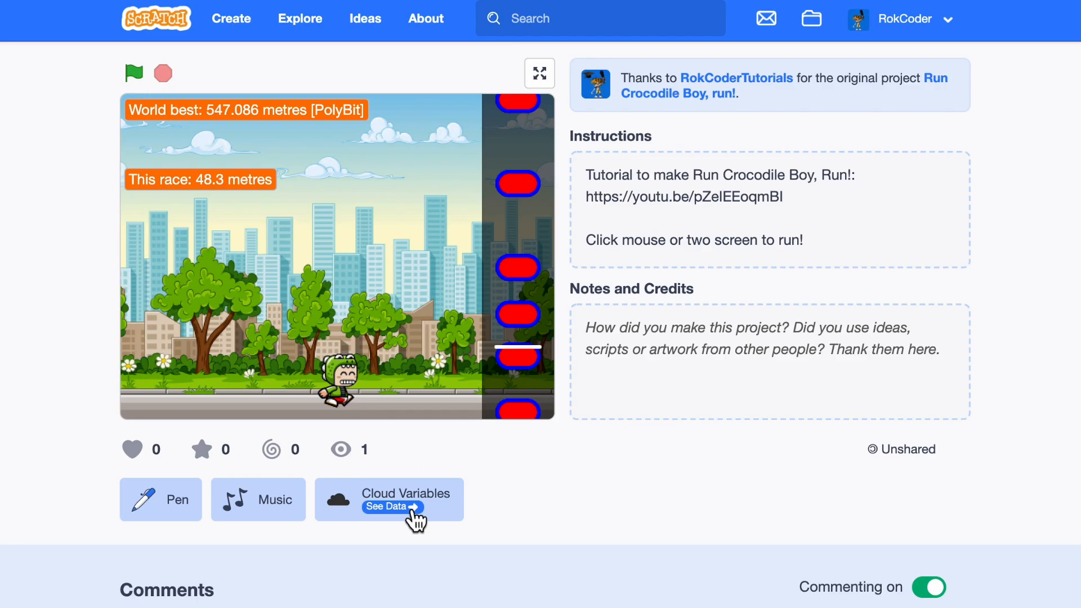
{"action": "left_click", "coordinate": [392, 507]}
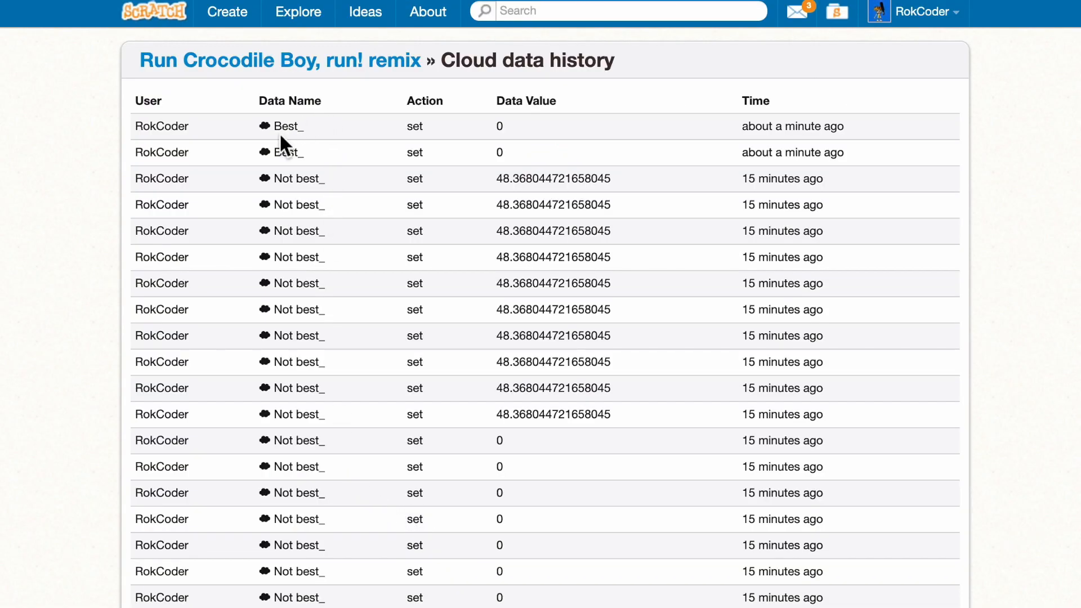
{"action": "mouse_move", "coordinate": [307, 537]}
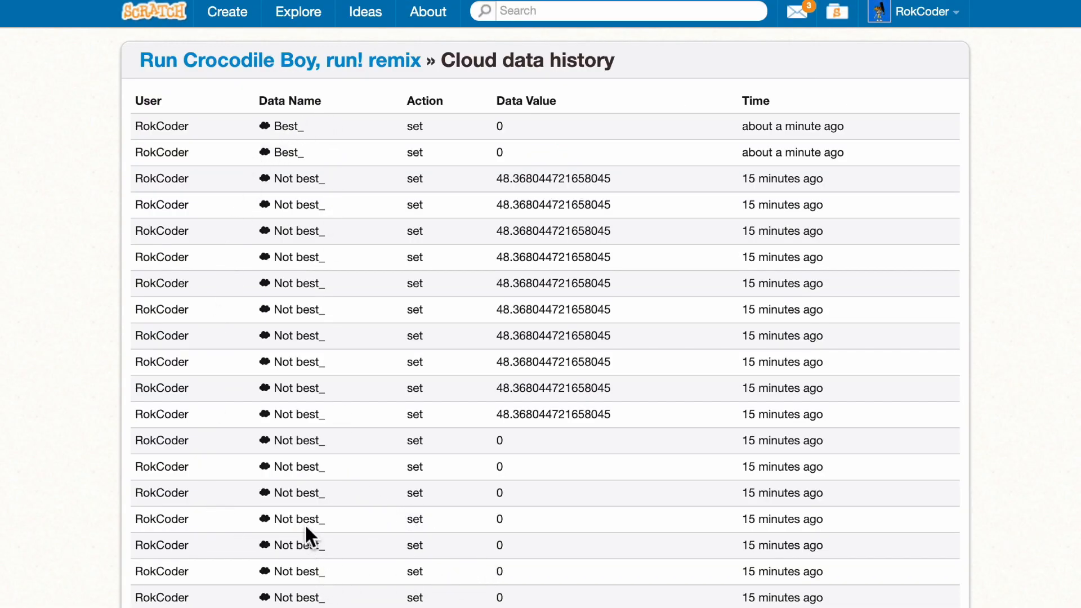
{"action": "scroll", "scroll_direction": "down", "scroll_amount": 3}
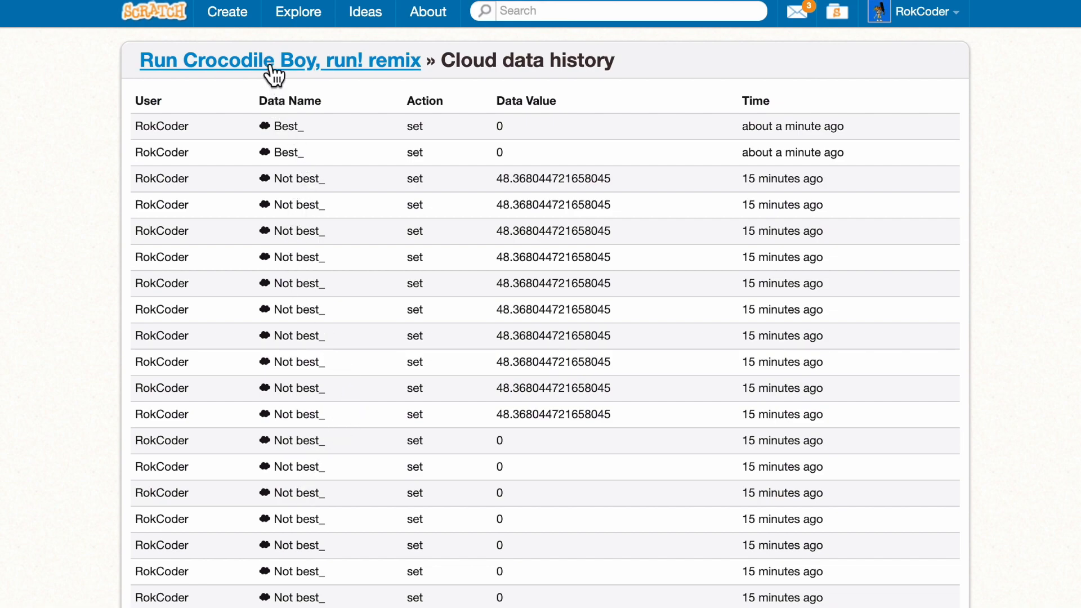
- Return to the editor and extend the Best_ reset with wait 0.1 seconds then write cloud name Crocodile Boy
{"action": "left_click", "coordinate": [279, 59]}
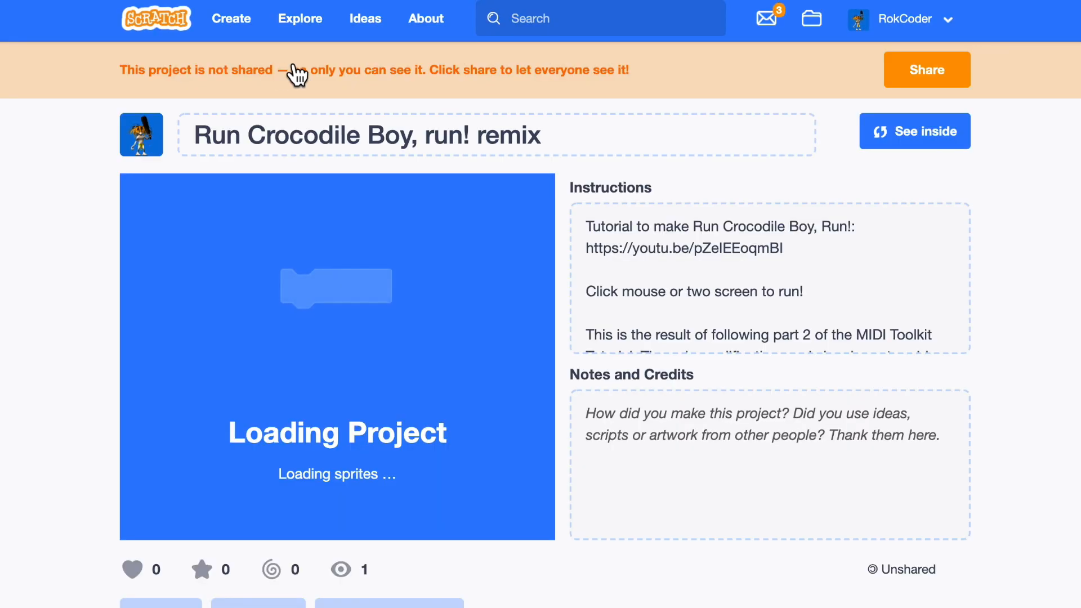
{"action": "left_click", "coordinate": [914, 131]}
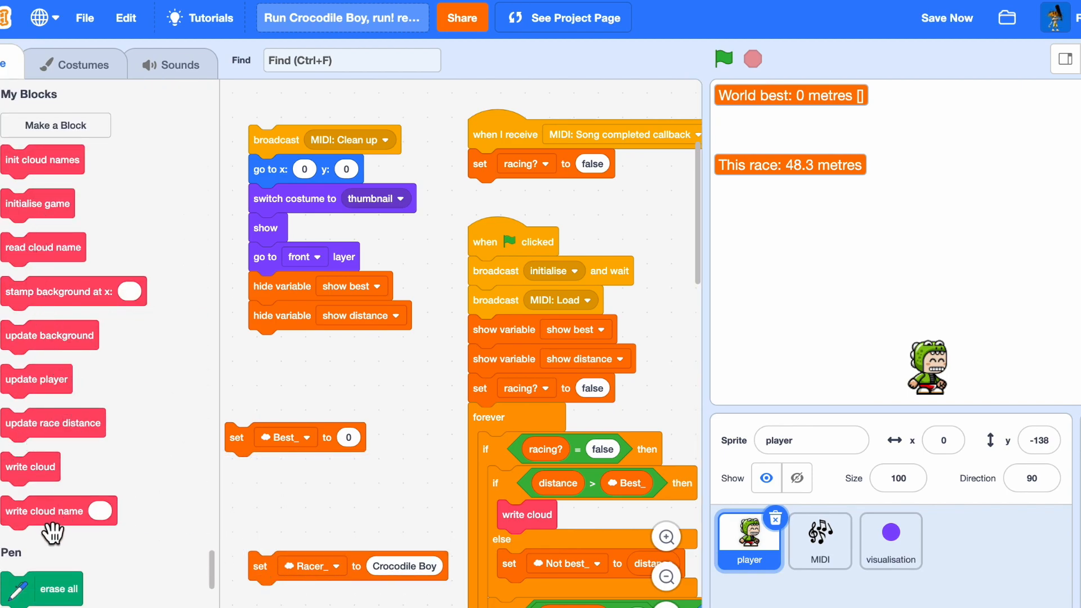
{"action": "left_click_drag", "start_coordinate": [44, 511], "coordinate": [281, 466]}
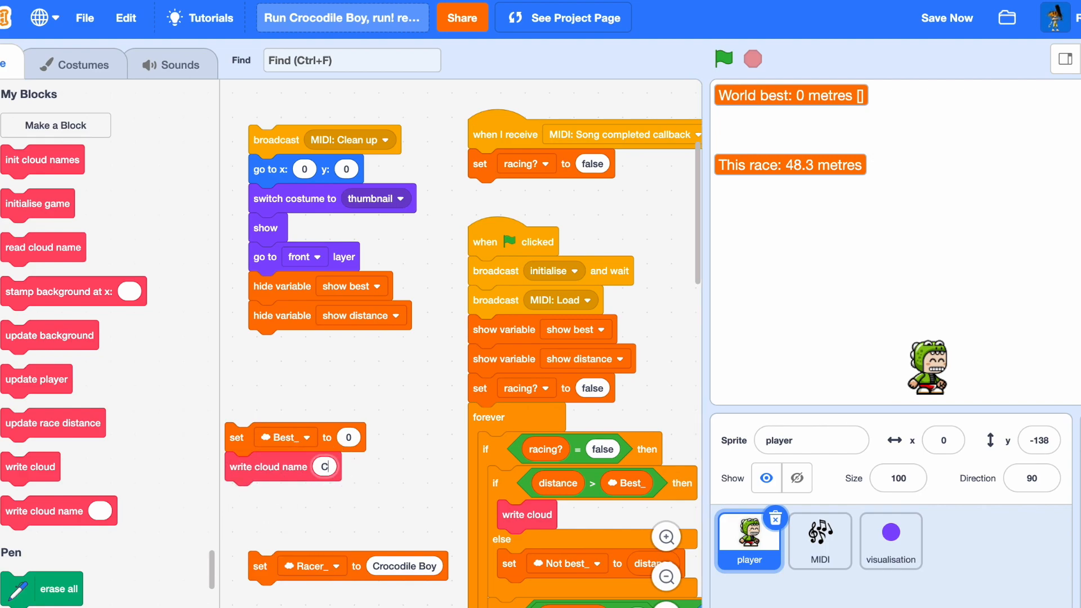
{"action": "type", "text": "Crocodile Boy"}
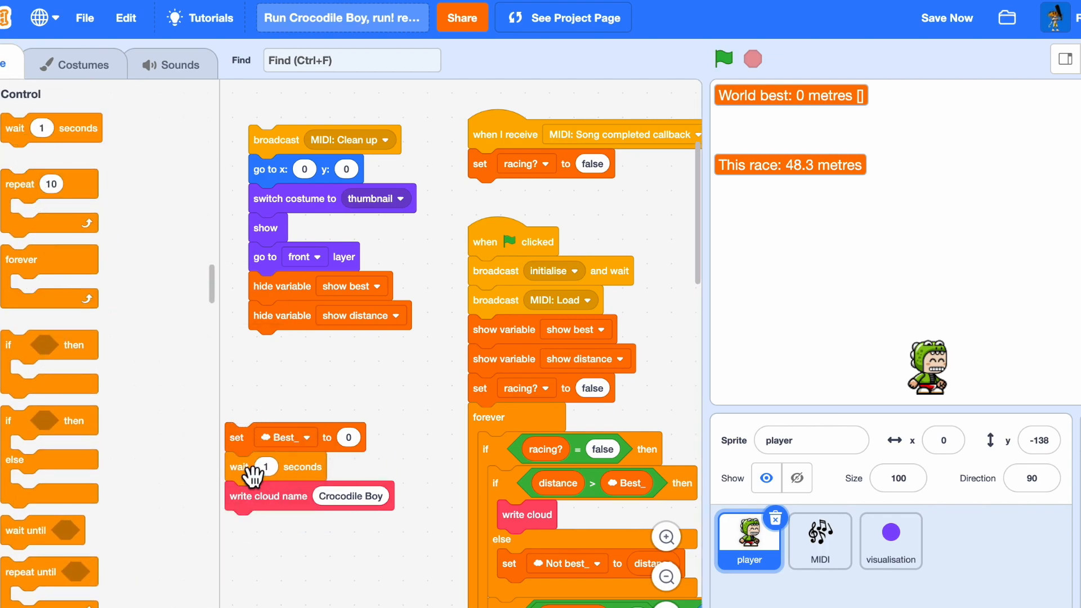
{"action": "type", "text": "0.1"}
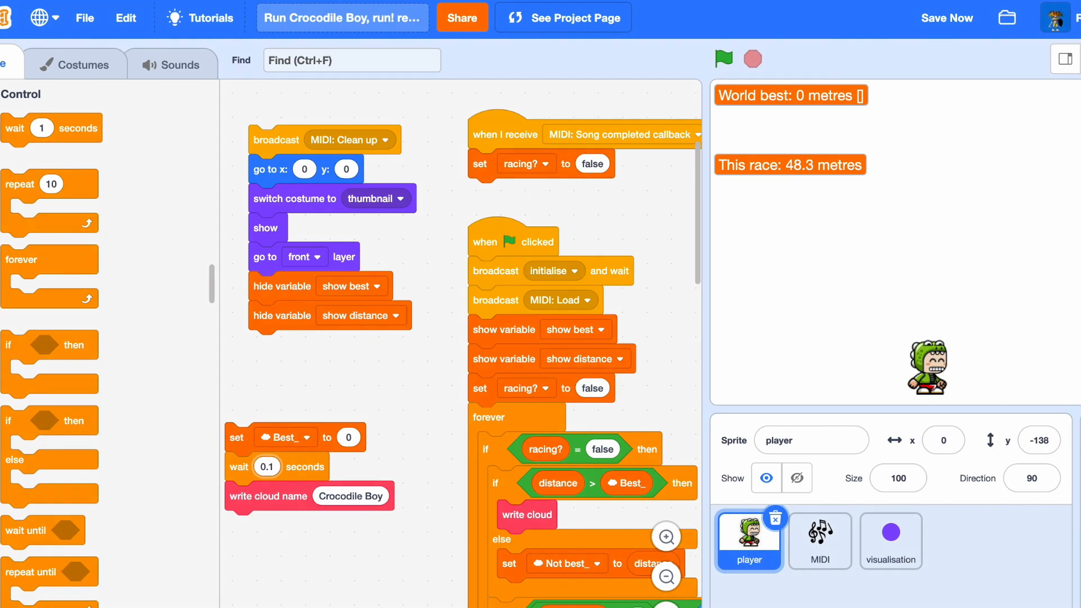
{"action": "scroll", "scroll_direction": "down", "scroll_amount": 3}
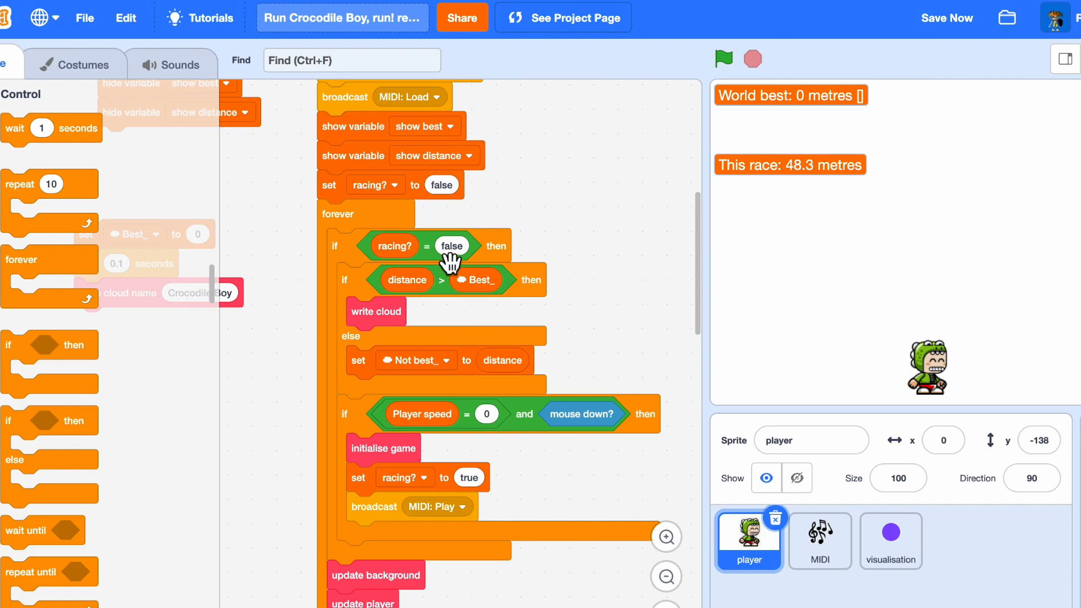
{"action": "mouse_move", "coordinate": [500, 314]}
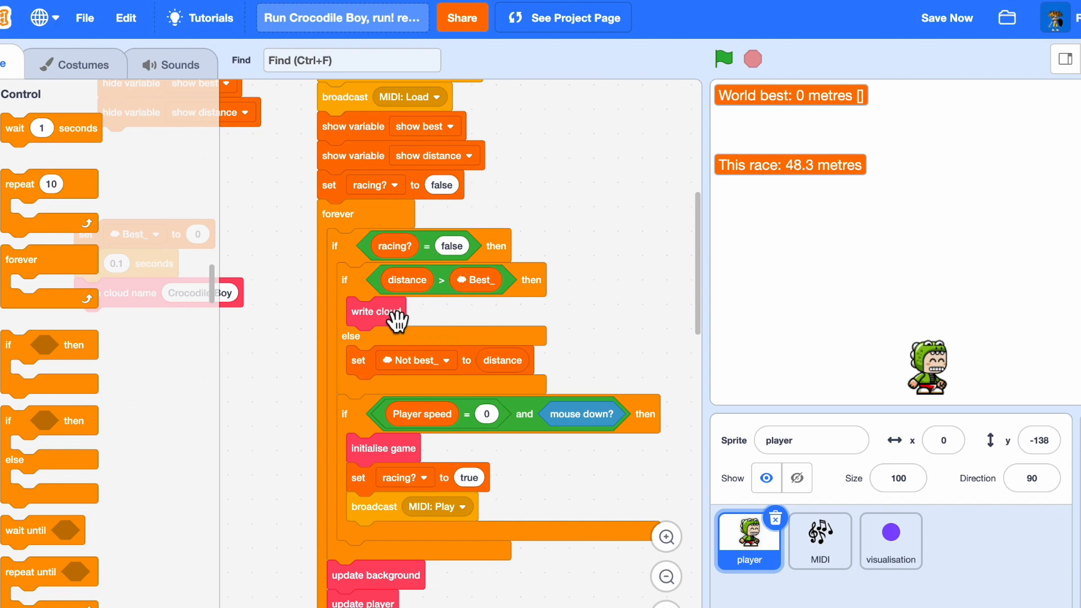
{"action": "mouse_move", "coordinate": [370, 380]}
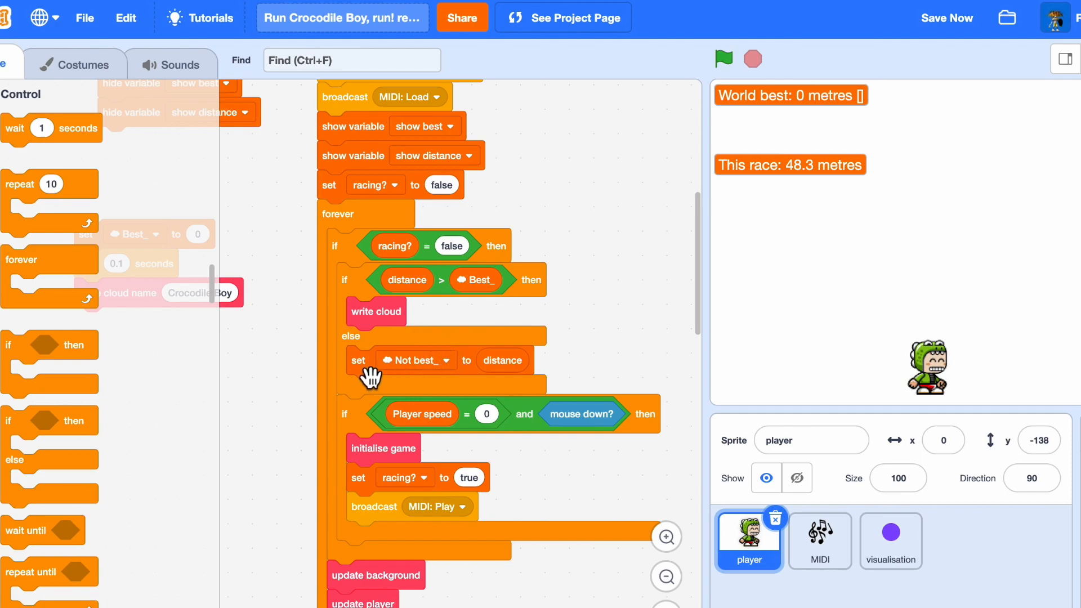
{"action": "mouse_move", "coordinate": [517, 374]}
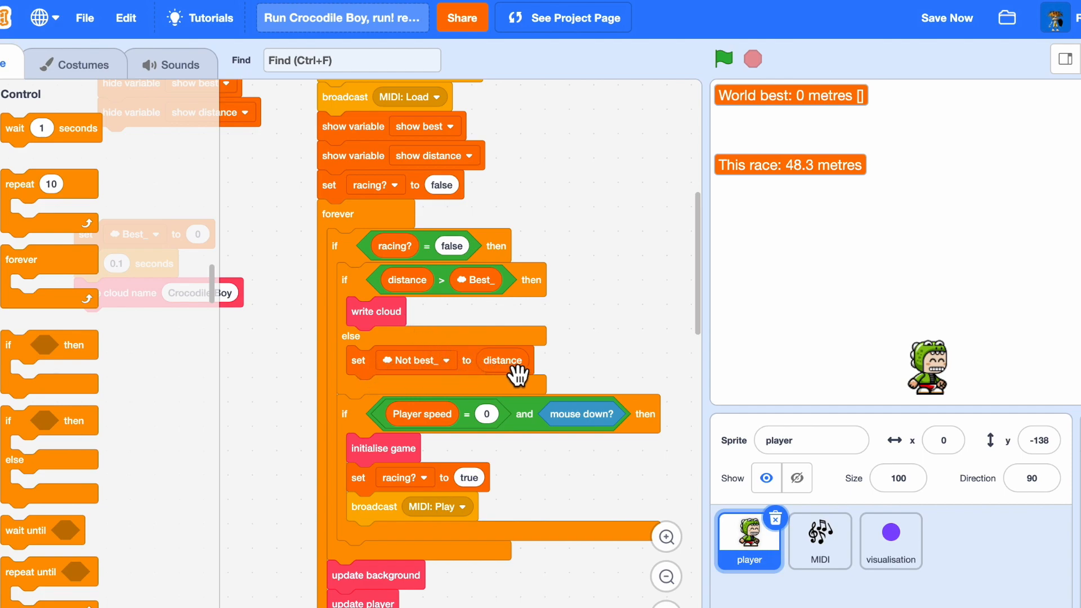
{"action": "mouse_move", "coordinate": [352, 217]}
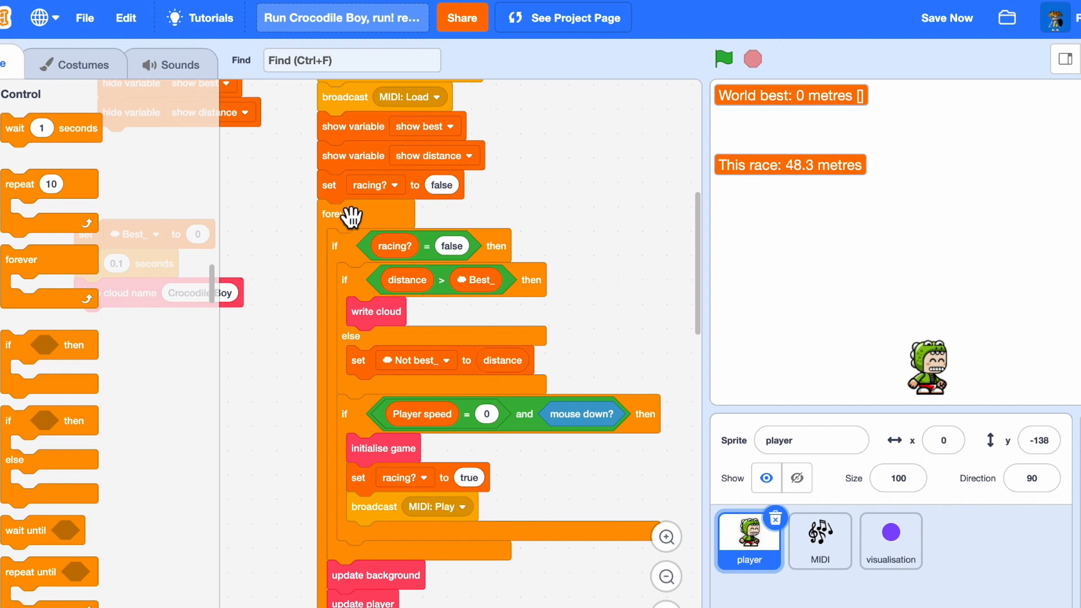
{"action": "mouse_move", "coordinate": [369, 428]}
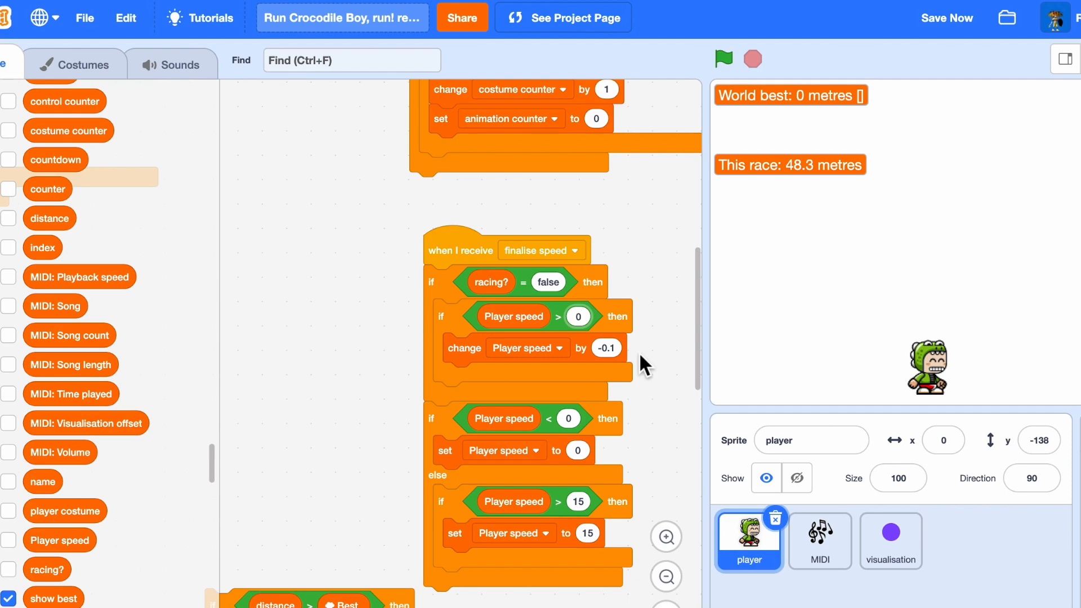
{"action": "mouse_move", "coordinate": [264, 591]}
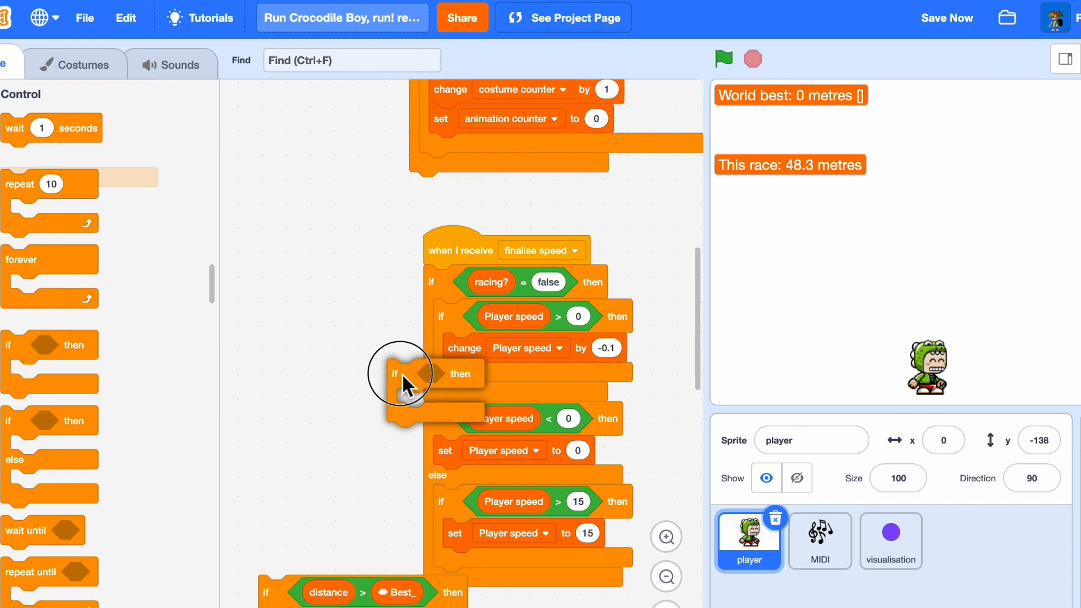
- Insert an if block after the speed decrease testing Player speed against 0
{"action": "left_click_drag", "start_coordinate": [395, 374], "coordinate": [451, 377]}
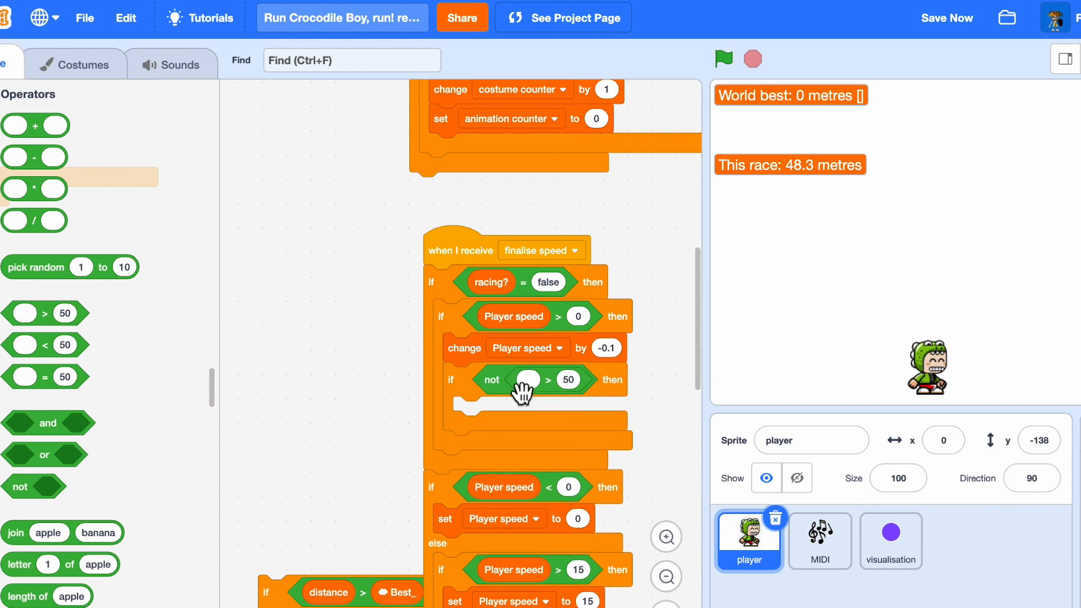
{"action": "scroll", "scroll_direction": "down", "scroll_amount": 3}
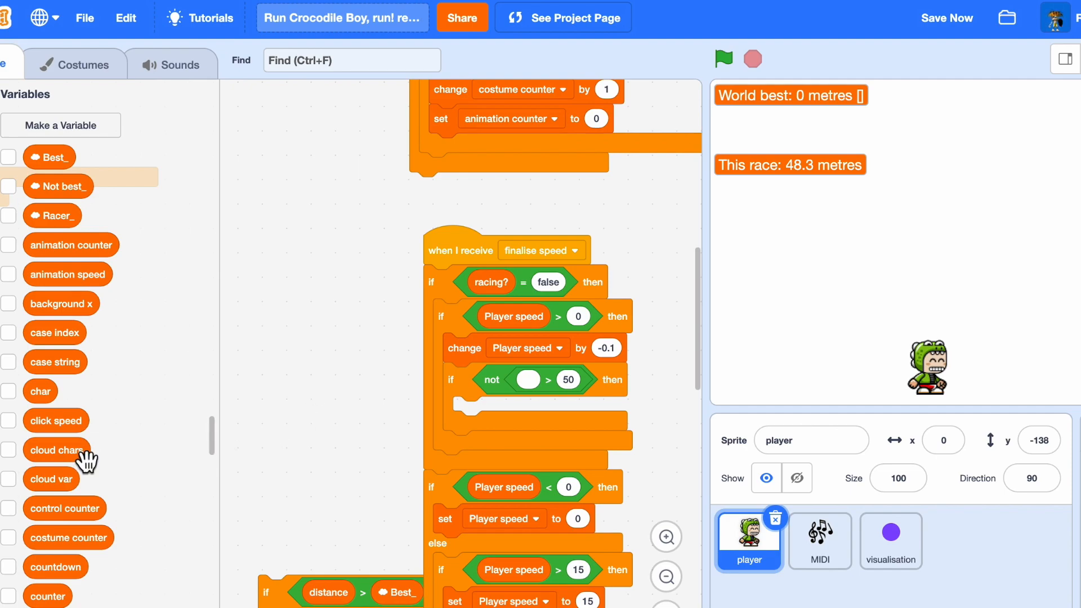
{"action": "scroll", "scroll_direction": "down", "scroll_amount": 3}
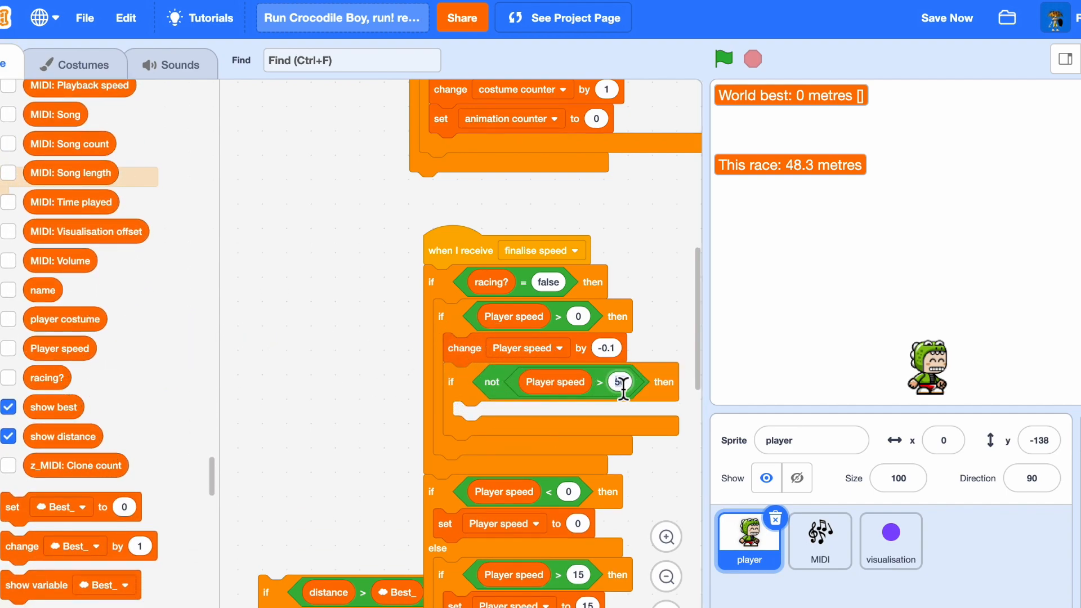
{"action": "type", "text": "0"}
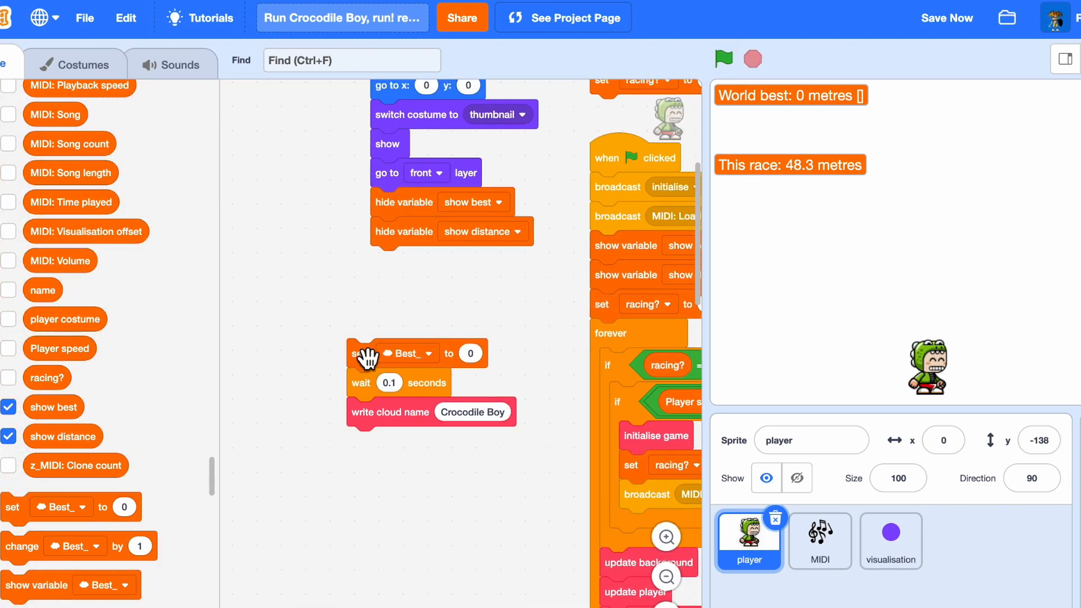
- Save the project, run the cloud name script, and show the stage full screen
{"action": "left_click", "coordinate": [946, 18]}
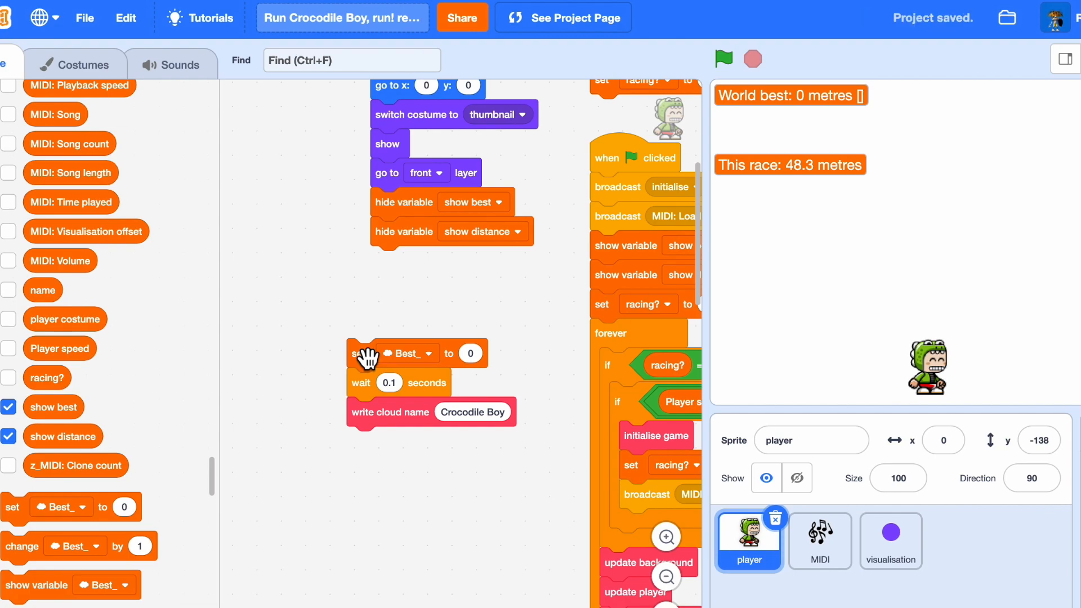
{"action": "mouse_move", "coordinate": [412, 425]}
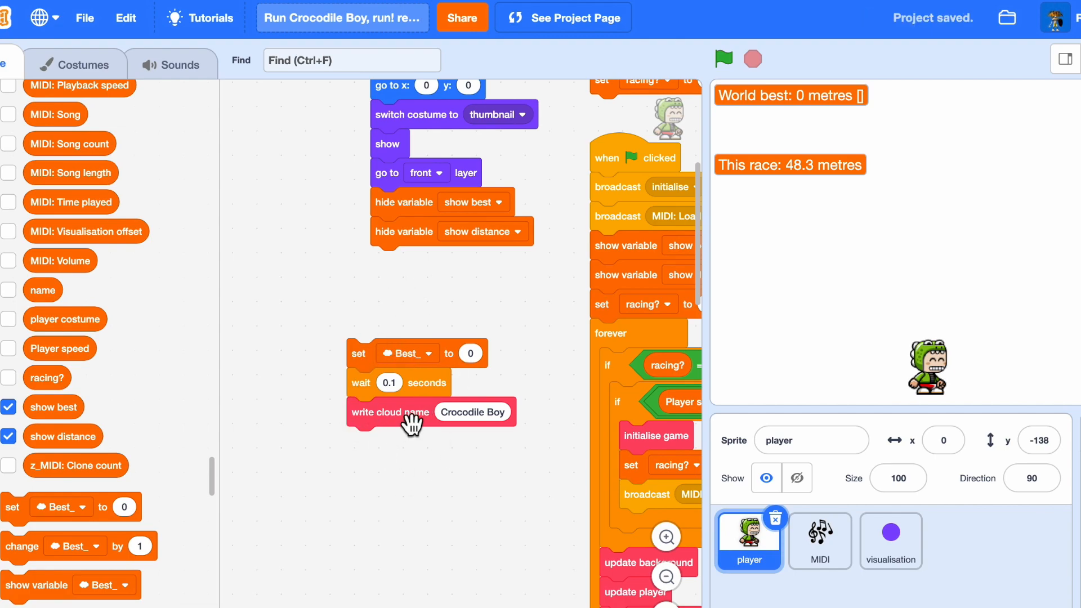
{"action": "left_click", "coordinate": [723, 59]}
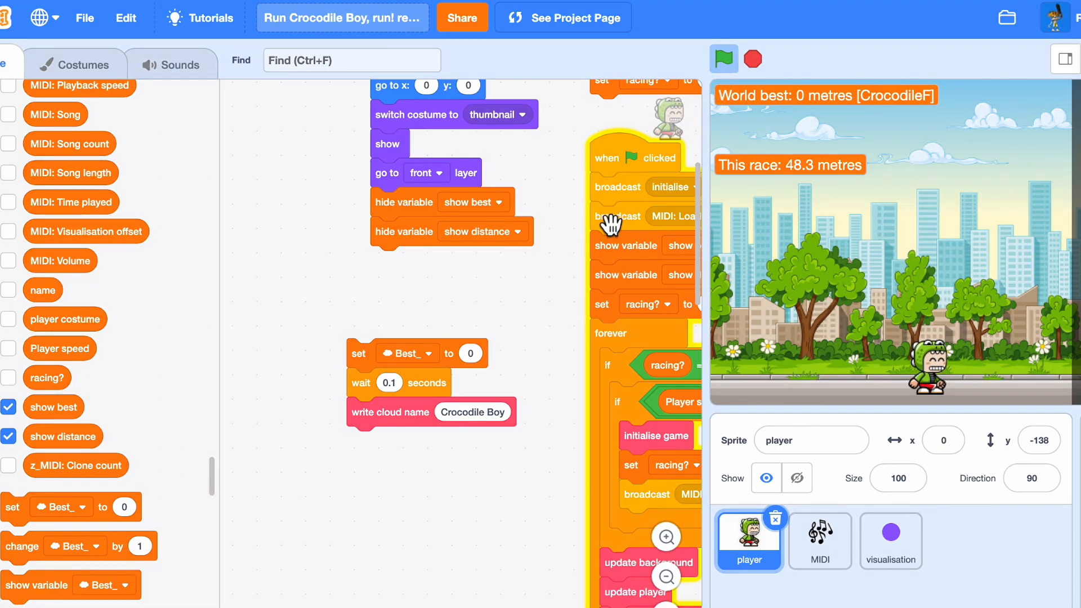
{"action": "left_click", "coordinate": [473, 412]}
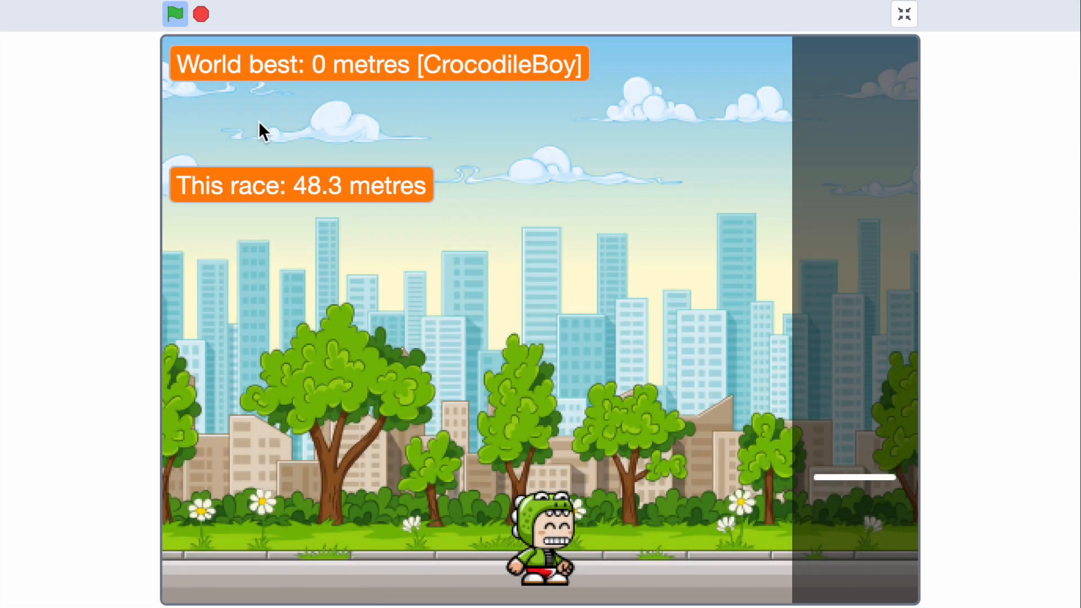
{"action": "mouse_move", "coordinate": [724, 455]}
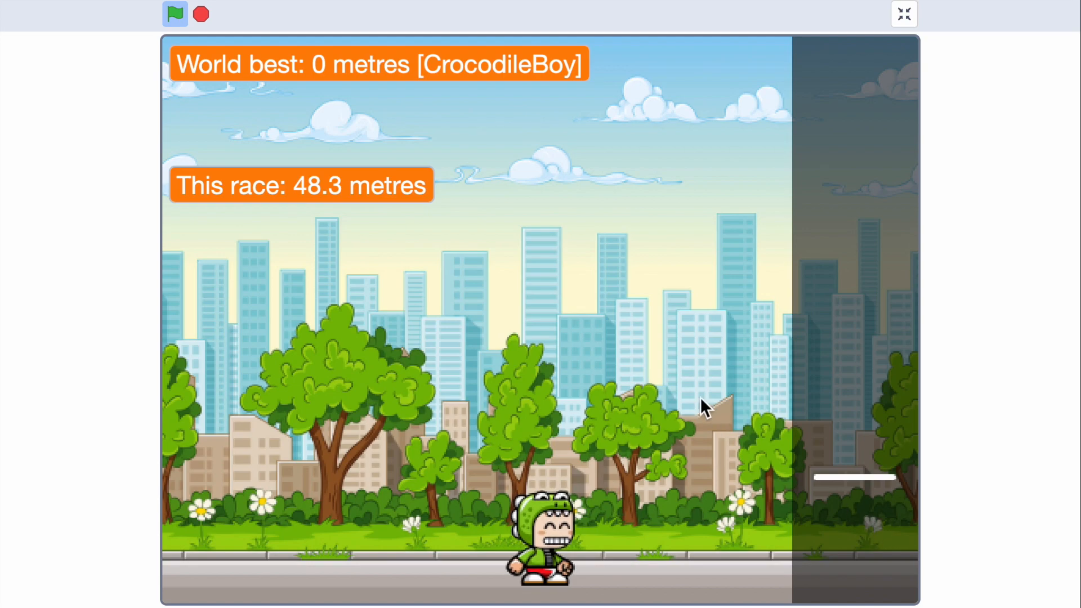
- Play a full-screen race to 220.5 metres, then exit full screen
{"action": "left_click", "coordinate": [176, 14]}
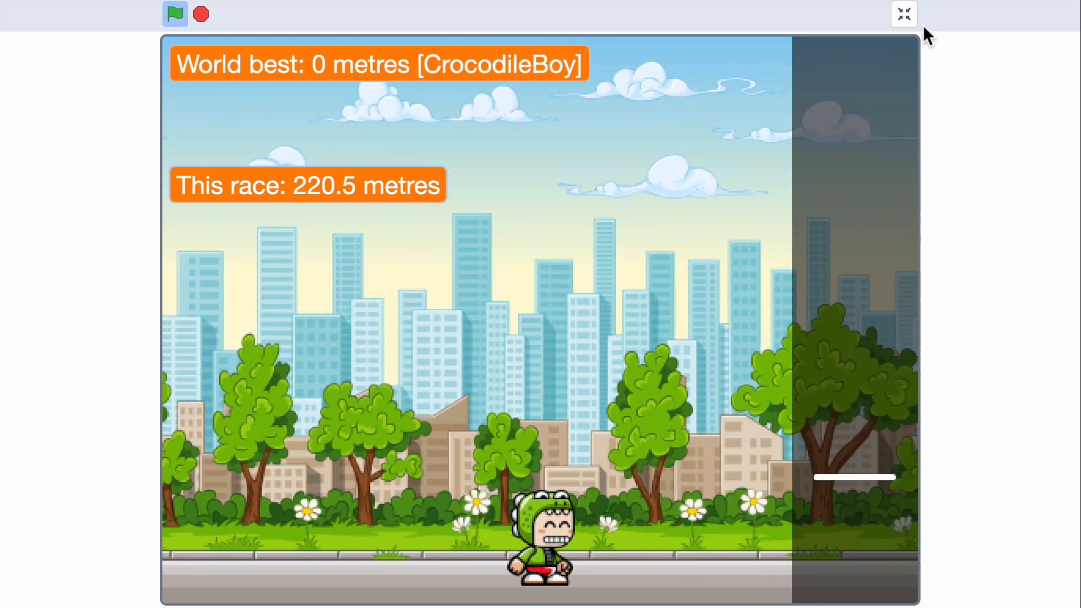
{"action": "left_click", "coordinate": [903, 14]}
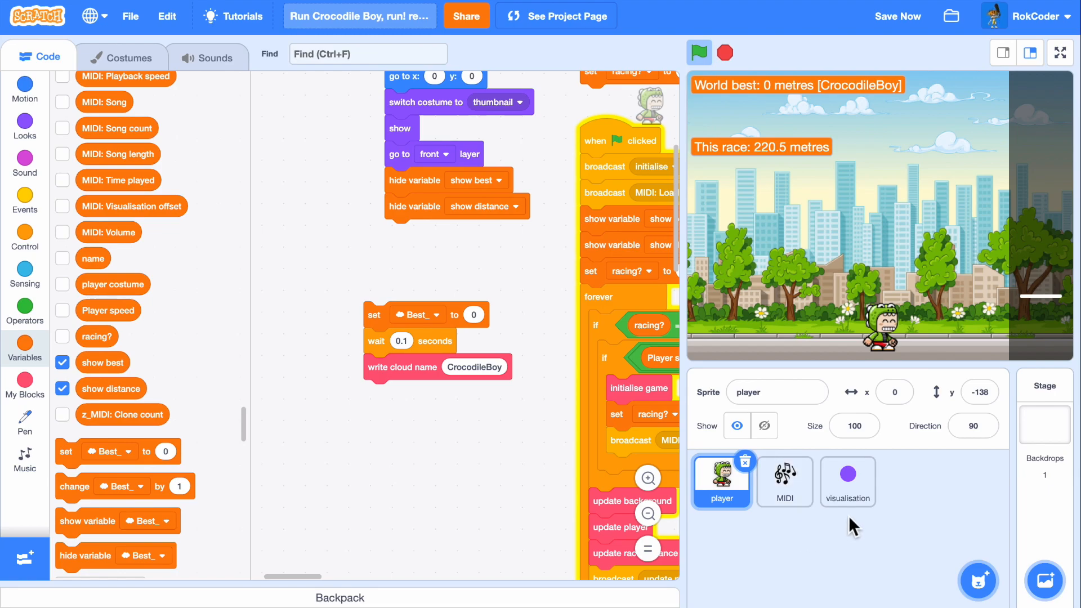
- In the visualisation sprite's reset script, replace item 4 of MIDI: Instrument map with 0
{"action": "left_click", "coordinate": [846, 480]}
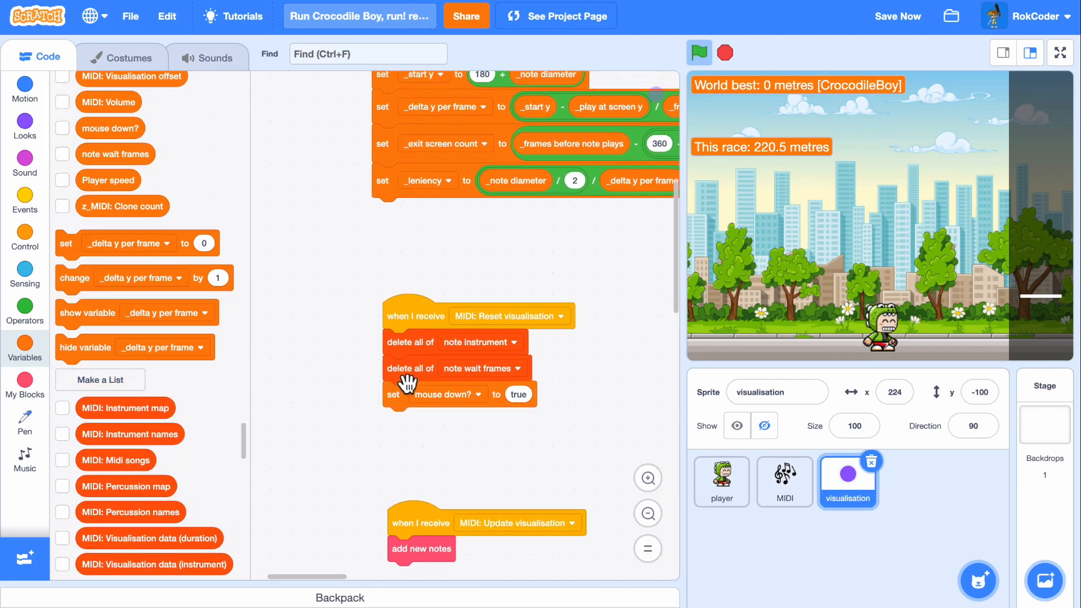
{"action": "scroll", "scroll_direction": "down", "scroll_amount": 3}
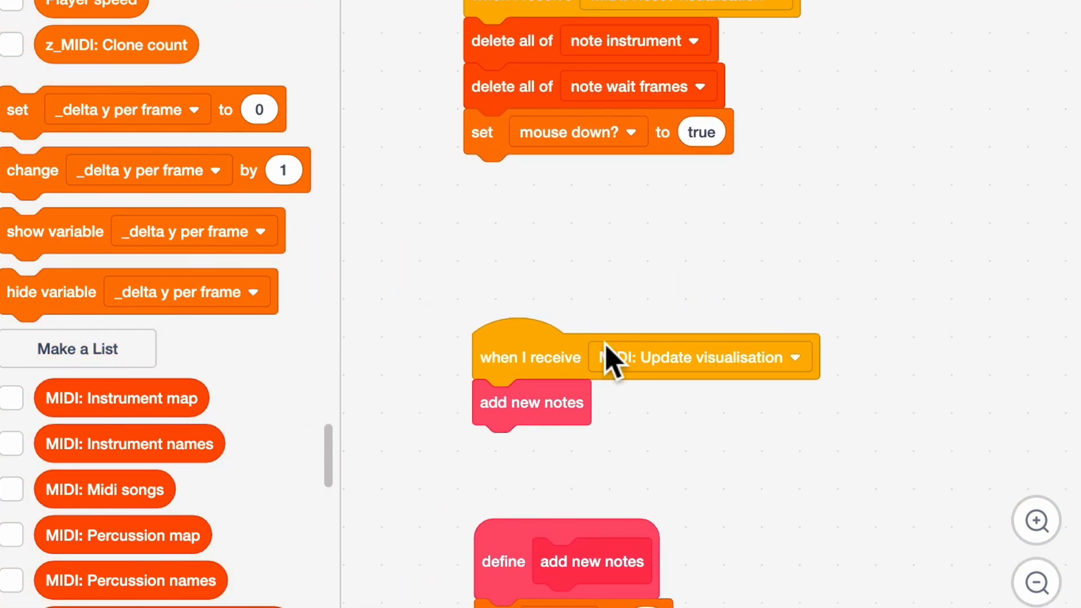
{"action": "mouse_move", "coordinate": [204, 513]}
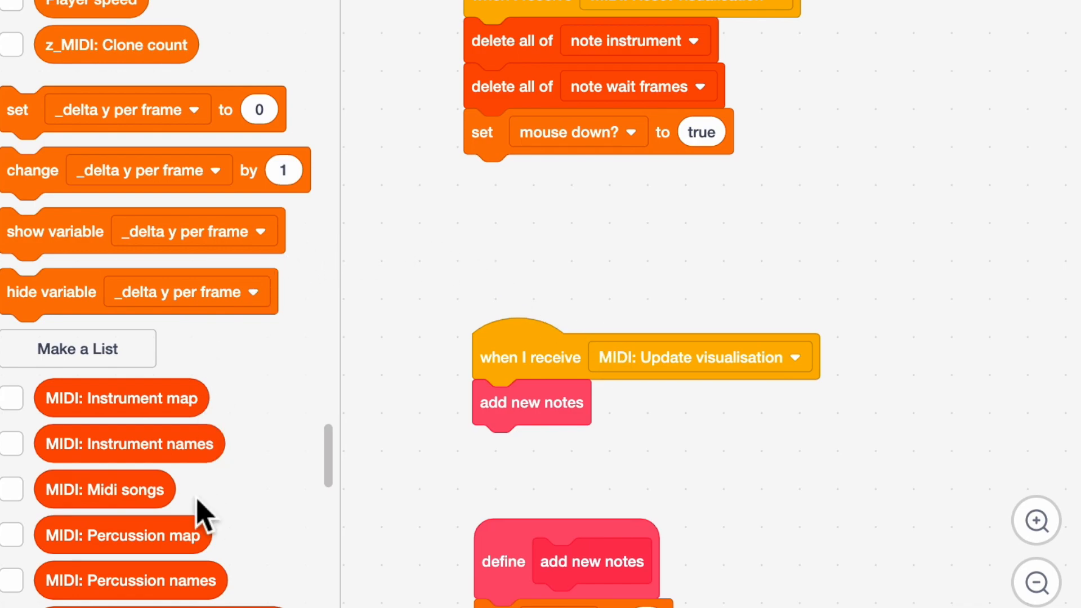
{"action": "scroll", "scroll_direction": "down", "scroll_amount": 3}
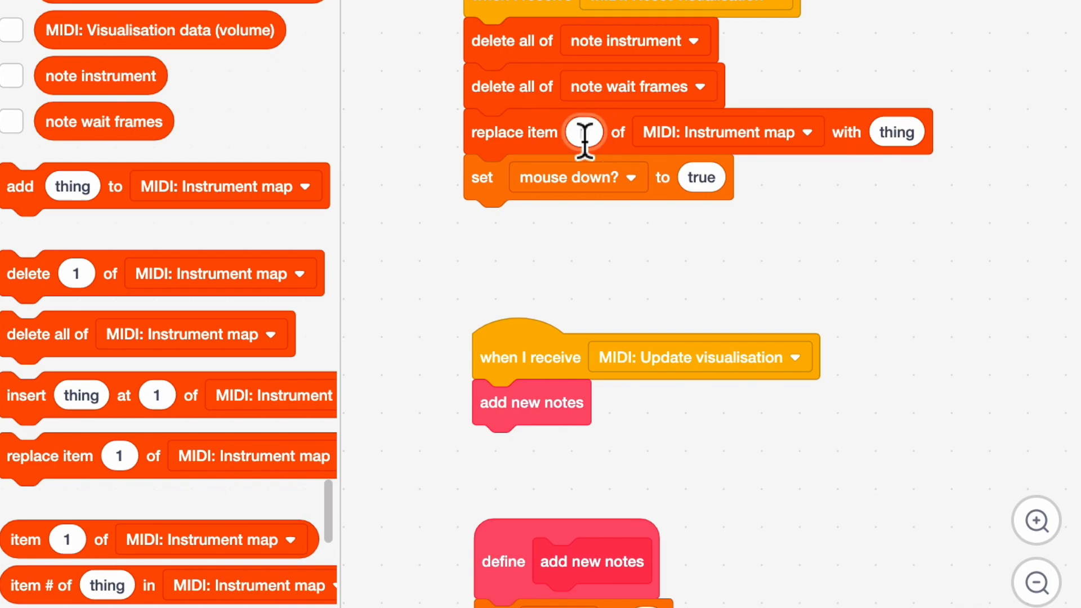
{"action": "type", "text": "4"}
{"action": "left_click", "coordinate": [896, 132]}
{"action": "type", "text": "0"}
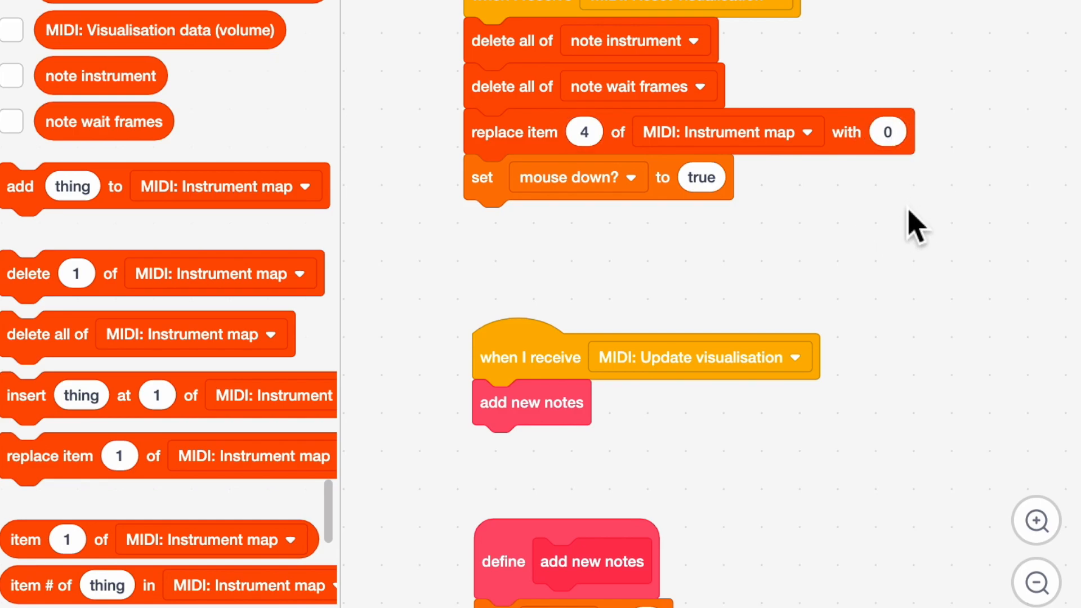
- Duplicate that block to also replace item 88 of MIDI: Instrument map with 0
{"action": "left_click_drag", "start_coordinate": [483, 177], "coordinate": [487, 244]}
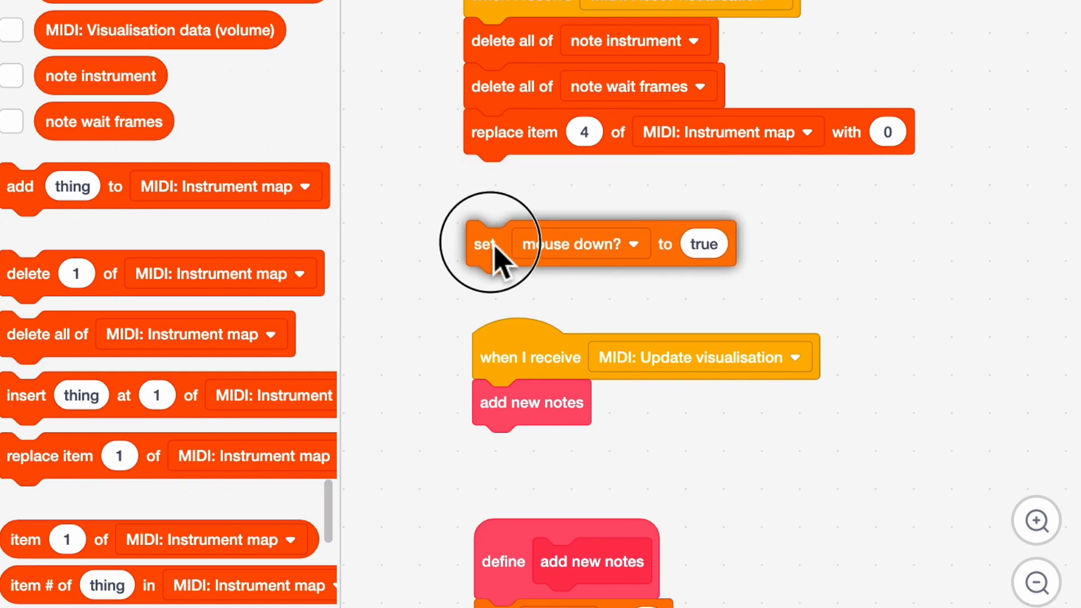
{"action": "right_click", "coordinate": [488, 245]}
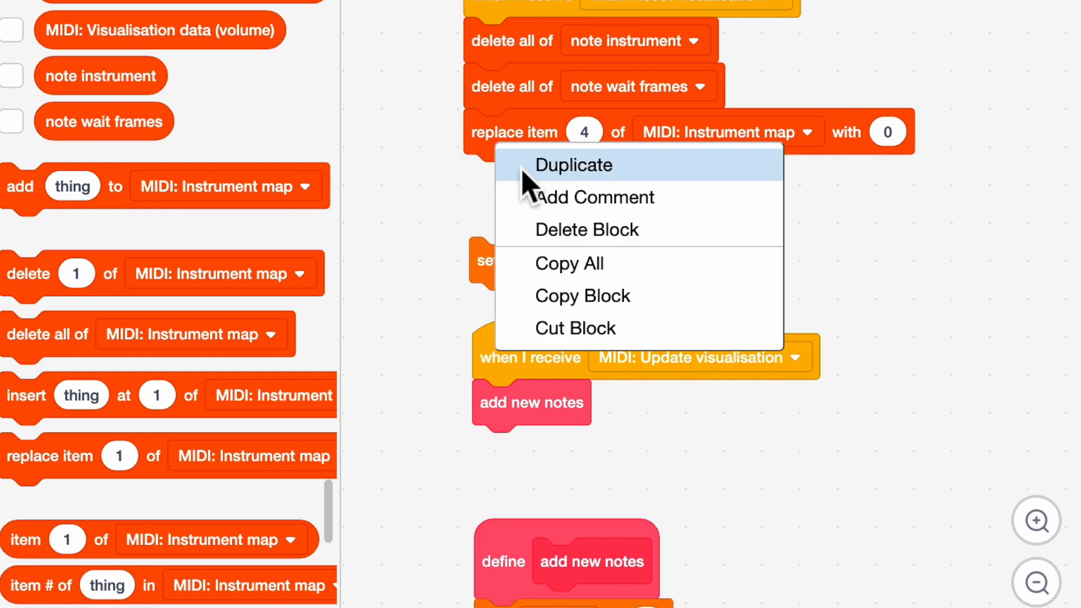
{"action": "left_click", "coordinate": [573, 165]}
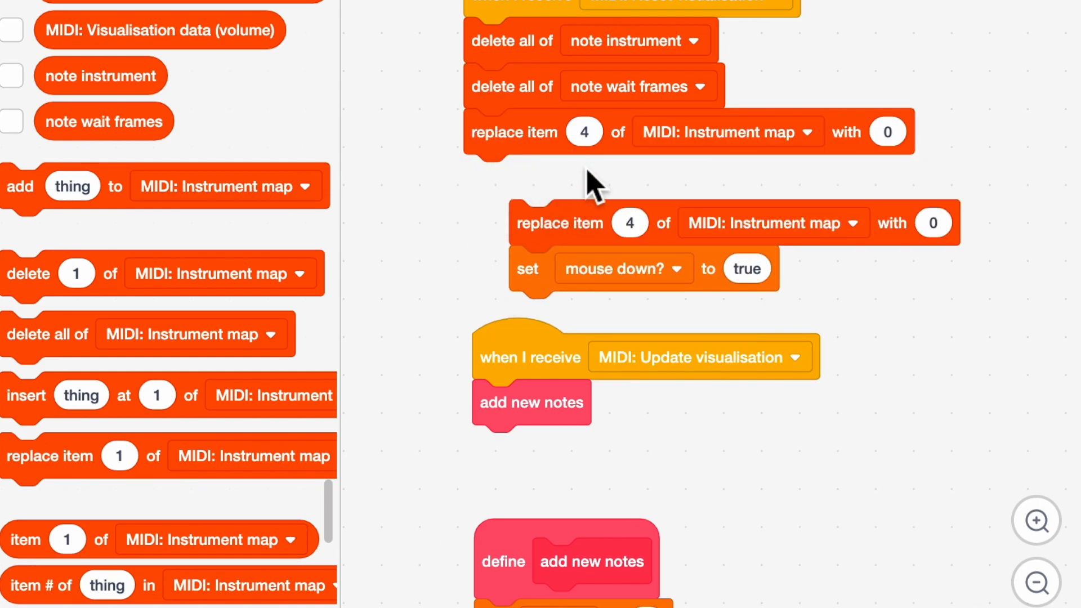
{"action": "type", "text": "88"}
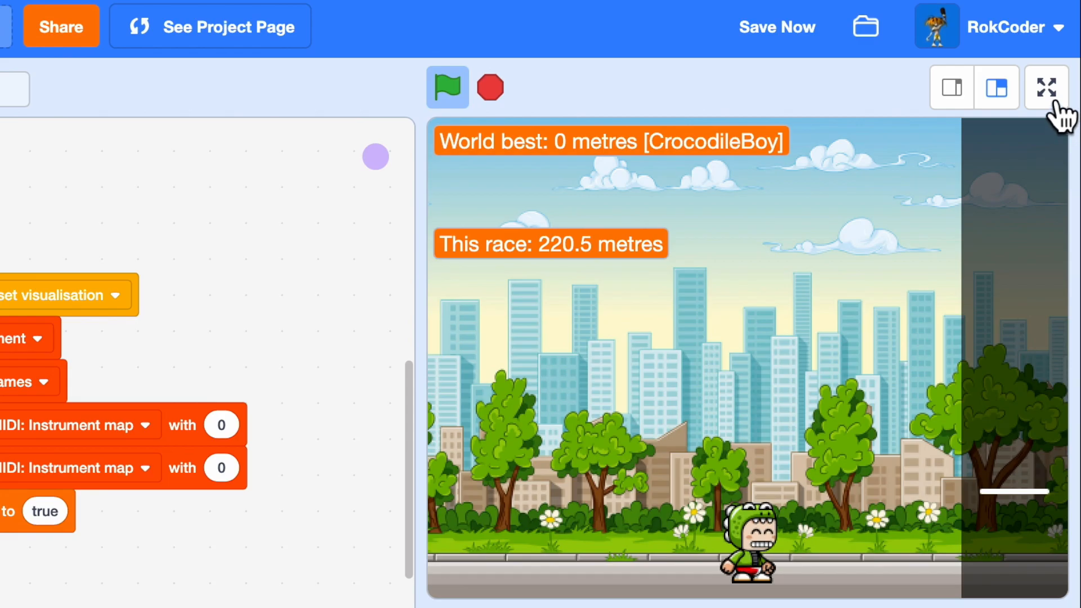
- Rerun the game full screen so the world best records 220.501 metres, then exit
{"action": "left_click", "coordinate": [1046, 88]}
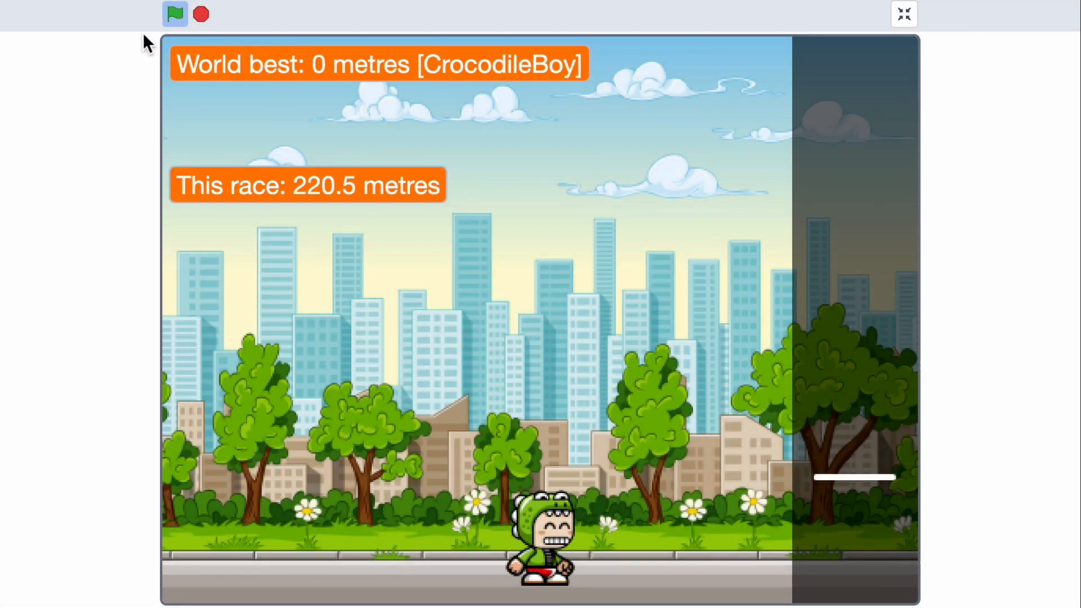
{"action": "left_click", "coordinate": [176, 14]}
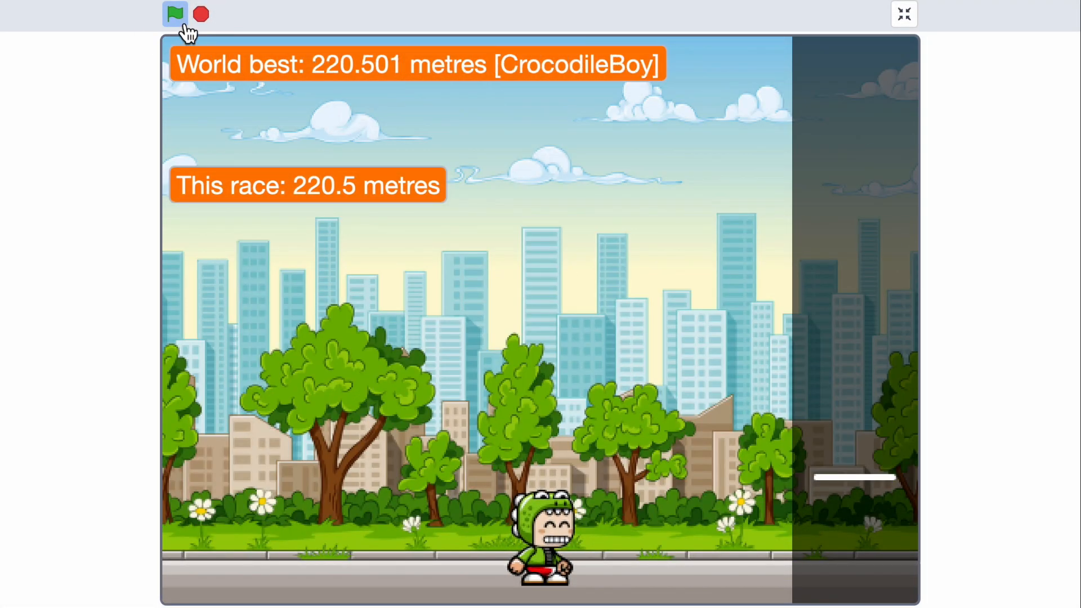
{"action": "left_click", "coordinate": [176, 14]}
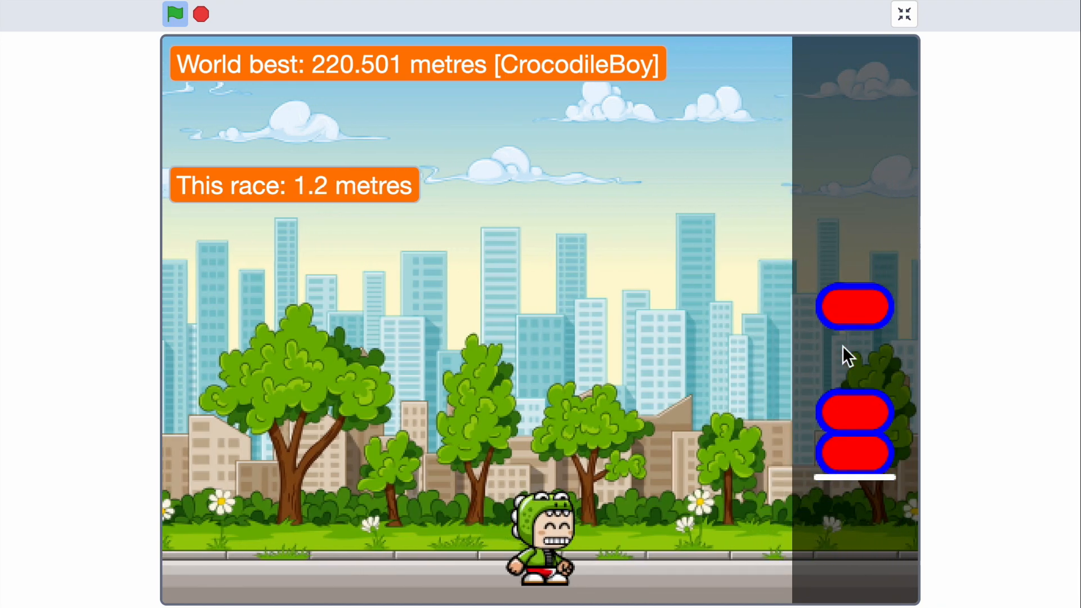
{"action": "left_click", "coordinate": [904, 14]}
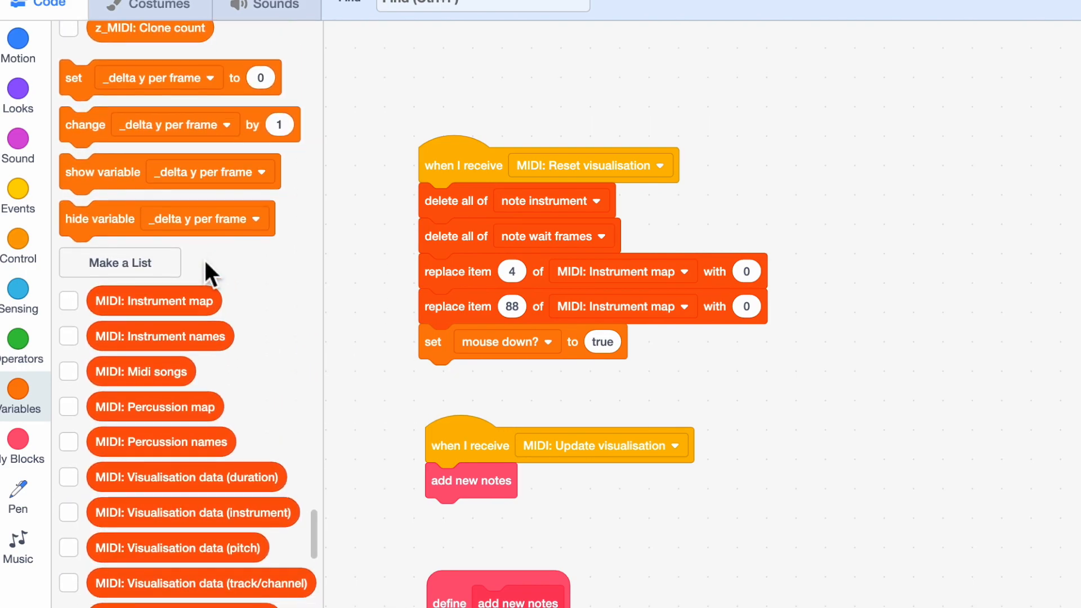
- Create note duration and note pitch lists for this sprite only
{"action": "left_click", "coordinate": [119, 262]}
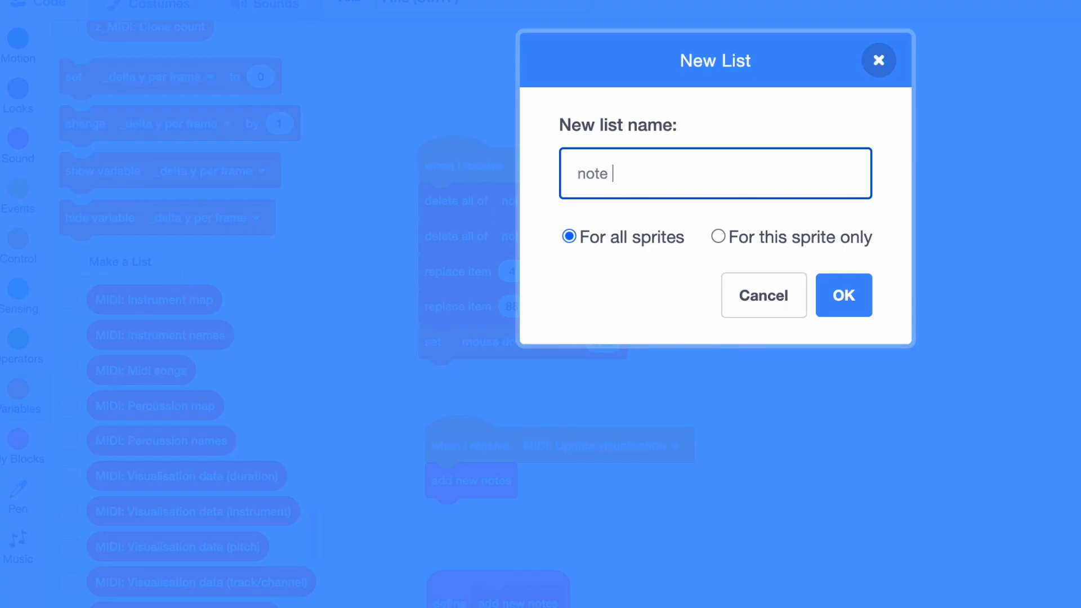
{"action": "type", "text": "duration"}
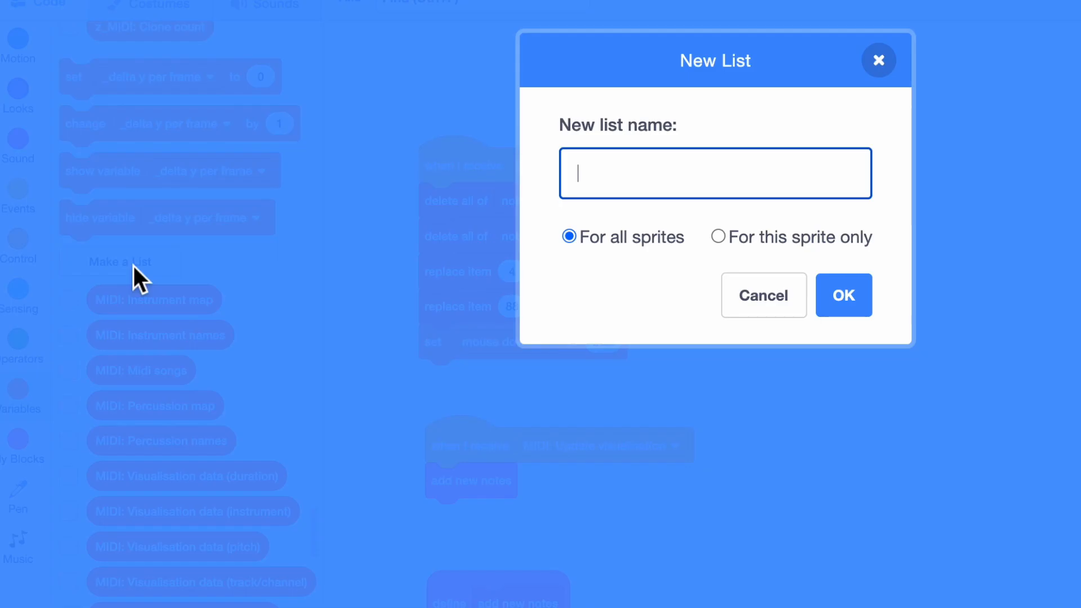
{"action": "type", "text": "note"}
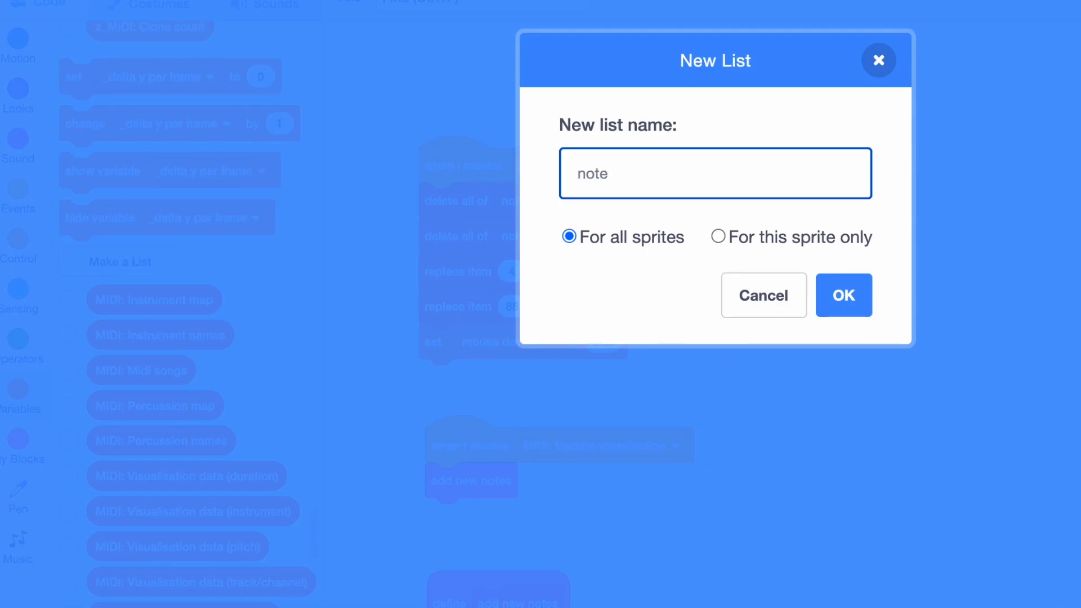
{"action": "type", "text": "pitch"}
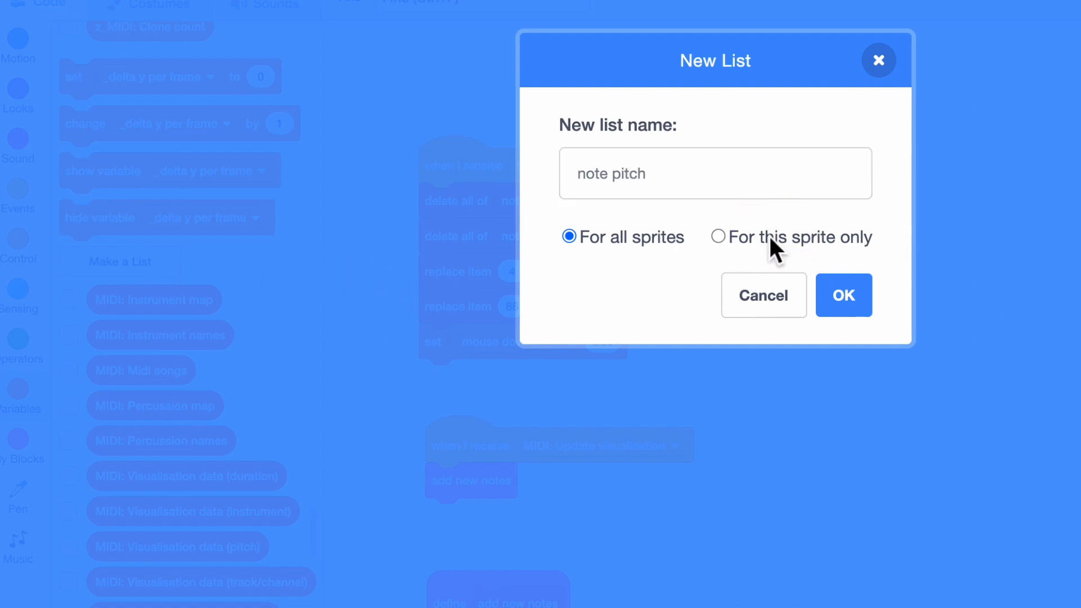
{"action": "left_click", "coordinate": [717, 236]}
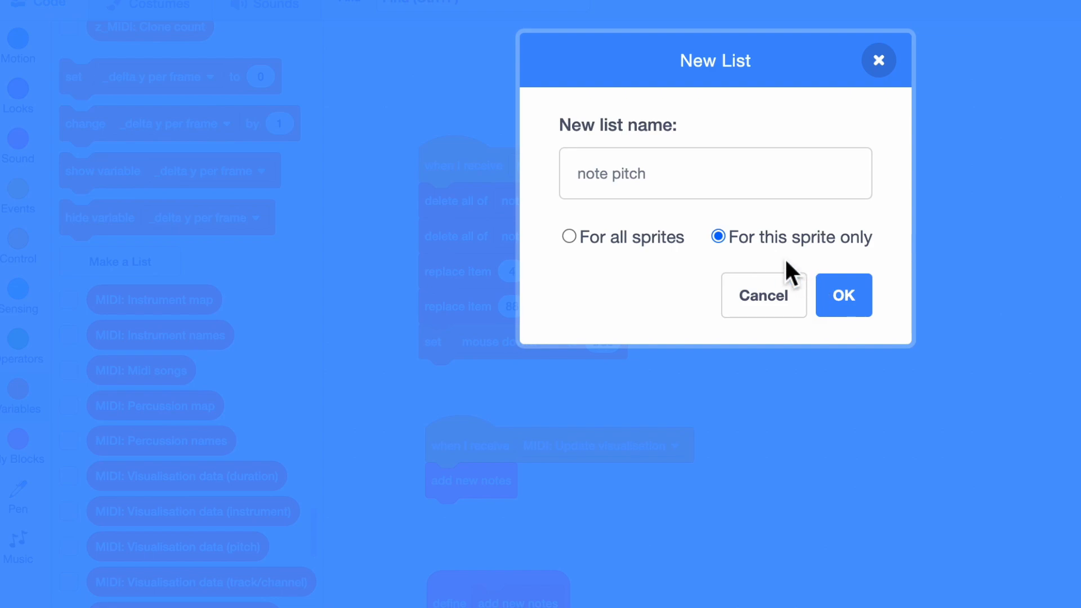
{"action": "left_click", "coordinate": [843, 295]}
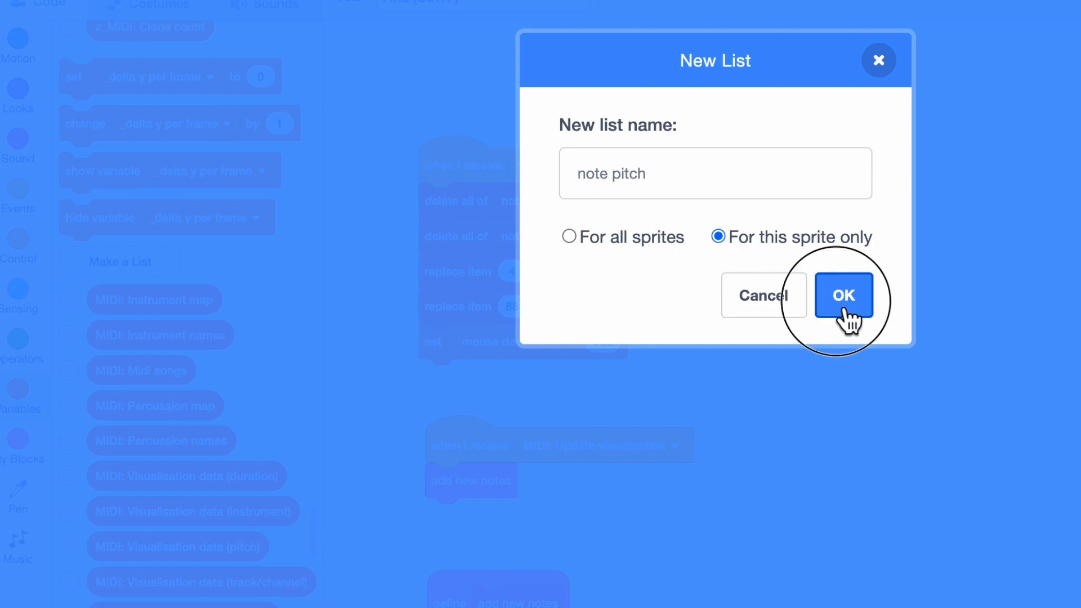
{"action": "left_click", "coordinate": [844, 295]}
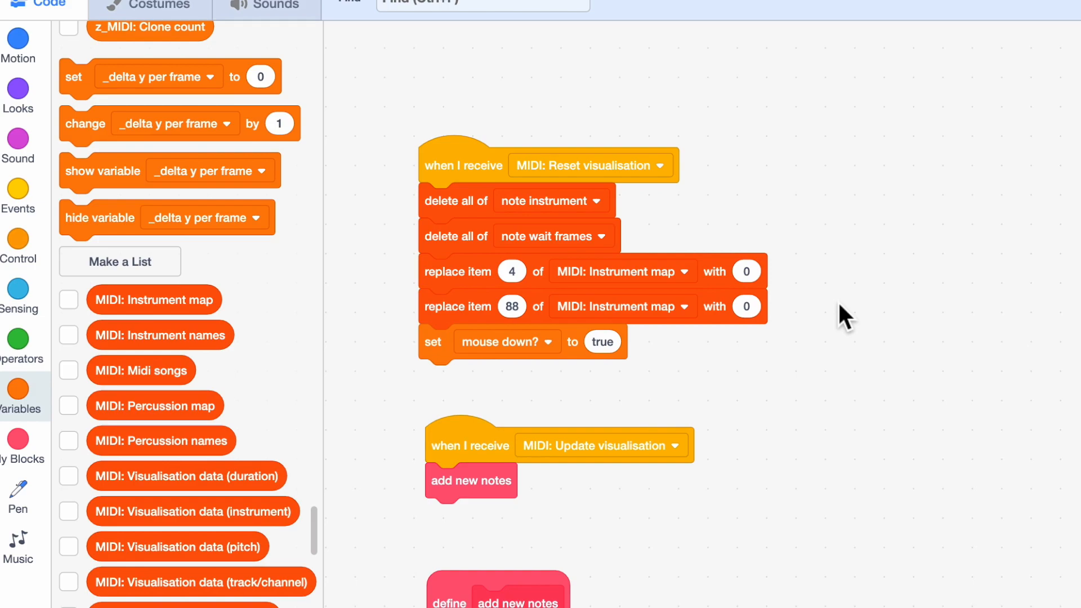
{"action": "mouse_move", "coordinate": [180, 293]}
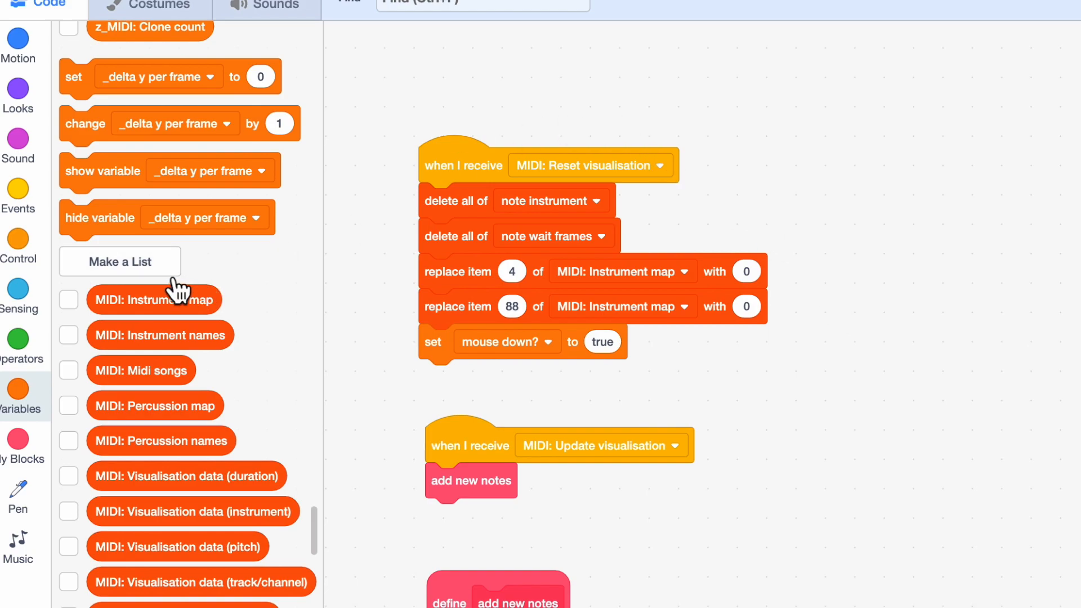
- Create a note volume list
{"action": "left_click", "coordinate": [119, 261]}
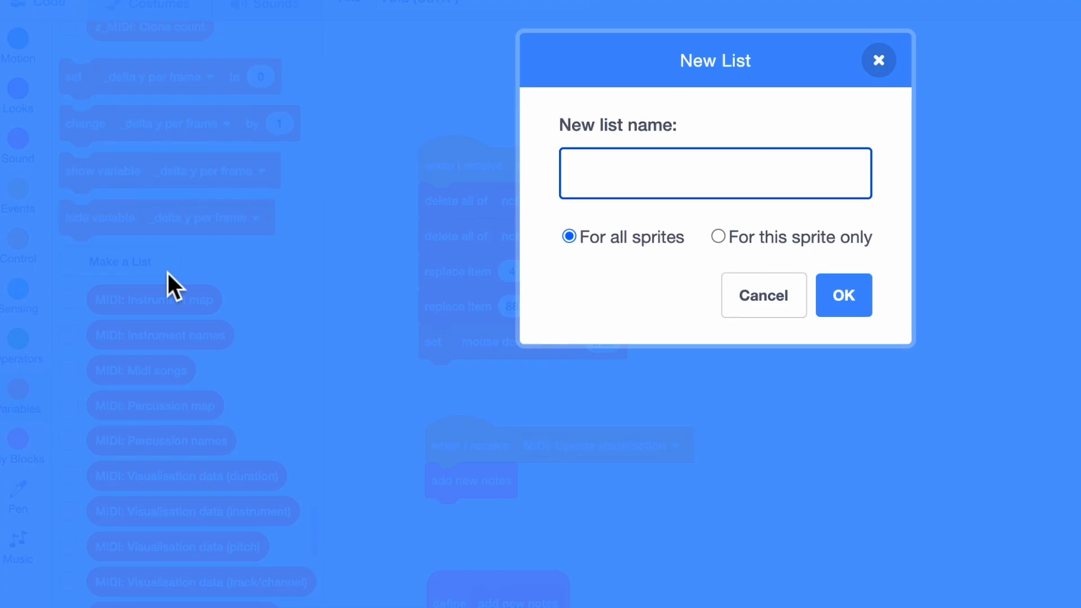
{"action": "type", "text": "note volume"}
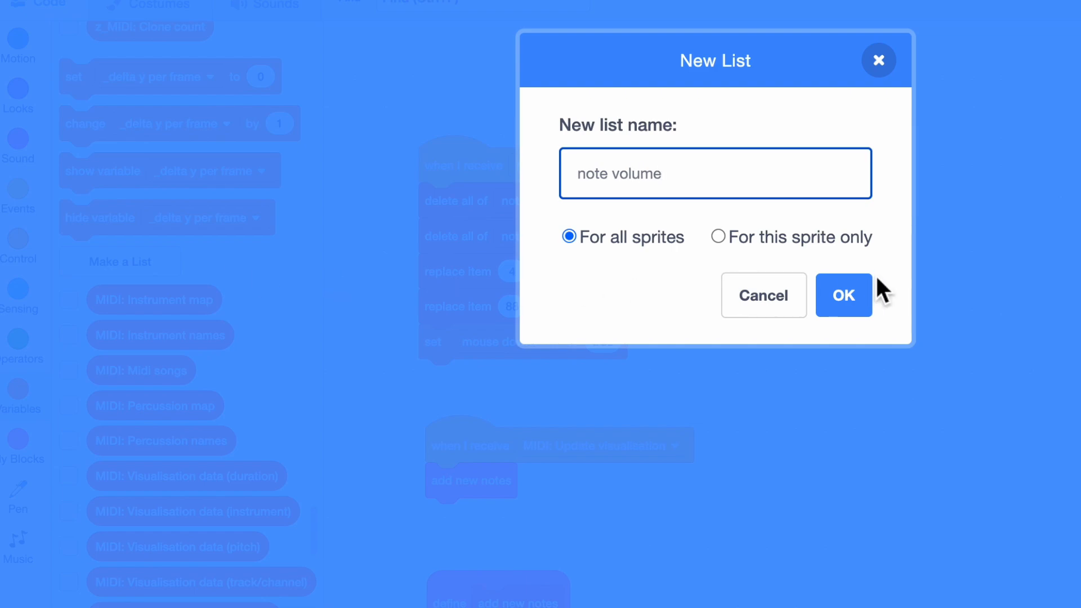
{"action": "left_click", "coordinate": [844, 295]}
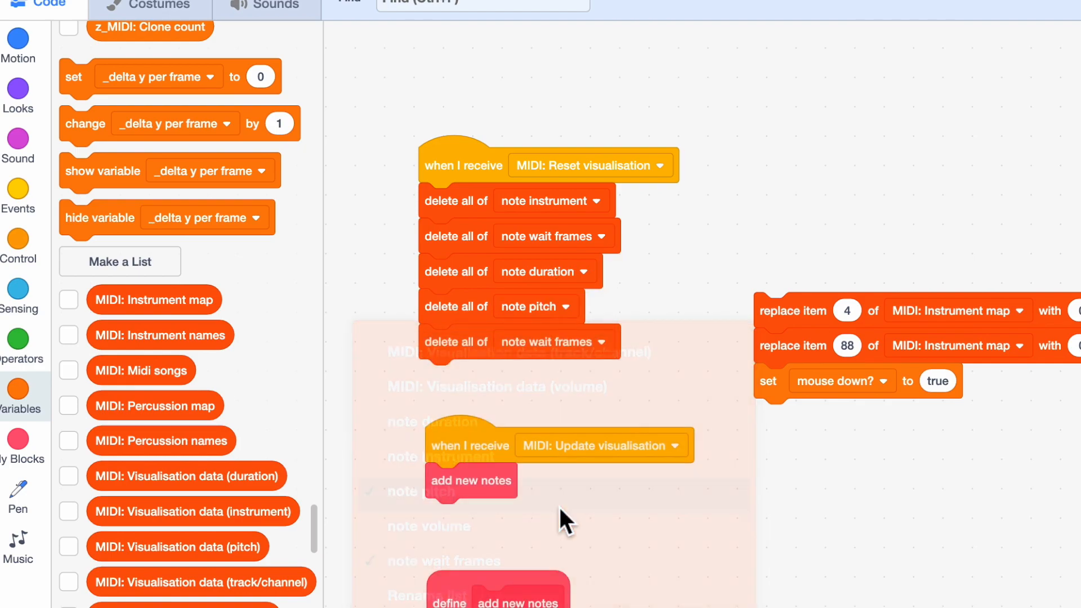
- Make the reset script's last delete-all block clear note volume
{"action": "left_click", "coordinate": [554, 342]}
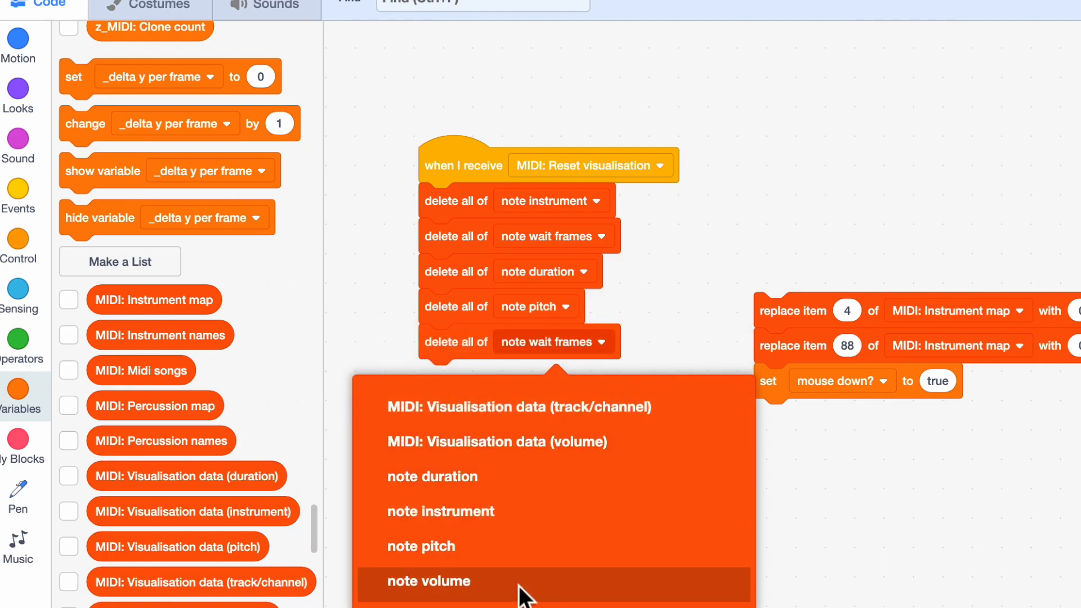
{"action": "left_click", "coordinate": [429, 581]}
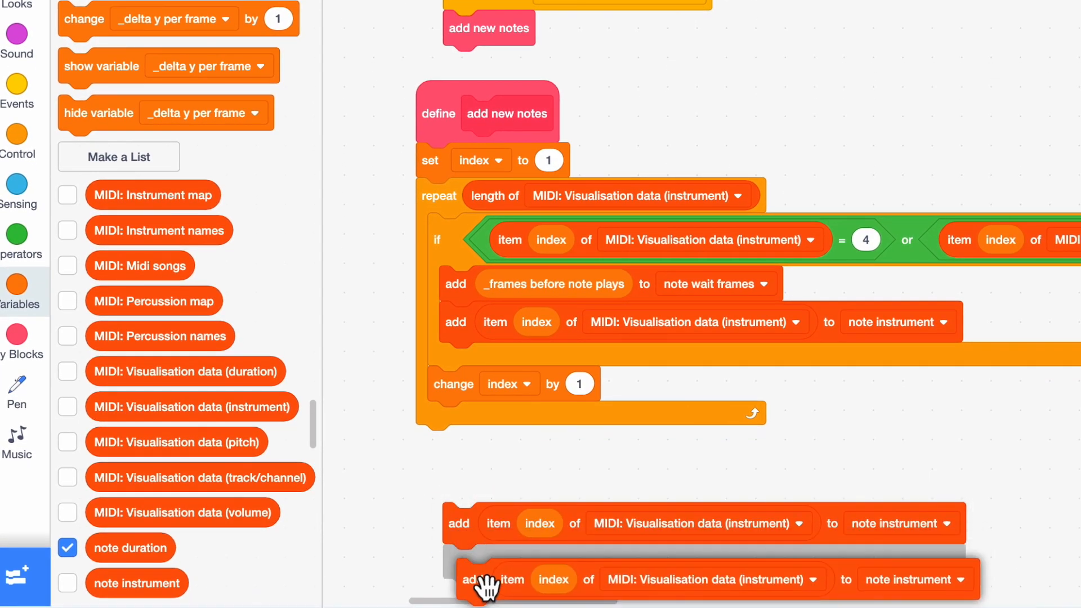
{"action": "scroll", "scroll_direction": "down", "scroll_amount": 3}
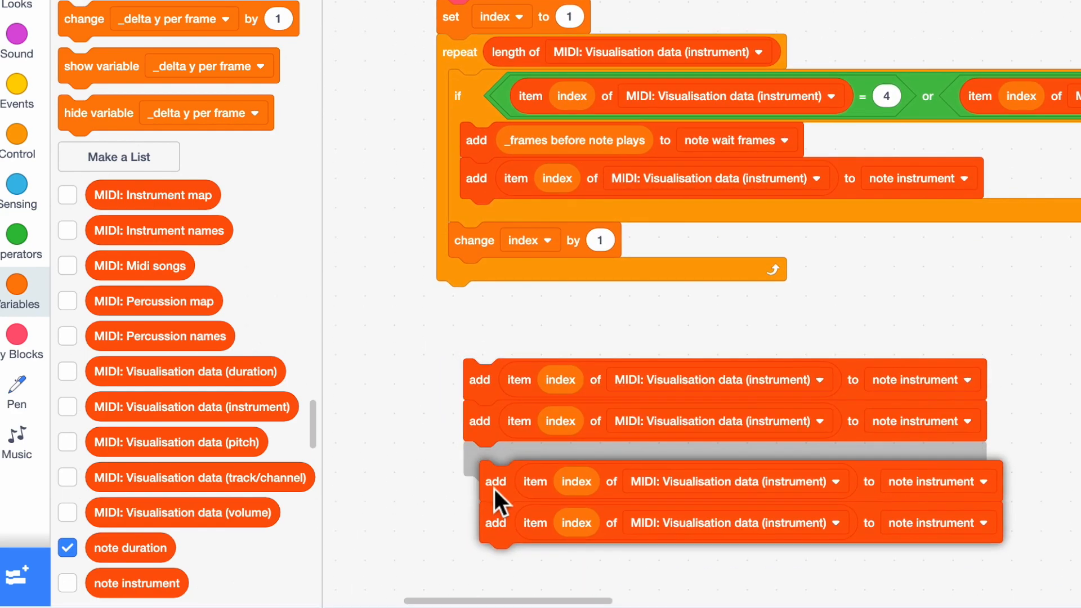
- Stack copies of the add block into the add new notes loop, one targeting note pitch
{"action": "left_click_drag", "start_coordinate": [497, 483], "coordinate": [504, 221]}
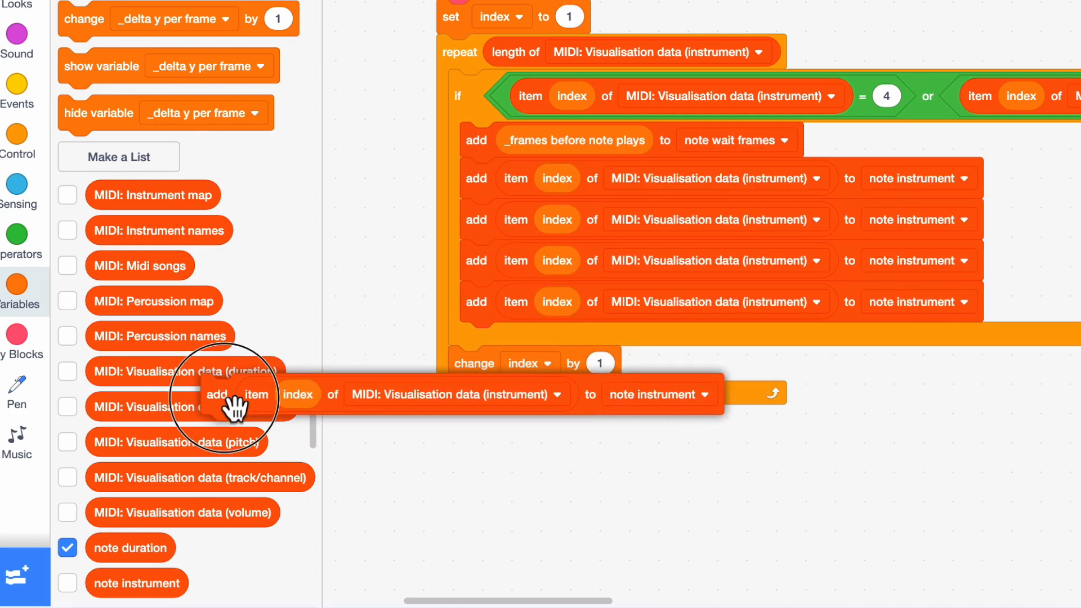
{"action": "left_click", "coordinate": [963, 220]}
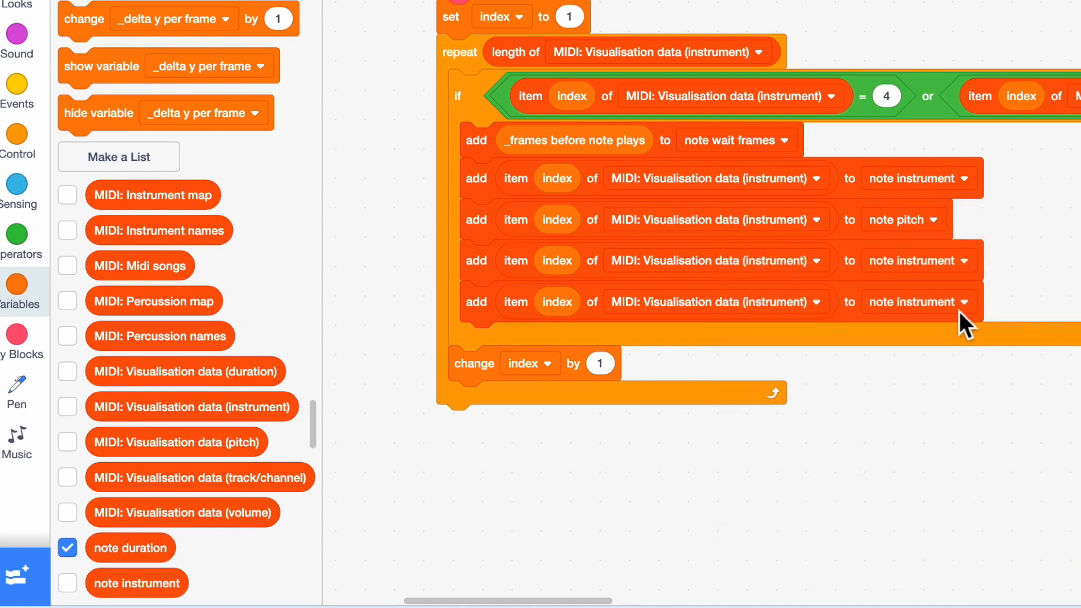
{"action": "left_click", "coordinate": [919, 303]}
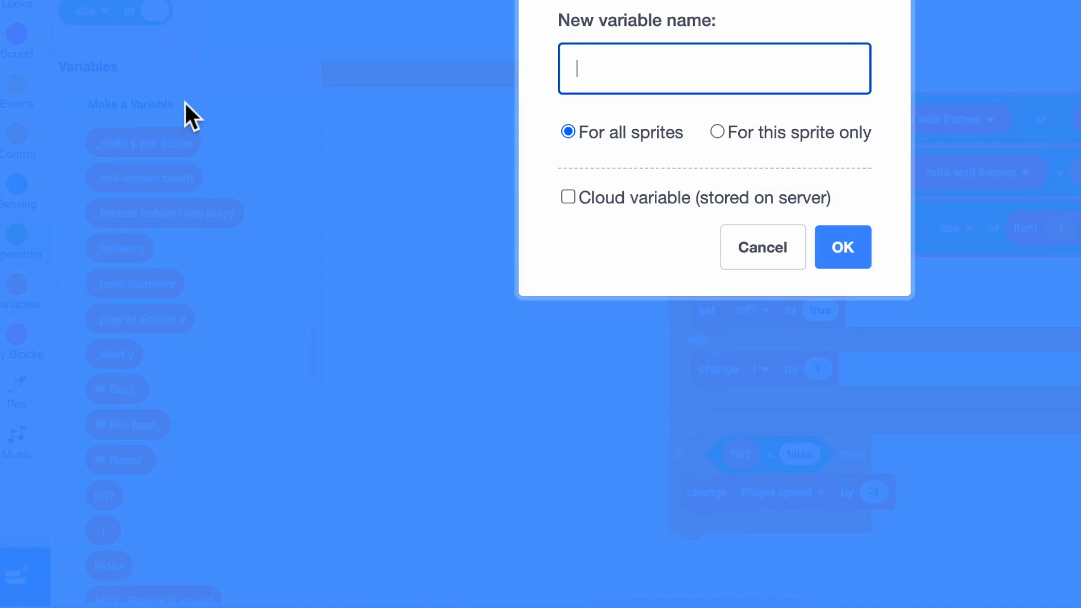
- Create the shared variables duration and instrument for all sprites
{"action": "type", "text": "duration"}
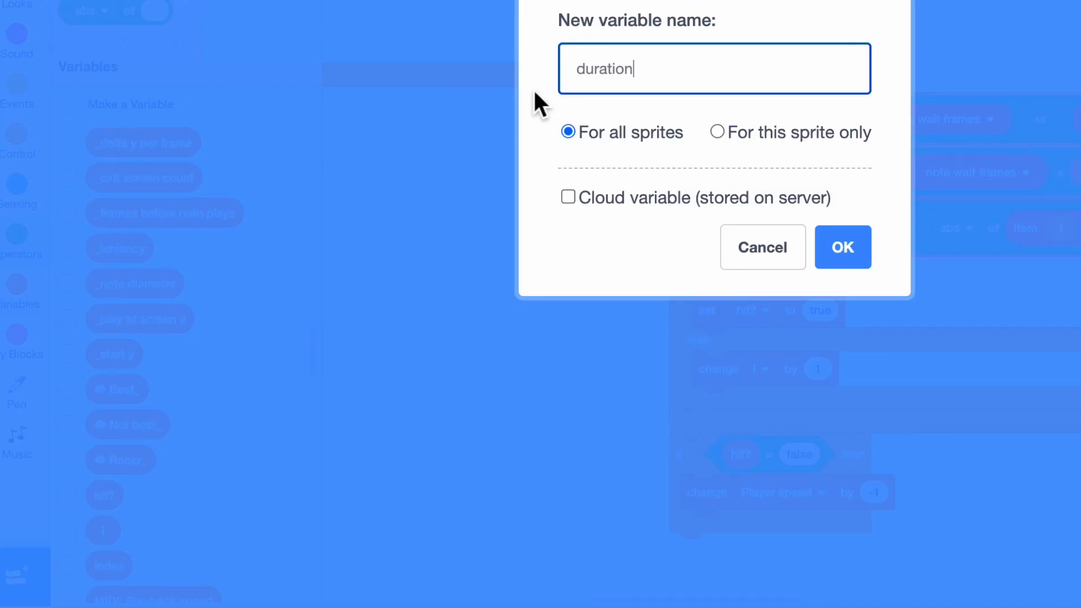
{"action": "left_click", "coordinate": [843, 247]}
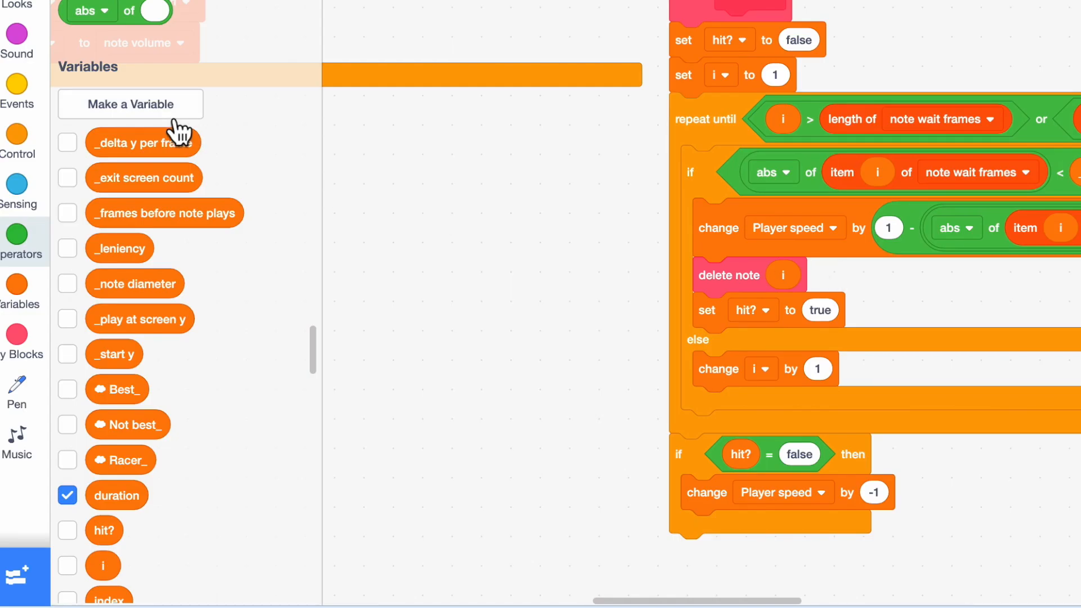
{"action": "left_click", "coordinate": [131, 103]}
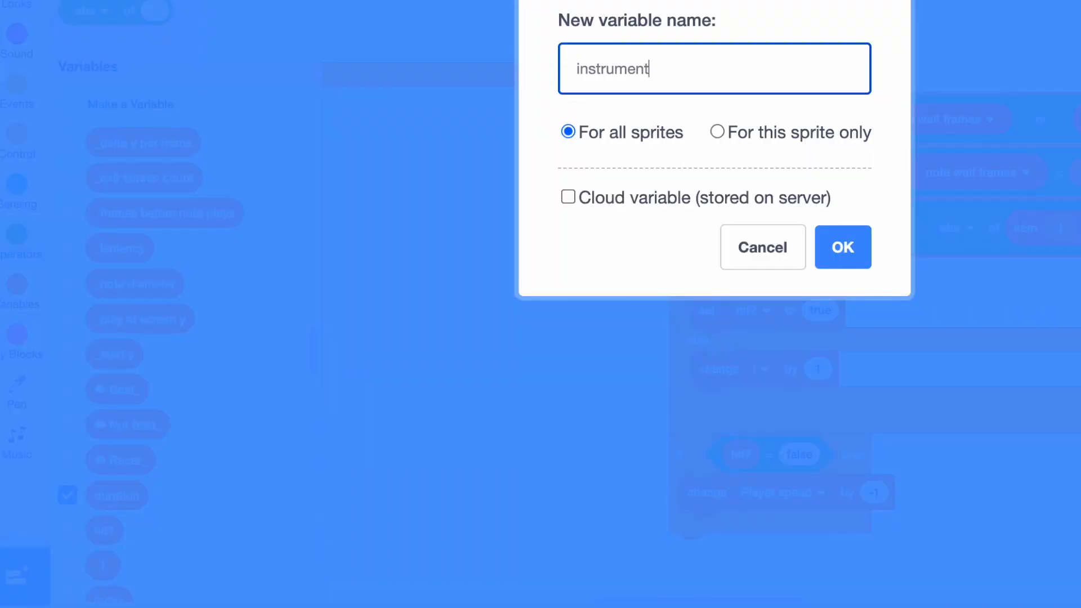
{"action": "left_click", "coordinate": [763, 247]}
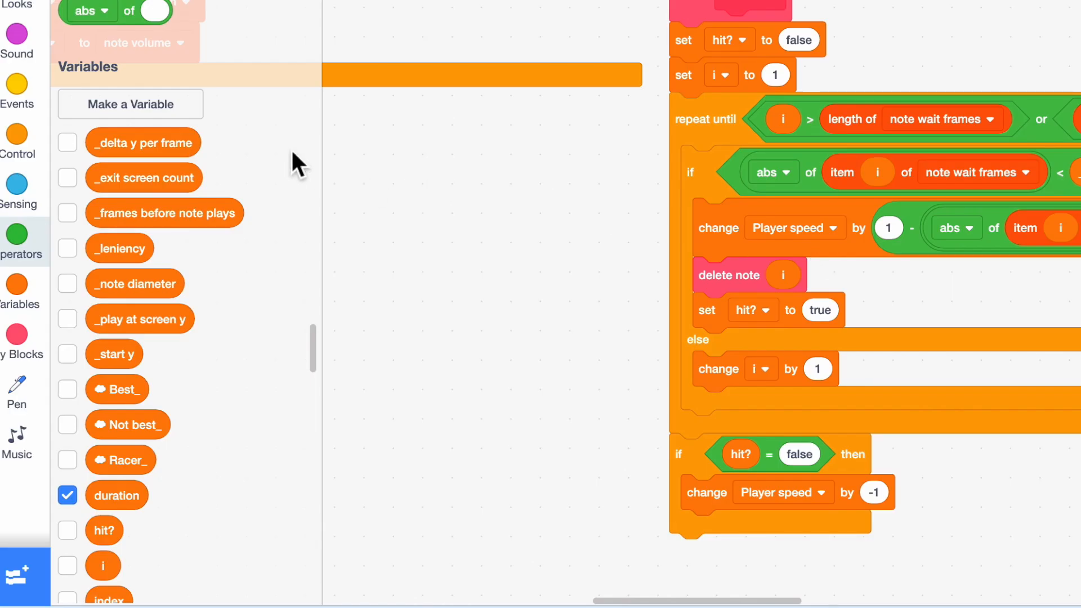
- Create the shared variables pitch and volume for all sprites
{"action": "left_click", "coordinate": [129, 103]}
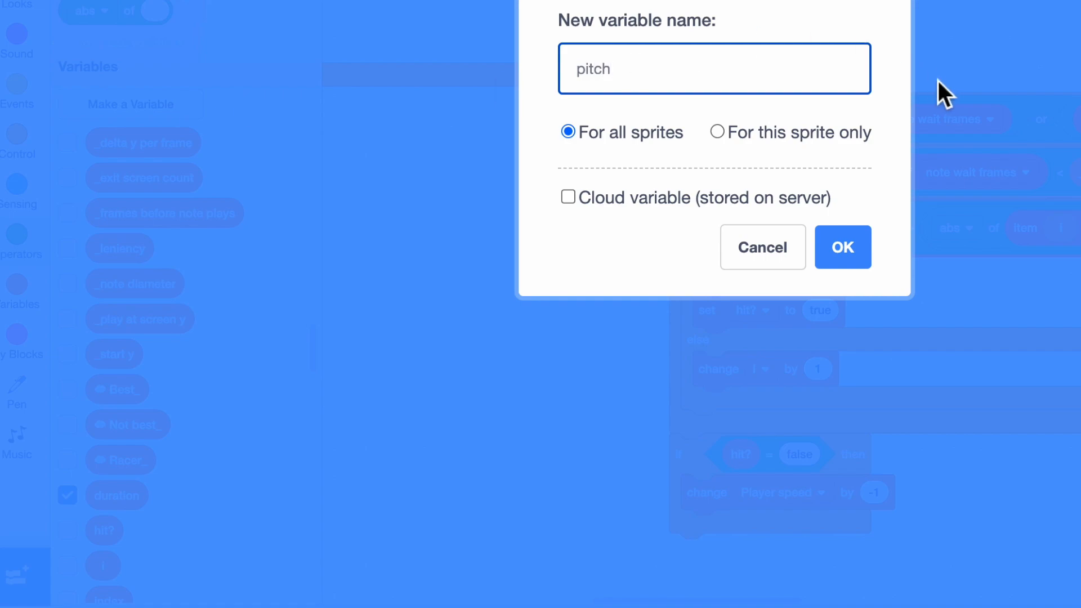
{"action": "left_click", "coordinate": [717, 132]}
{"action": "type", "text": "volum"}
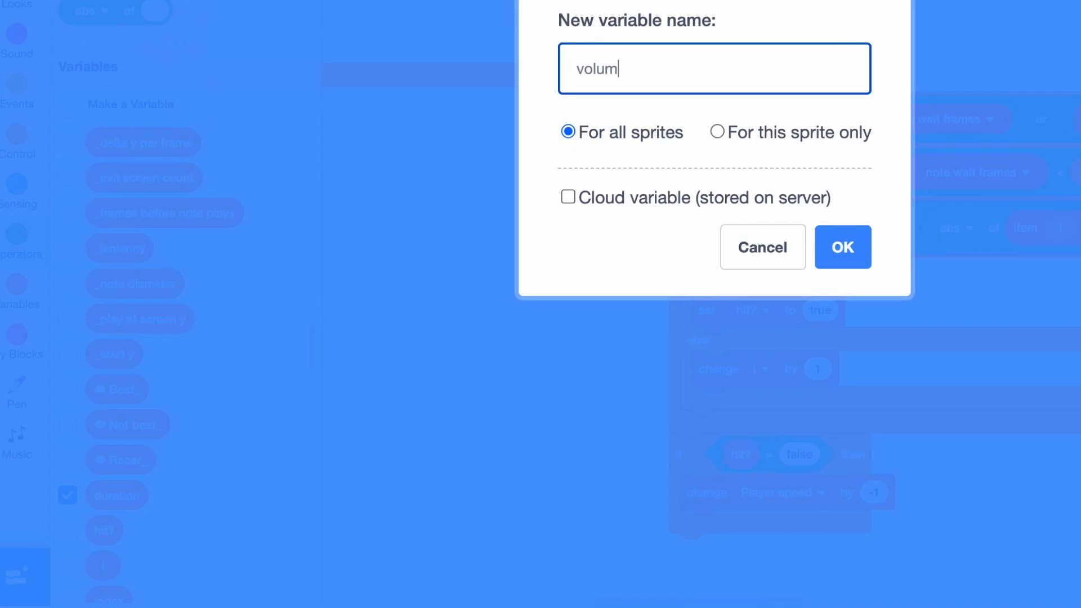
{"action": "left_click", "coordinate": [717, 133]}
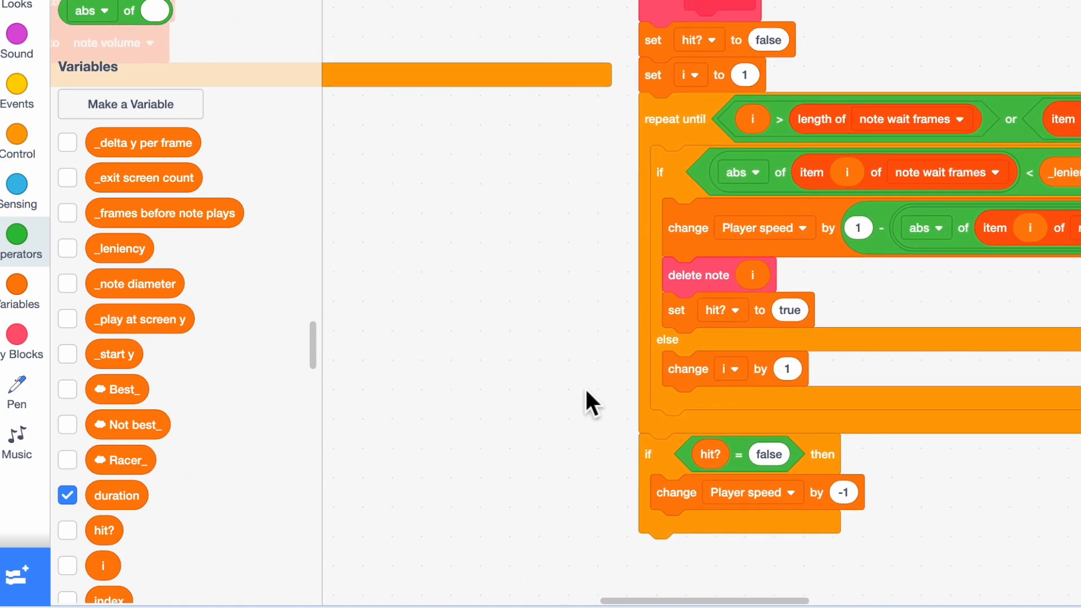
{"action": "mouse_move", "coordinate": [157, 478]}
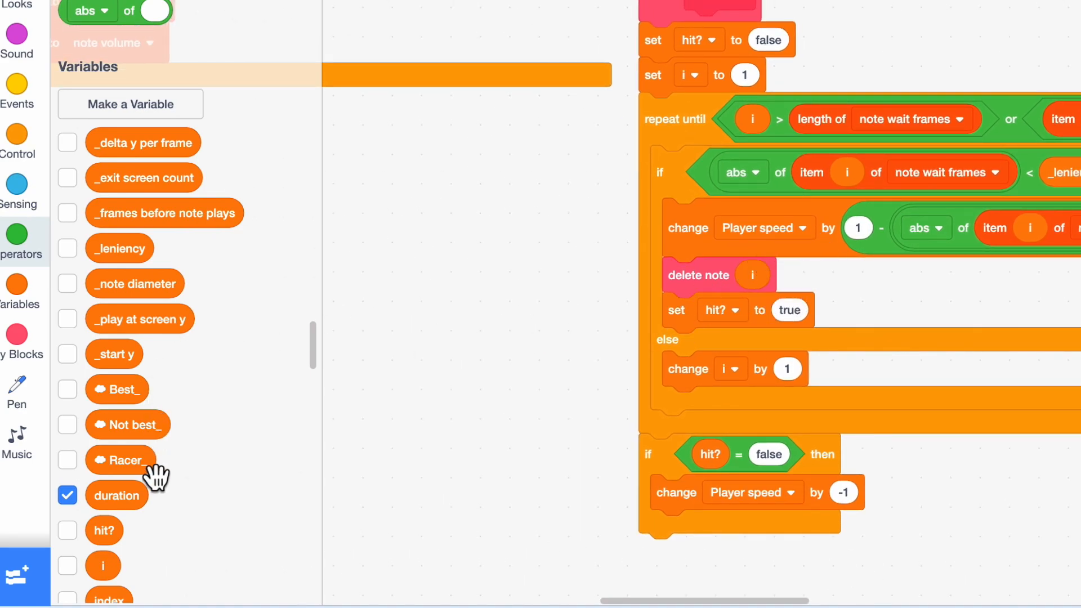
- Hide pitch from the stage and make the first set block store duration from item i of its list
{"action": "scroll", "scroll_direction": "down", "scroll_amount": 3}
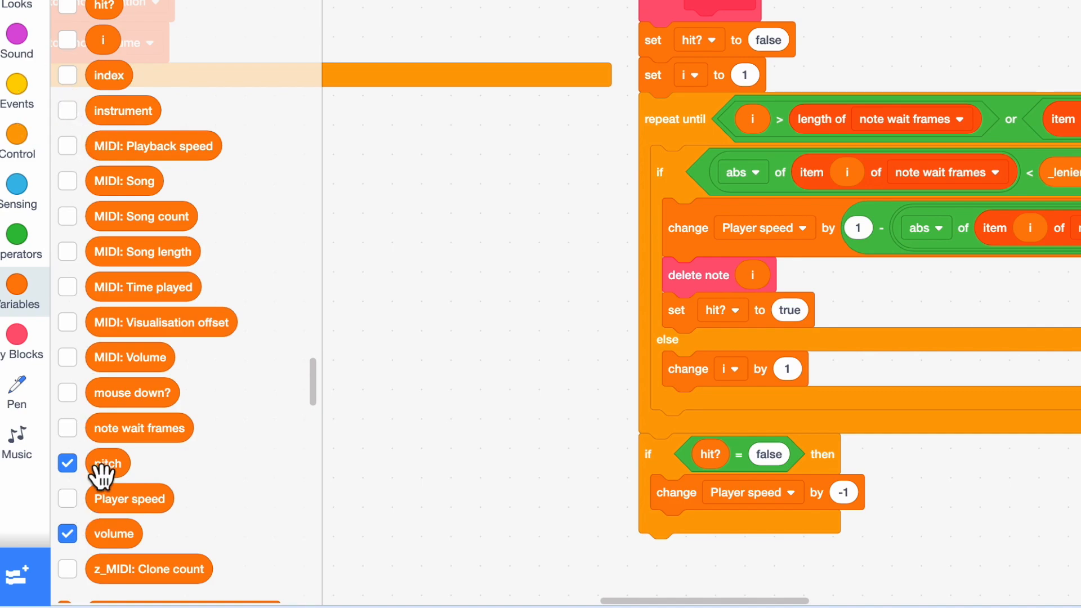
{"action": "left_click", "coordinate": [66, 463]}
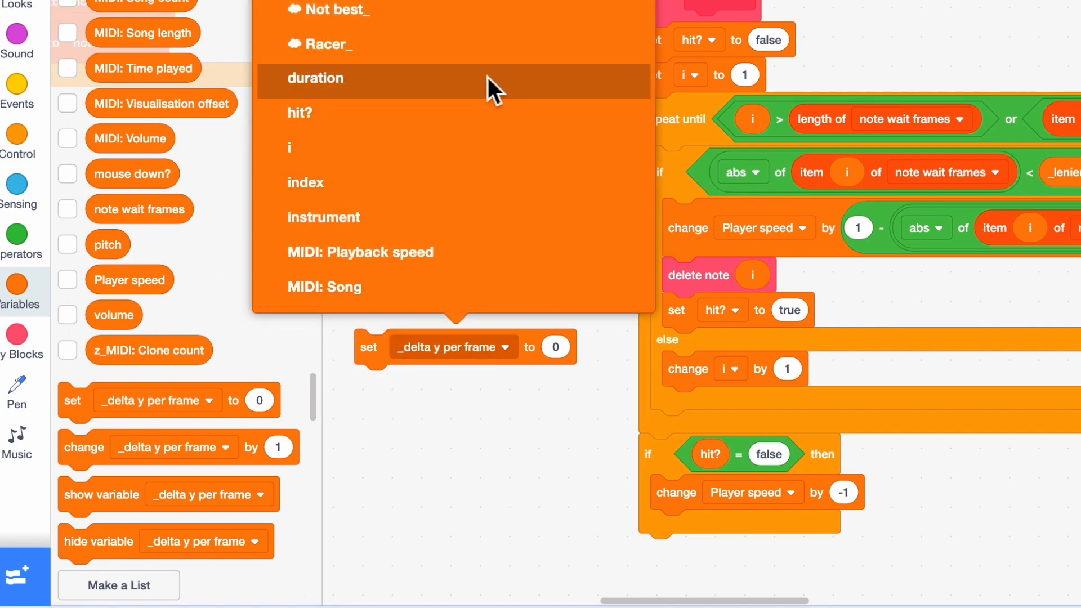
{"action": "left_click", "coordinate": [316, 78]}
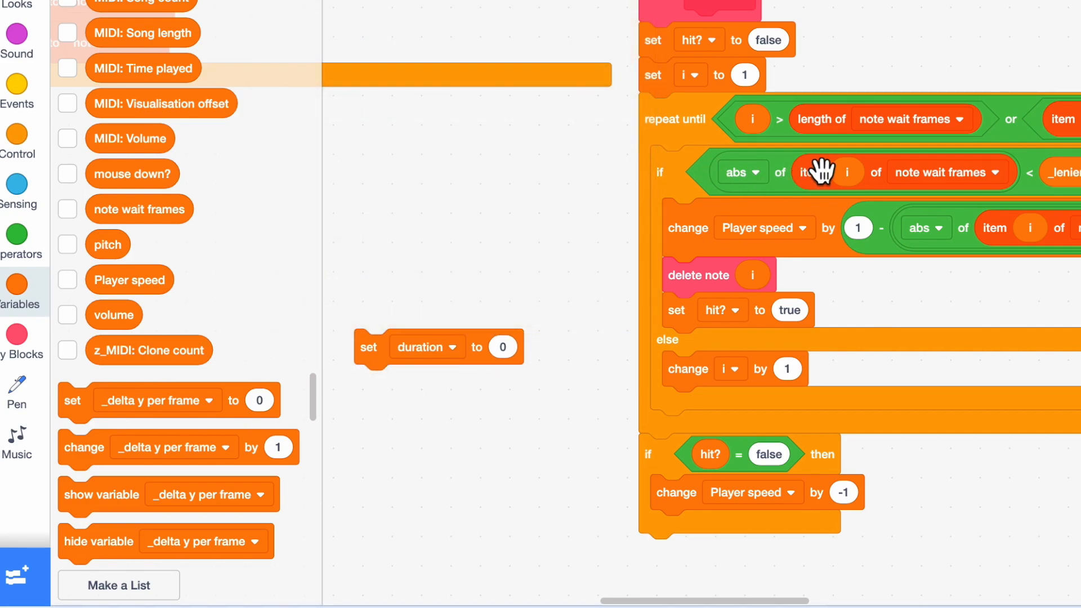
{"action": "right_click", "coordinate": [831, 171]}
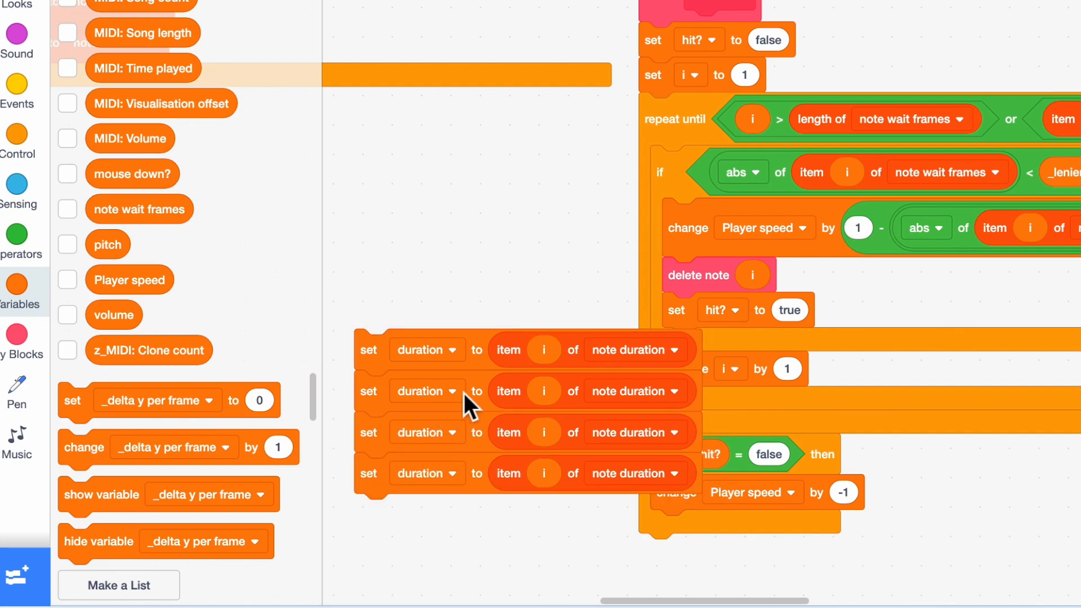
- Set pitch, volume and instrument from item i of their note lists and insert all four above delete note
{"action": "left_click", "coordinate": [425, 391]}
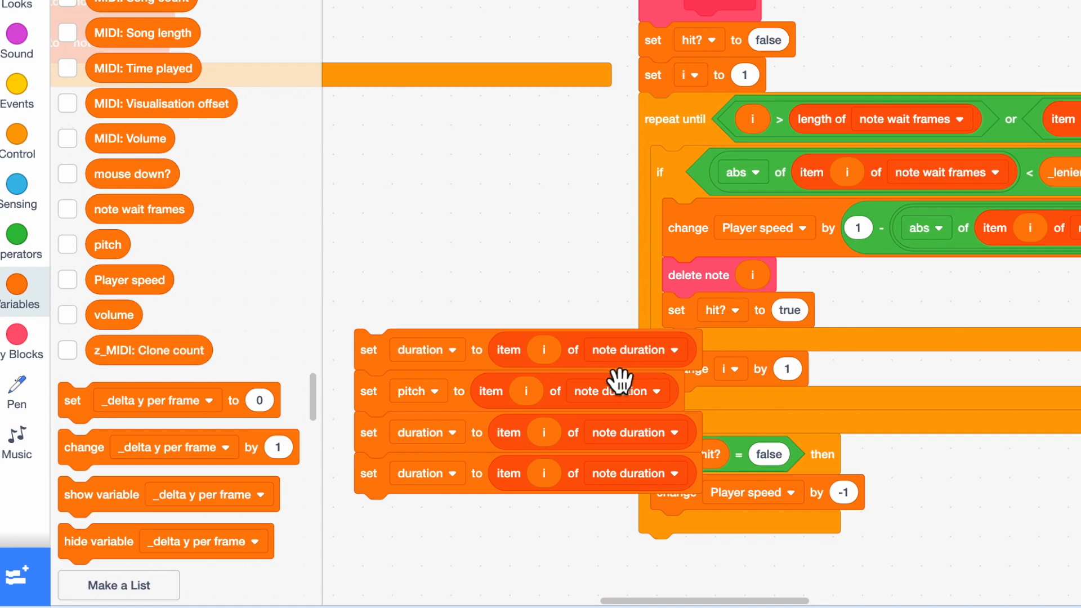
{"action": "left_click", "coordinate": [617, 390]}
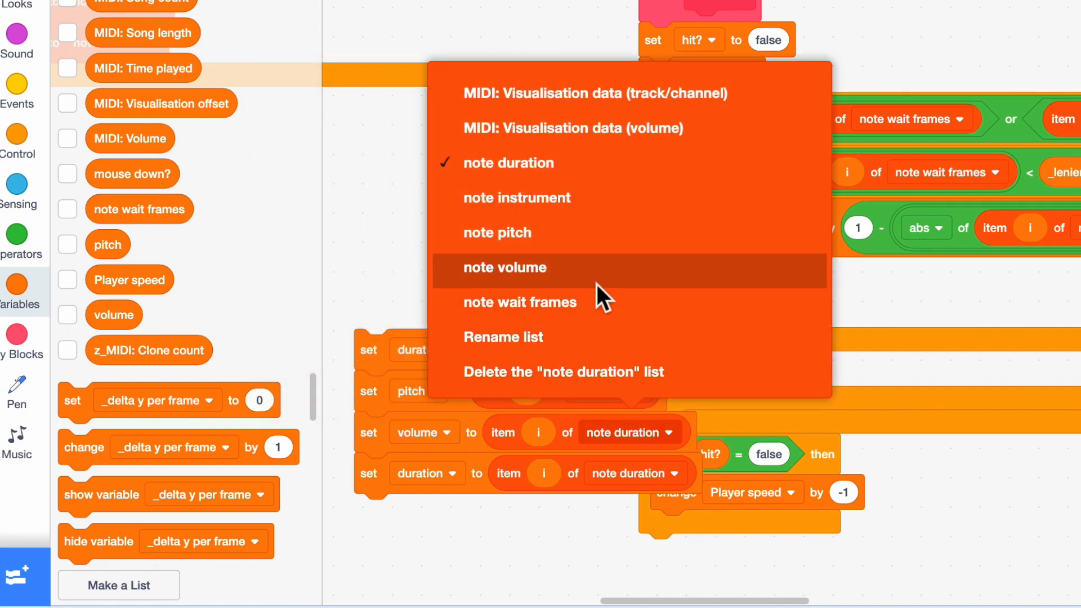
{"action": "left_click", "coordinate": [505, 268]}
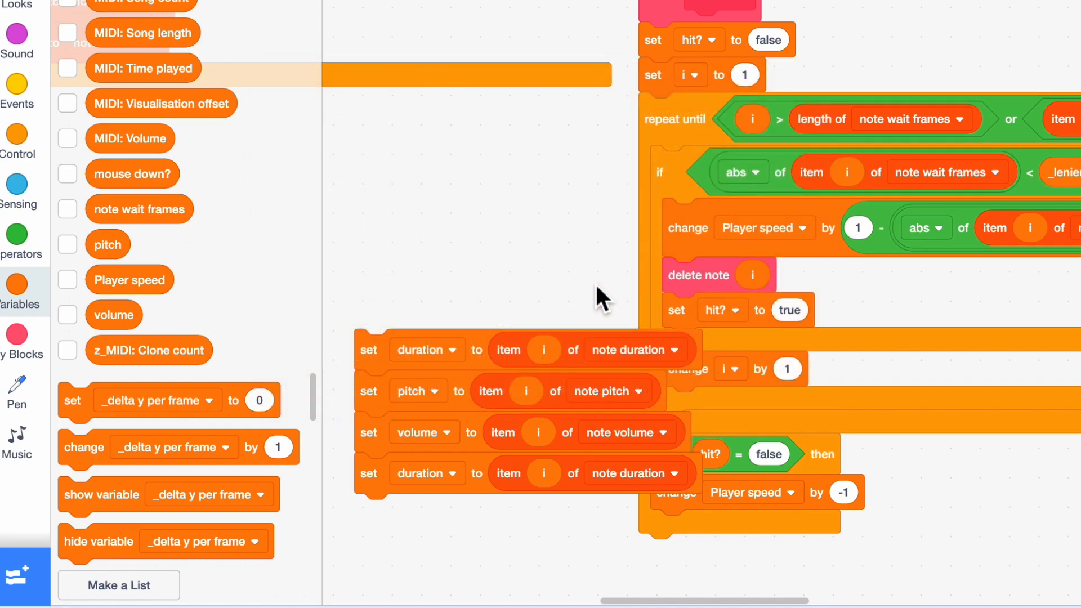
{"action": "left_click", "coordinate": [426, 473]}
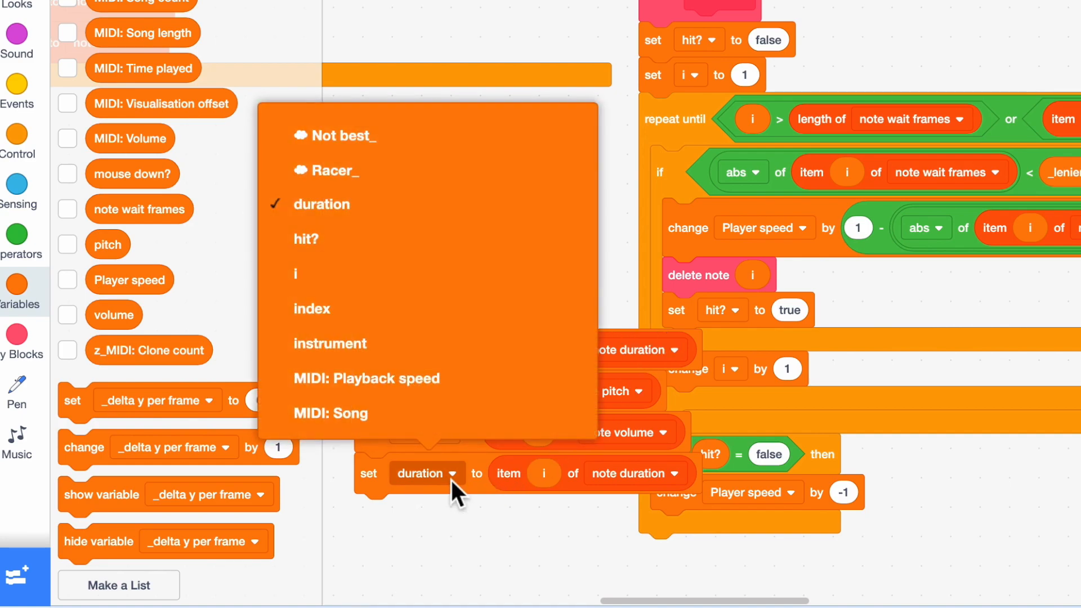
{"action": "left_click", "coordinate": [330, 344]}
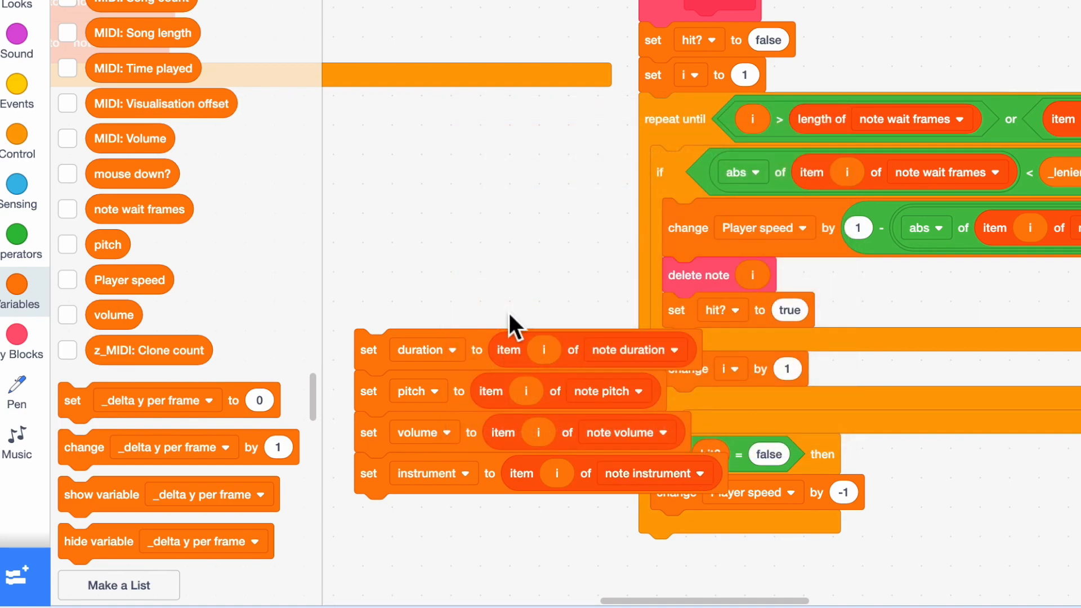
{"action": "left_click_drag", "start_coordinate": [513, 324], "coordinate": [693, 300]}
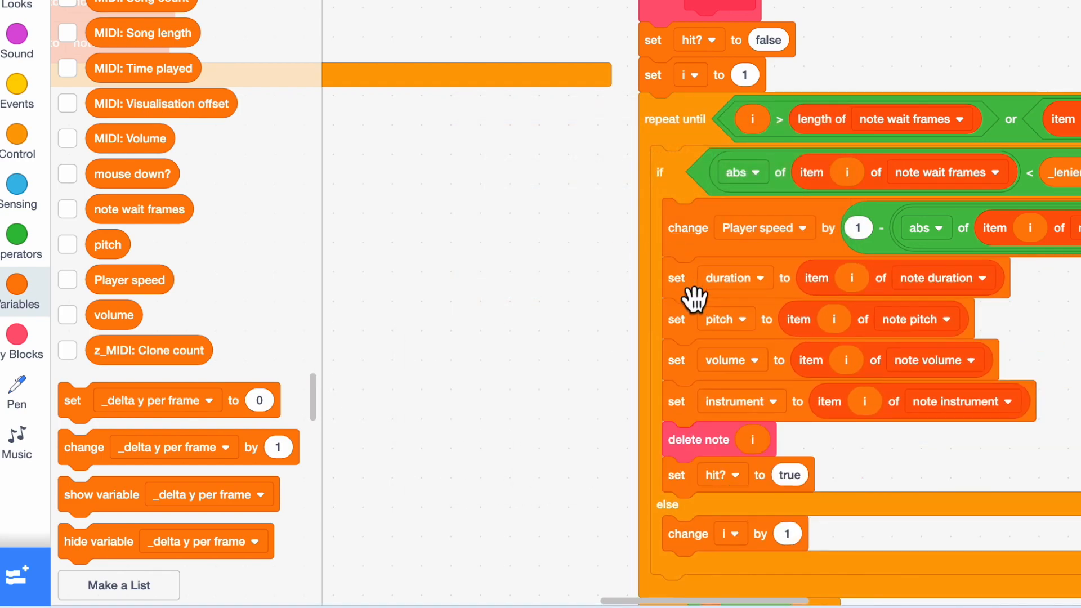
{"action": "mouse_move", "coordinate": [769, 354]}
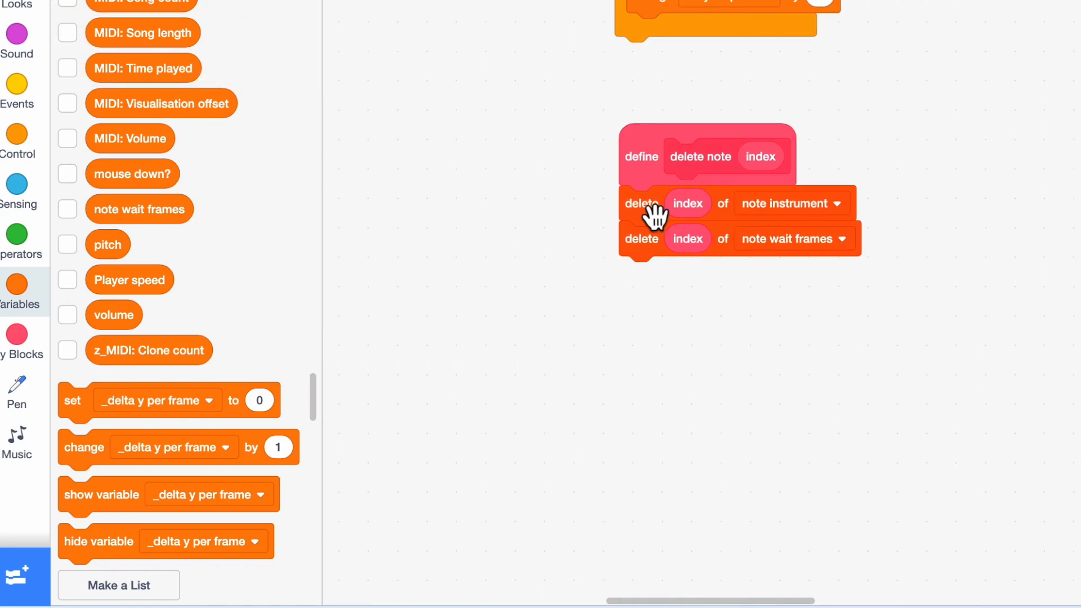
- Duplicate the list-delete blocks in delete note and retarget copies to note pitch and note duration
{"action": "left_click_drag", "start_coordinate": [643, 203], "coordinate": [649, 340]}
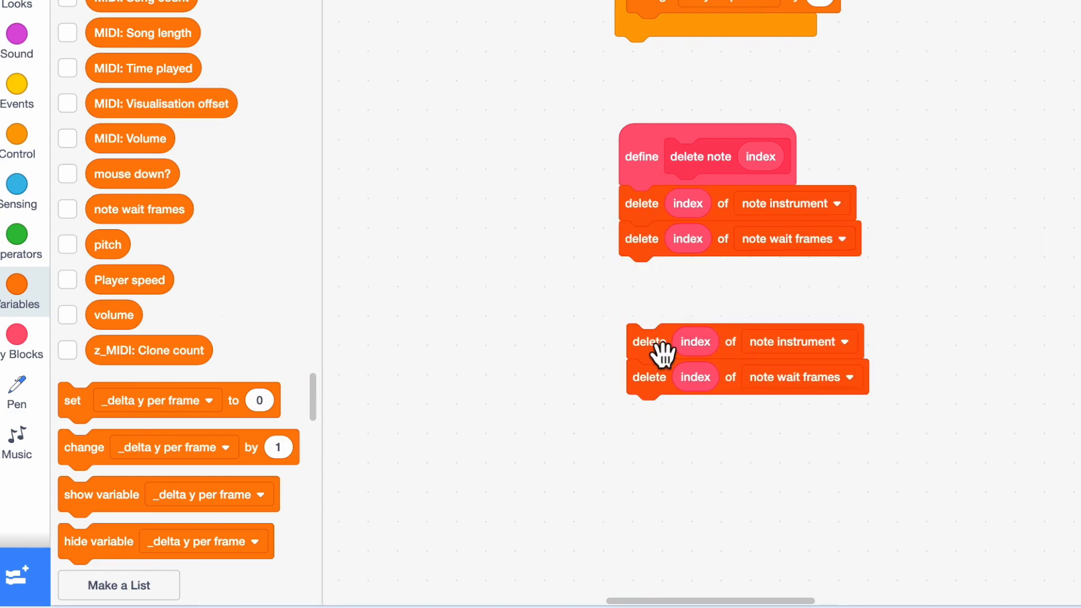
{"action": "right_click", "coordinate": [649, 341]}
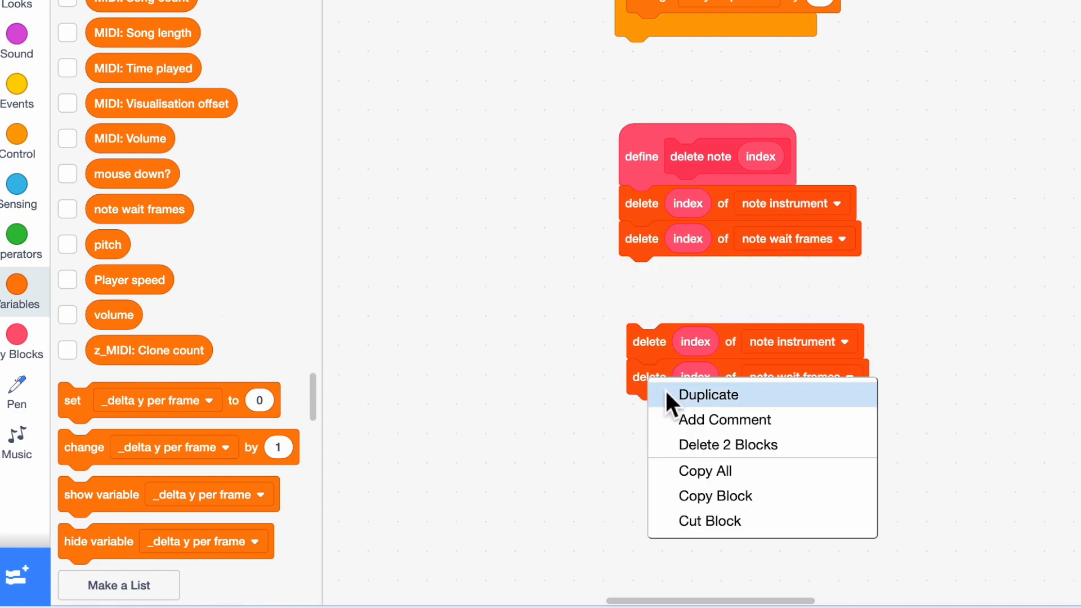
{"action": "left_click", "coordinate": [707, 394]}
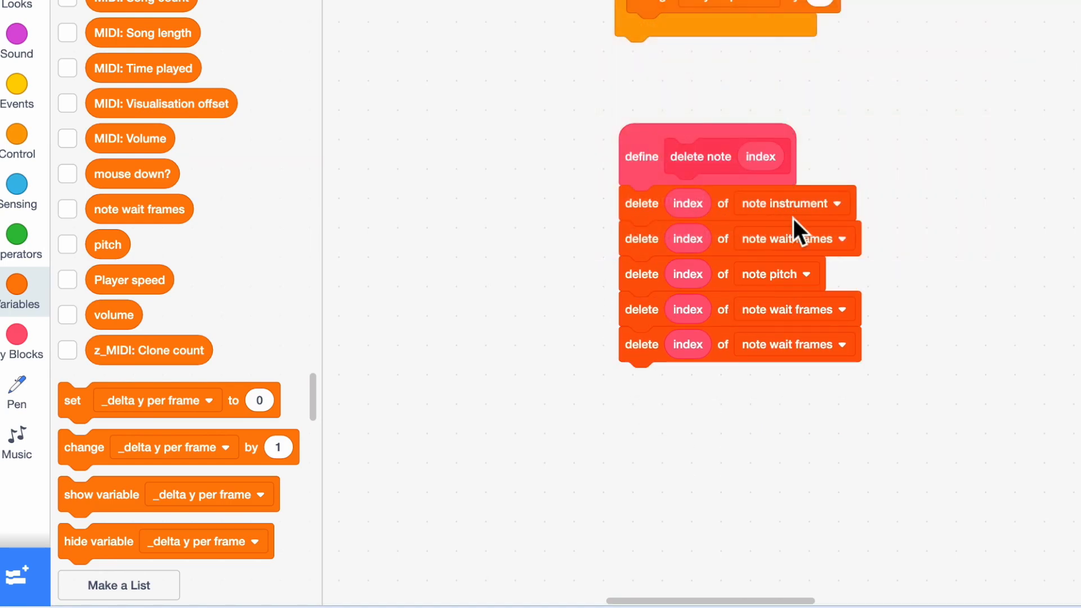
{"action": "left_click", "coordinate": [842, 239]}
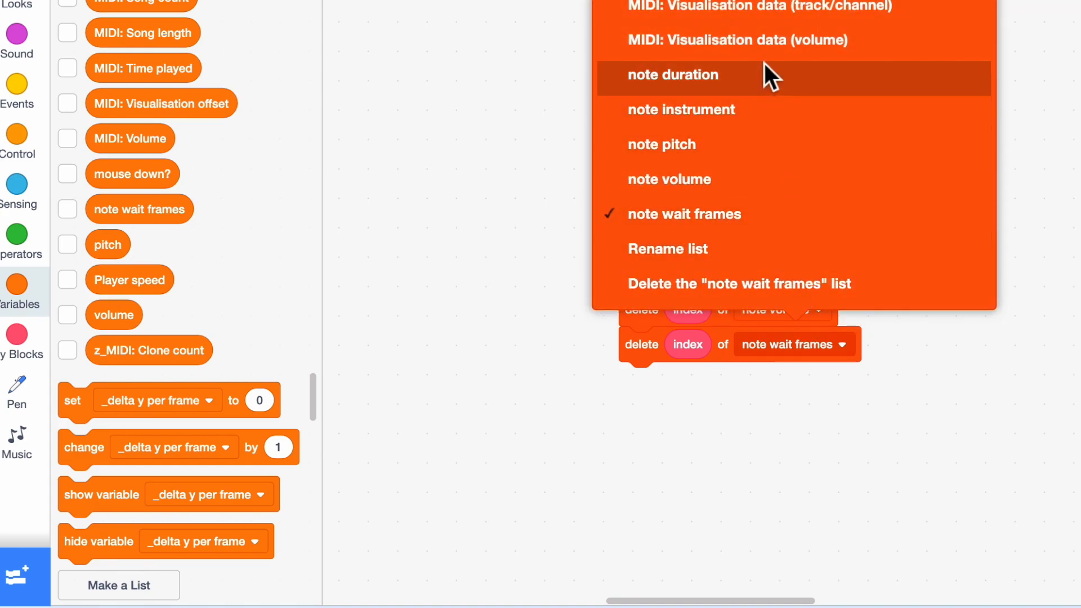
{"action": "left_click", "coordinate": [673, 74]}
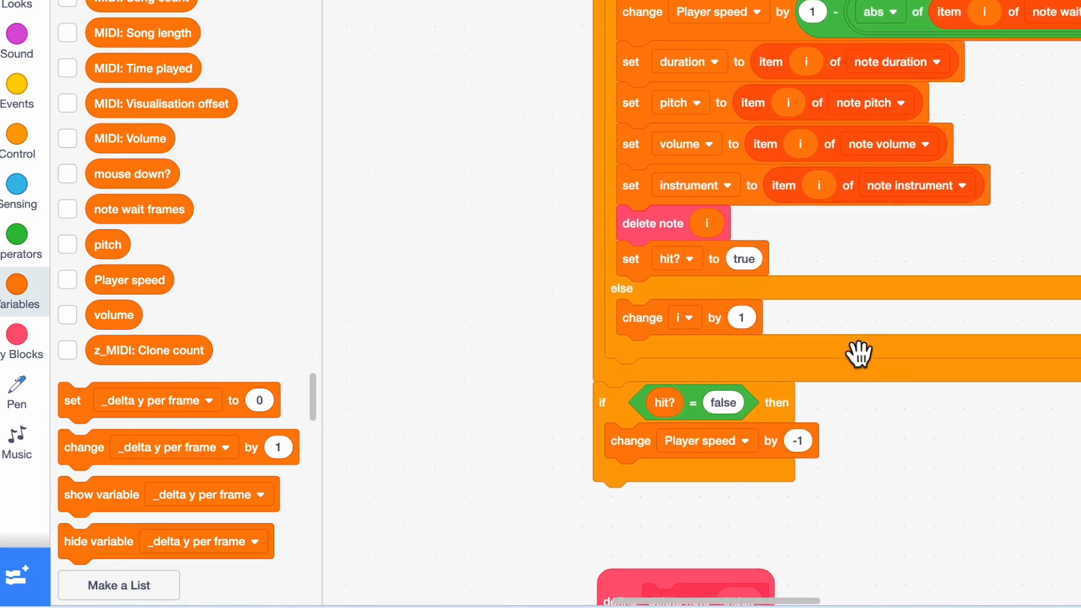
- Create a clone? variable for this sprite only
{"action": "scroll", "scroll_direction": "down", "scroll_amount": 3}
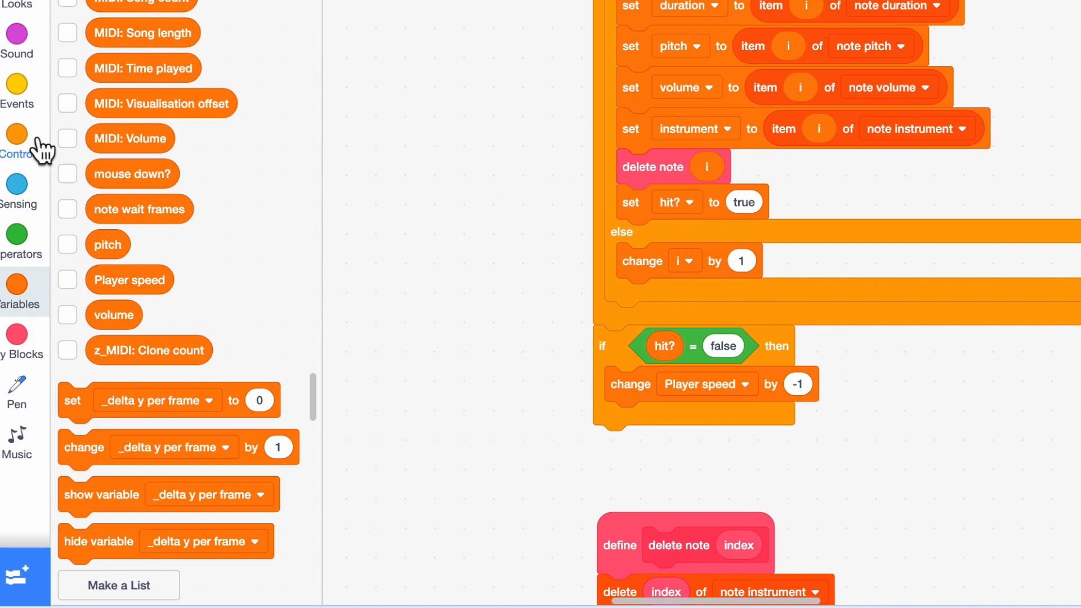
{"action": "left_click", "coordinate": [17, 136]}
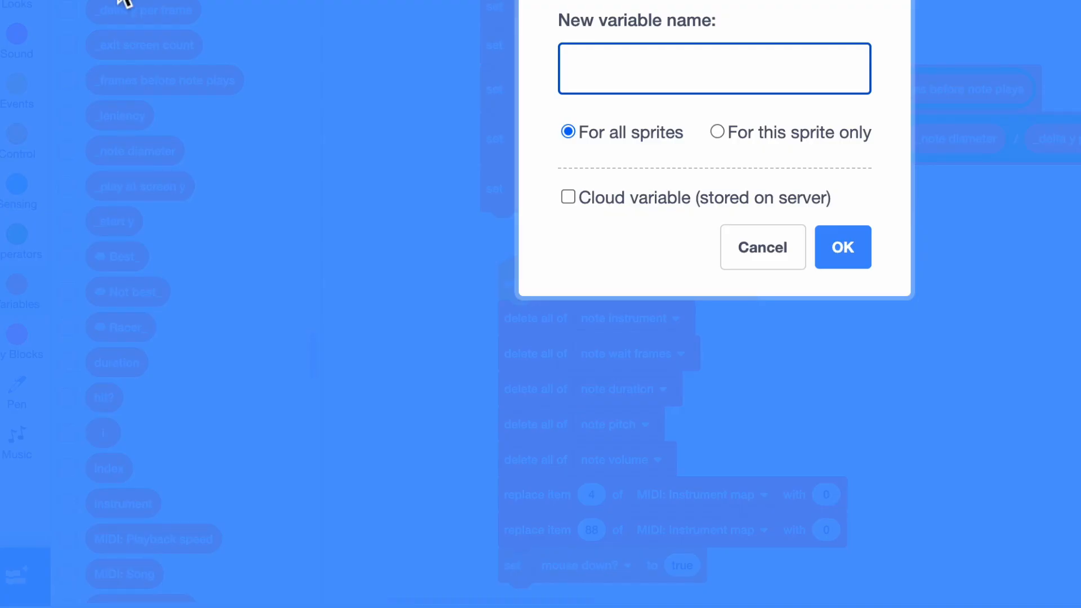
{"action": "type", "text": "clone"}
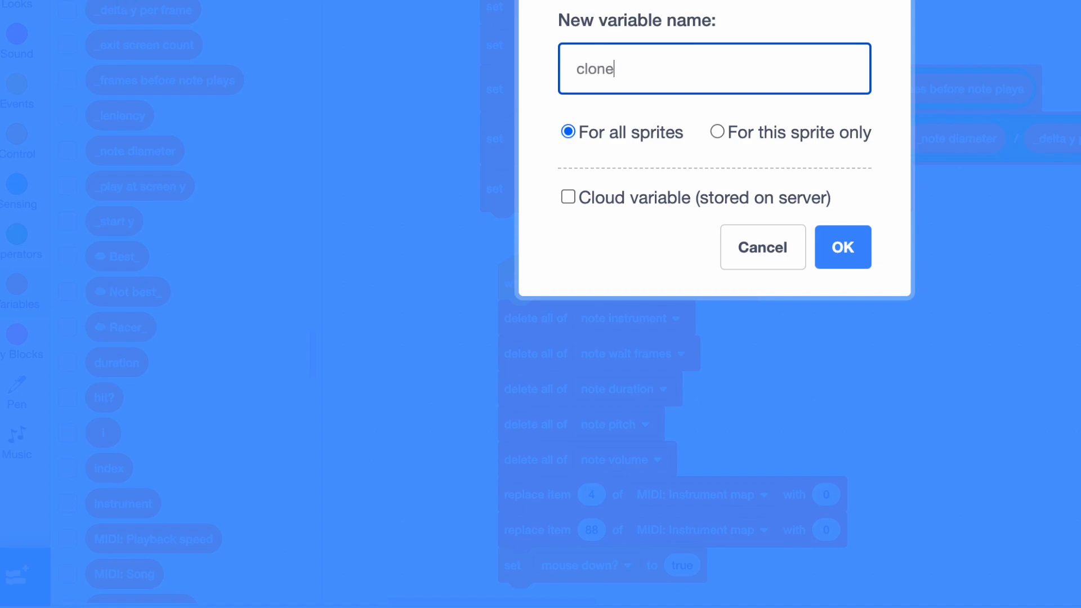
{"action": "left_click", "coordinate": [717, 133]}
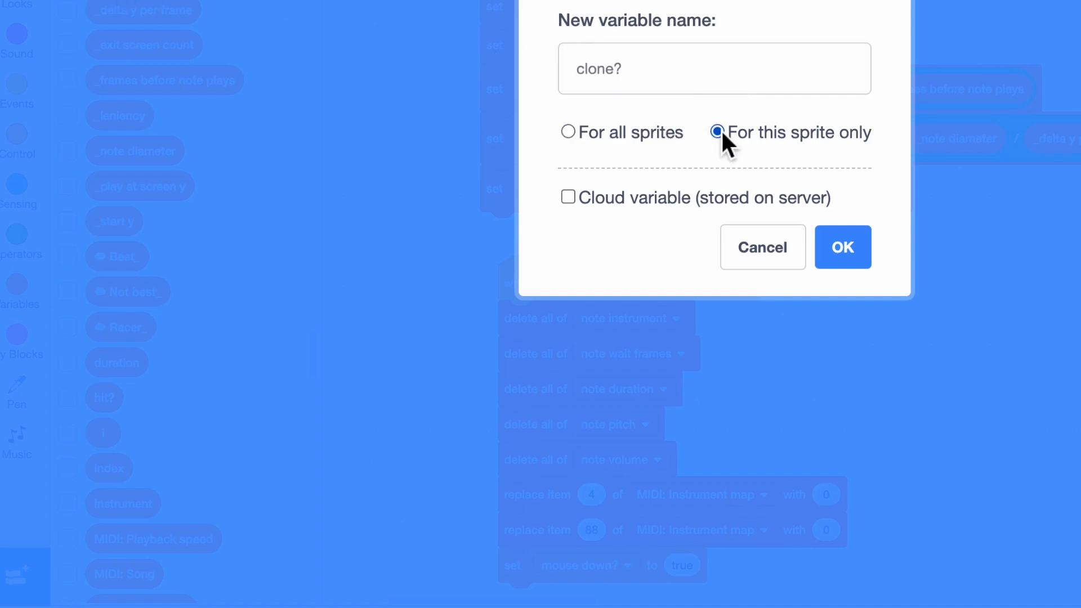
{"action": "left_click", "coordinate": [843, 247]}
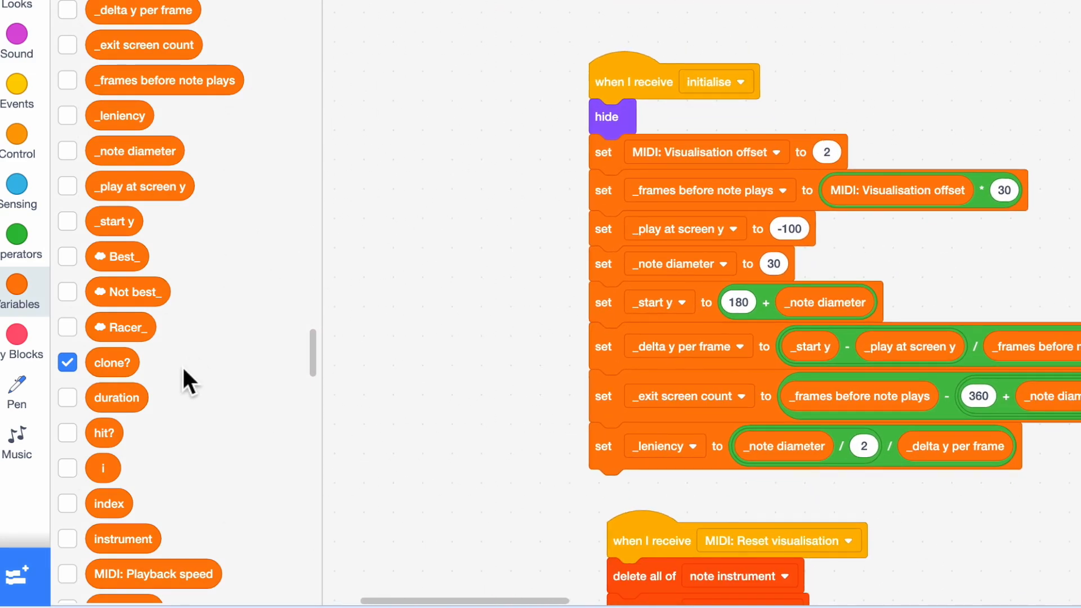
- End the initialise script with set clone? to false
{"action": "scroll", "scroll_direction": "down", "scroll_amount": 3}
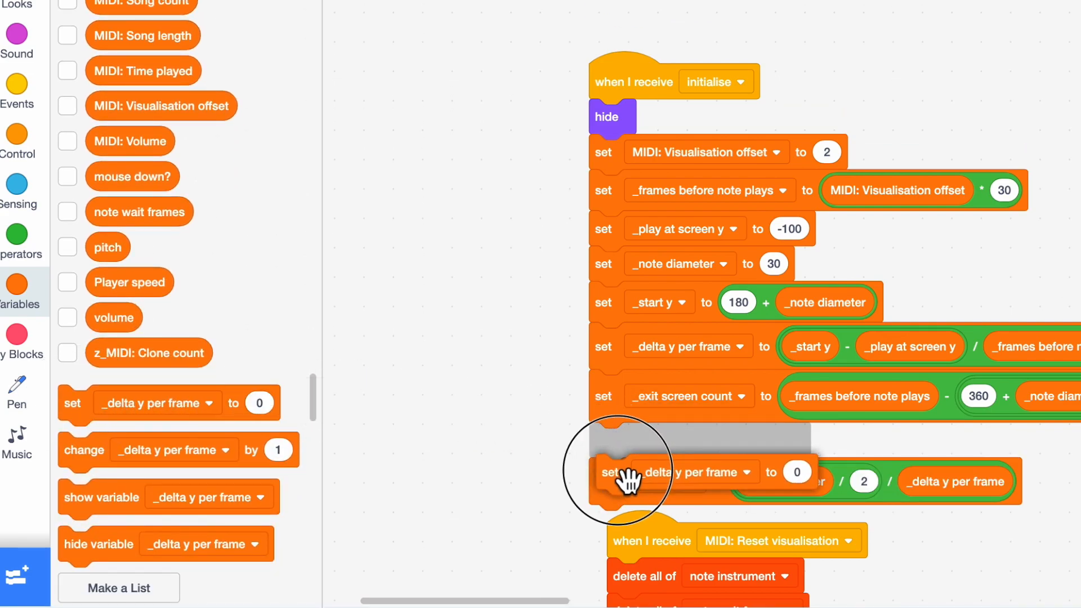
{"action": "left_click", "coordinate": [739, 486]}
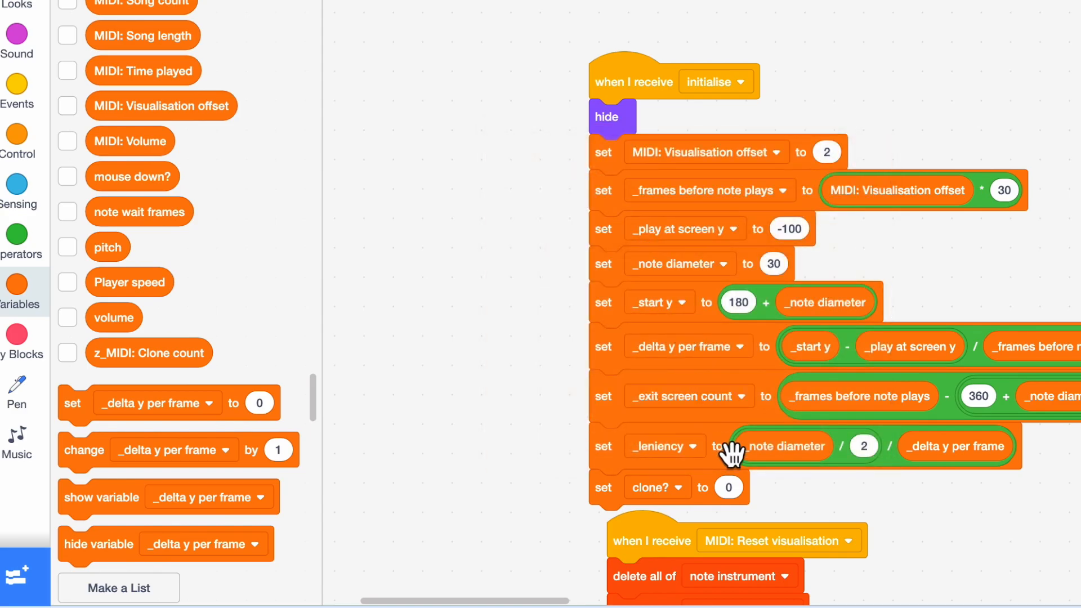
{"action": "type", "text": "false"}
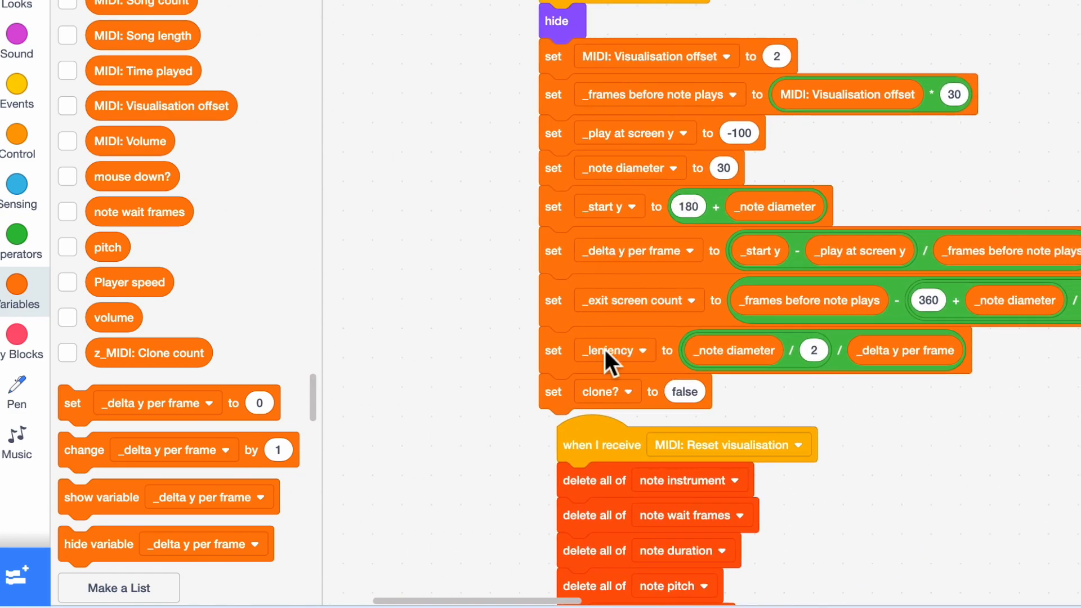
- Wrap the Reset visualisation list-clearing blocks in an if clone? = false check
{"action": "scroll", "scroll_direction": "down", "scroll_amount": 3}
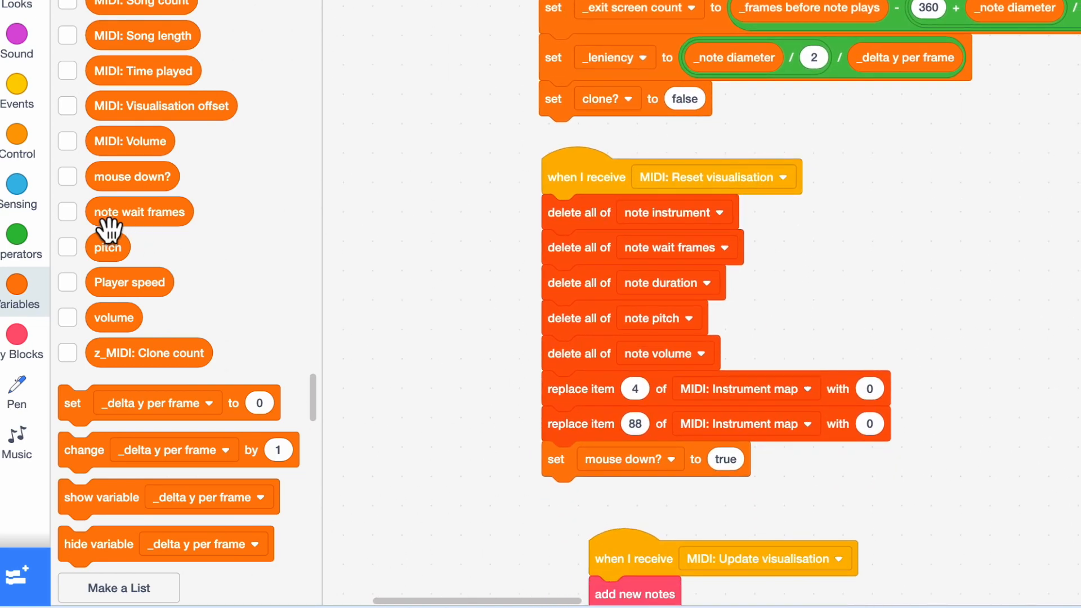
{"action": "left_click", "coordinate": [15, 142]}
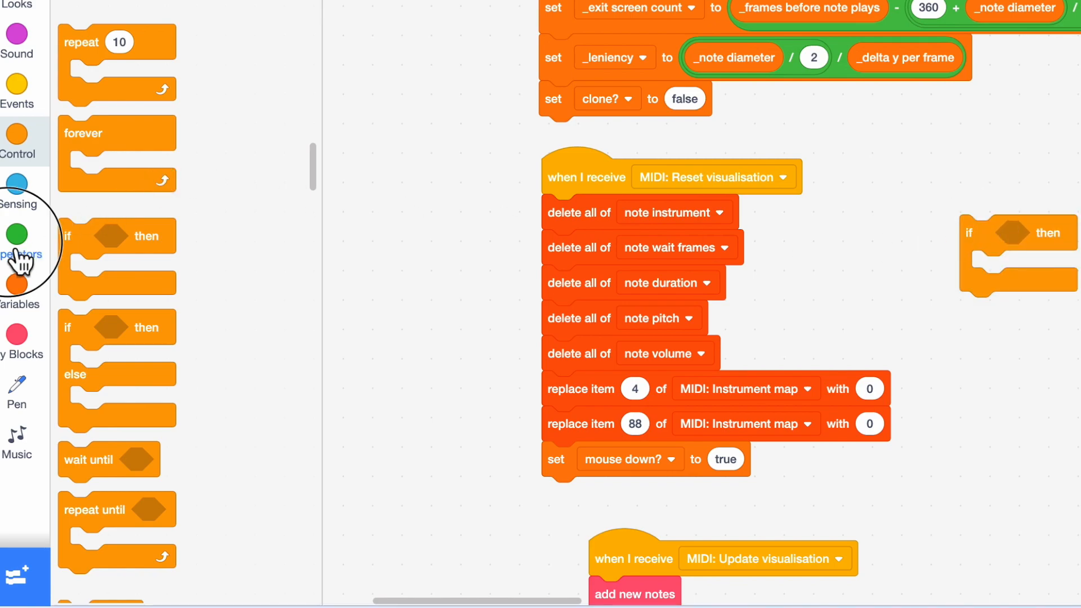
{"action": "left_click", "coordinate": [17, 233]}
{"action": "type", "text": "false"}
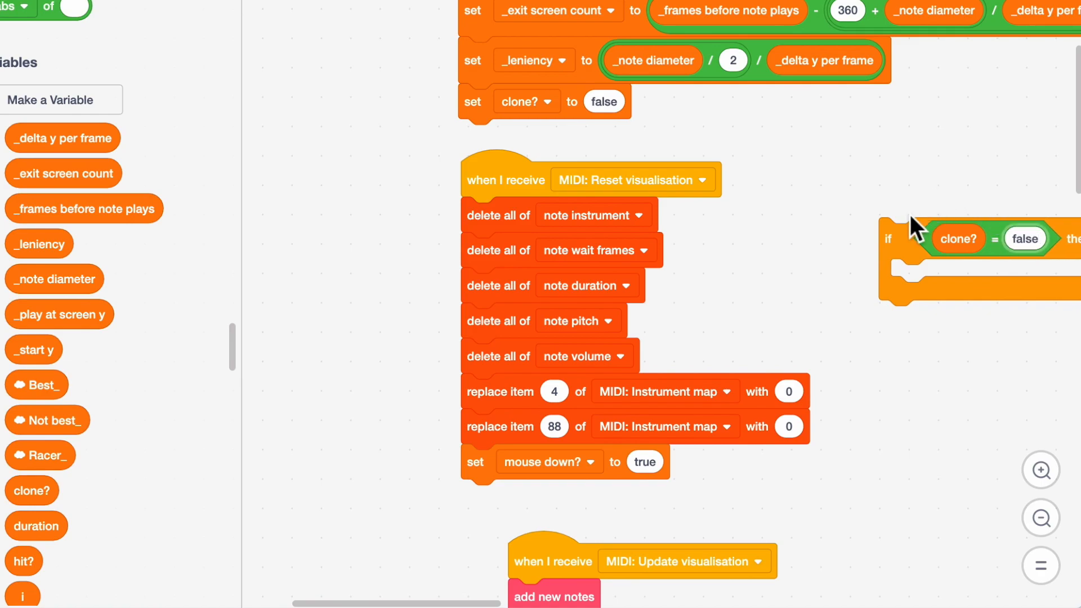
{"action": "left_click_drag", "start_coordinate": [923, 239], "coordinate": [910, 421]}
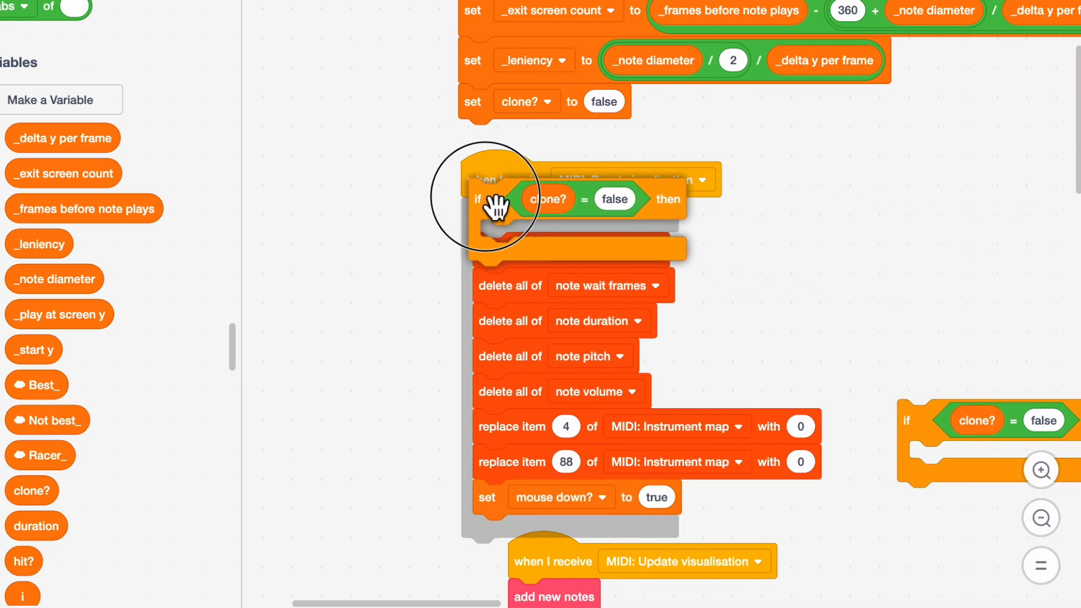
{"action": "scroll", "scroll_direction": "down", "scroll_amount": 3}
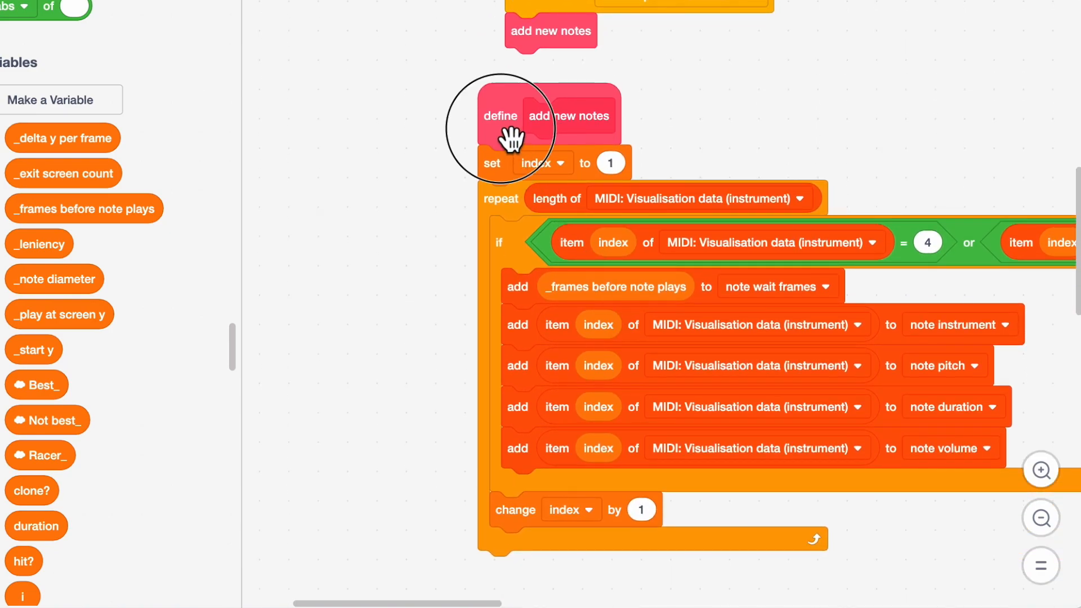
{"action": "left_click_drag", "start_coordinate": [501, 115], "coordinate": [552, 339]}
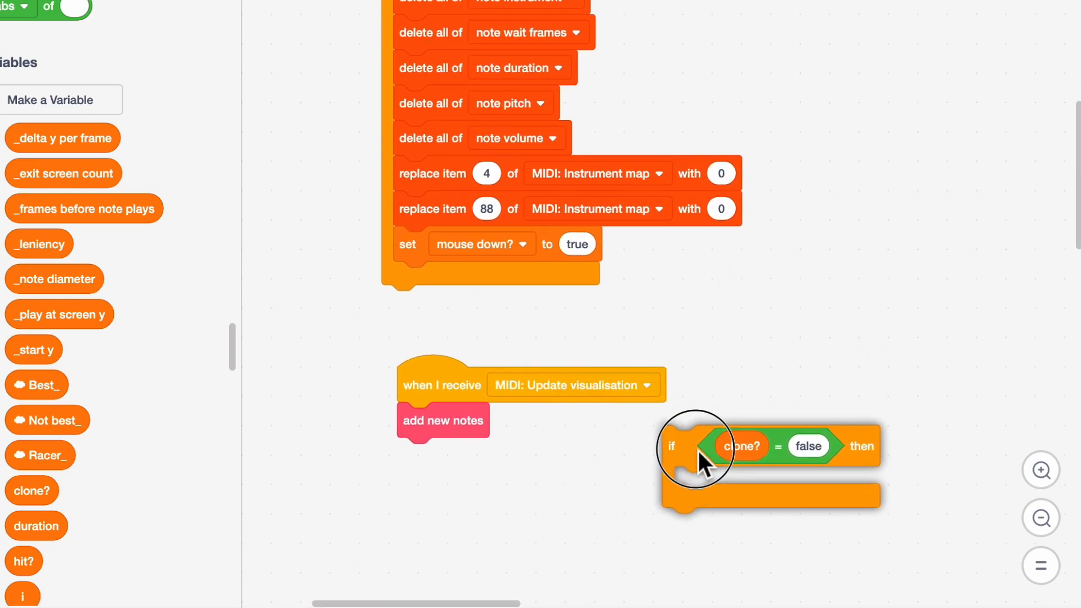
- Duplicate the clone? = false check twice and place the copies beside Update visualisation
{"action": "left_click_drag", "start_coordinate": [696, 448], "coordinate": [786, 472]}
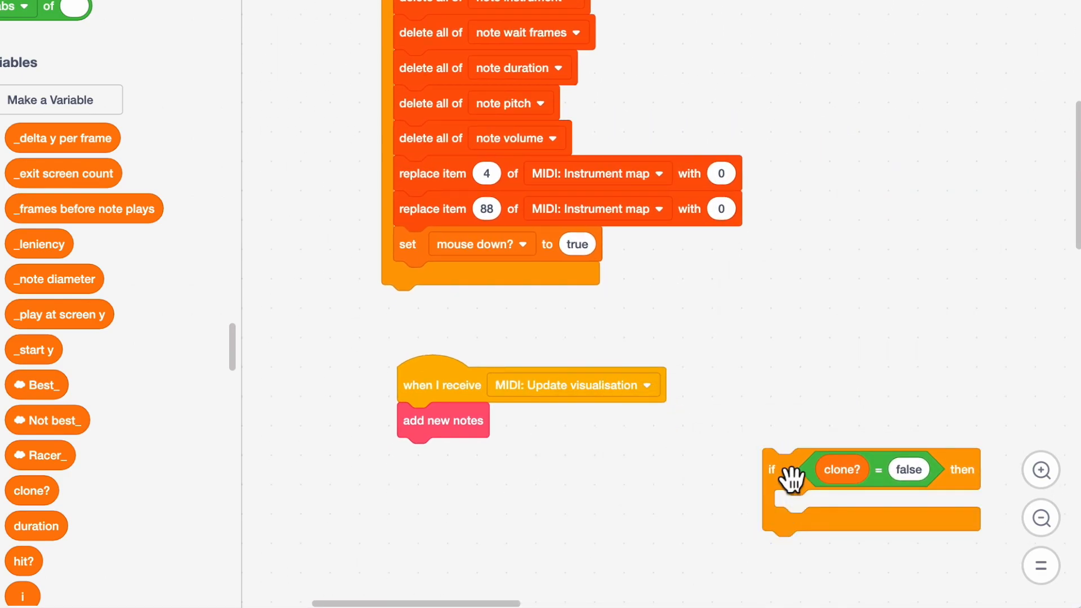
{"action": "right_click", "coordinate": [793, 479]}
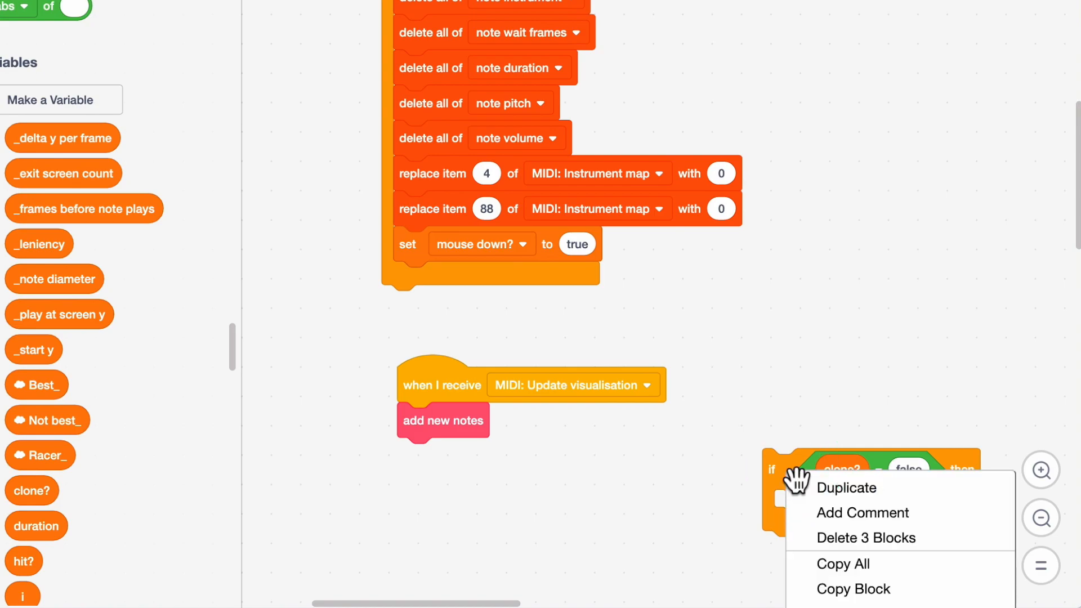
{"action": "left_click", "coordinate": [846, 487]}
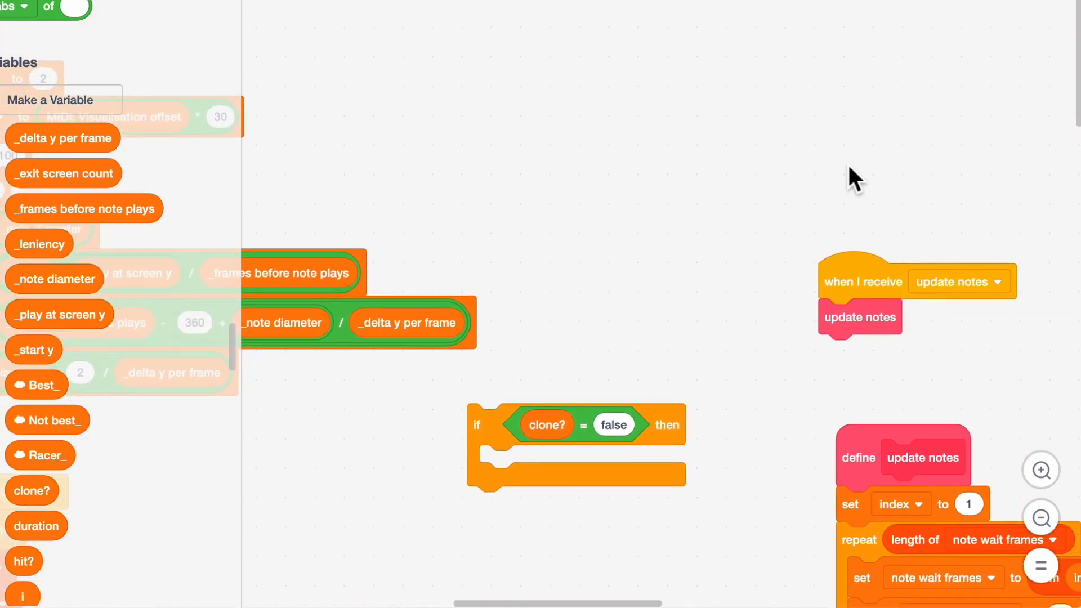
{"action": "right_click", "coordinate": [476, 424]}
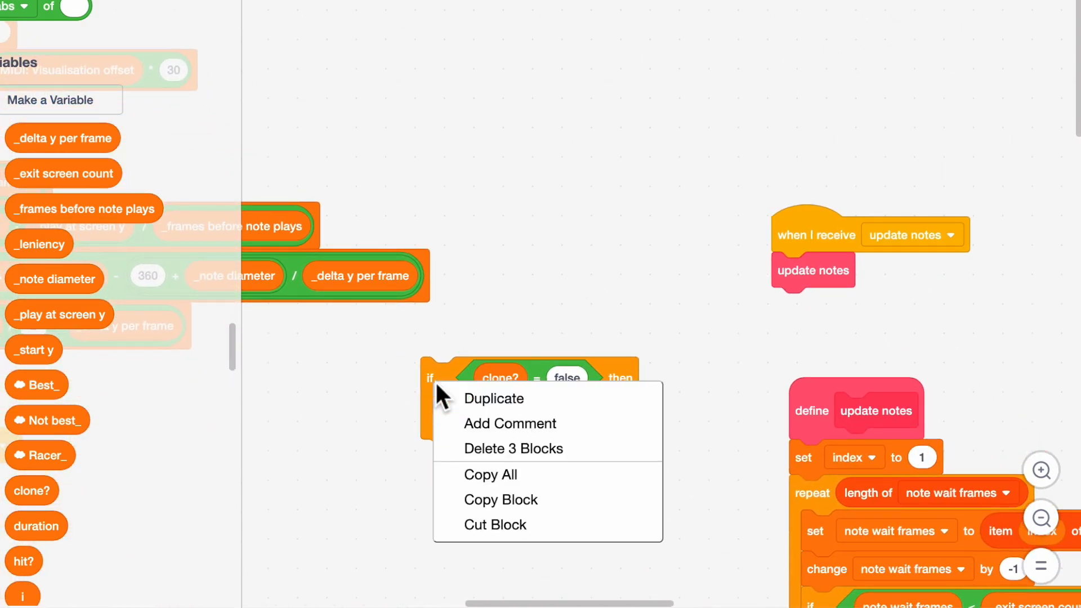
{"action": "left_click", "coordinate": [493, 398]}
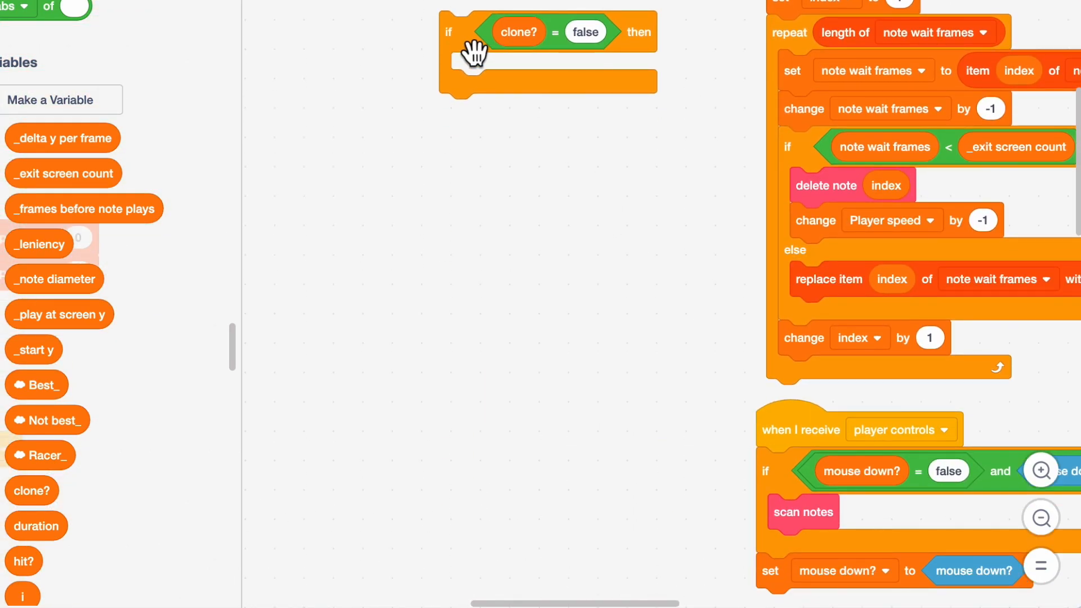
{"action": "left_click_drag", "start_coordinate": [474, 53], "coordinate": [543, 410]}
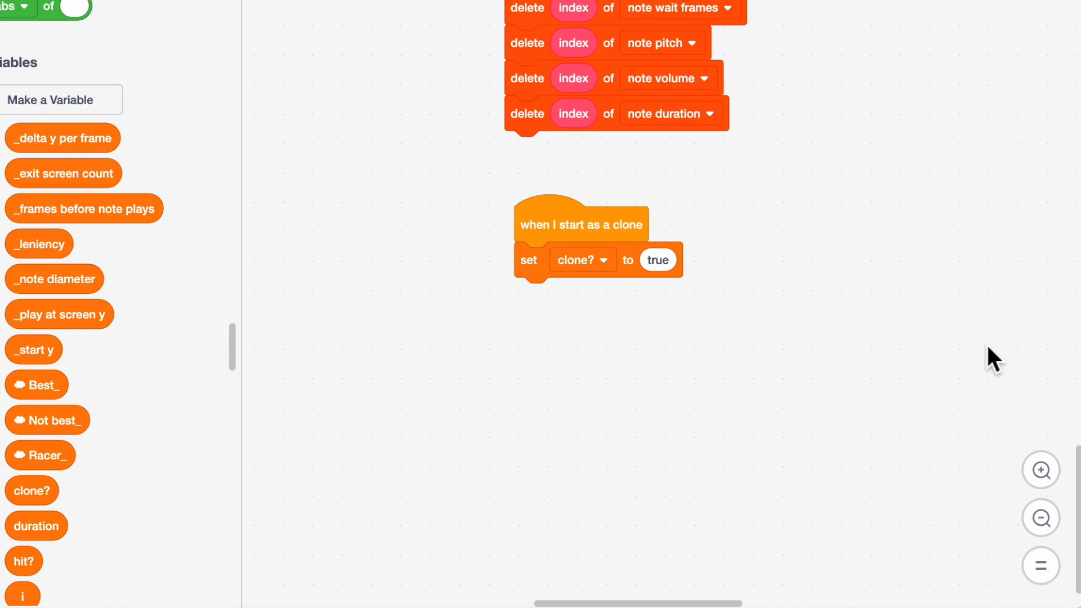
{"action": "mouse_move", "coordinate": [150, 101]}
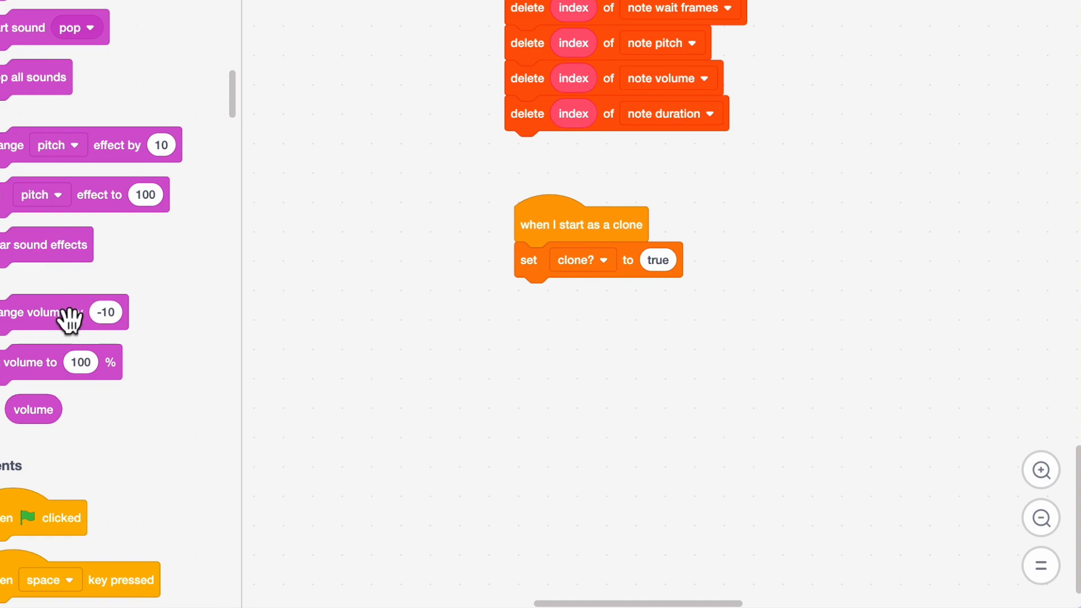
{"action": "mouse_move", "coordinate": [86, 338]}
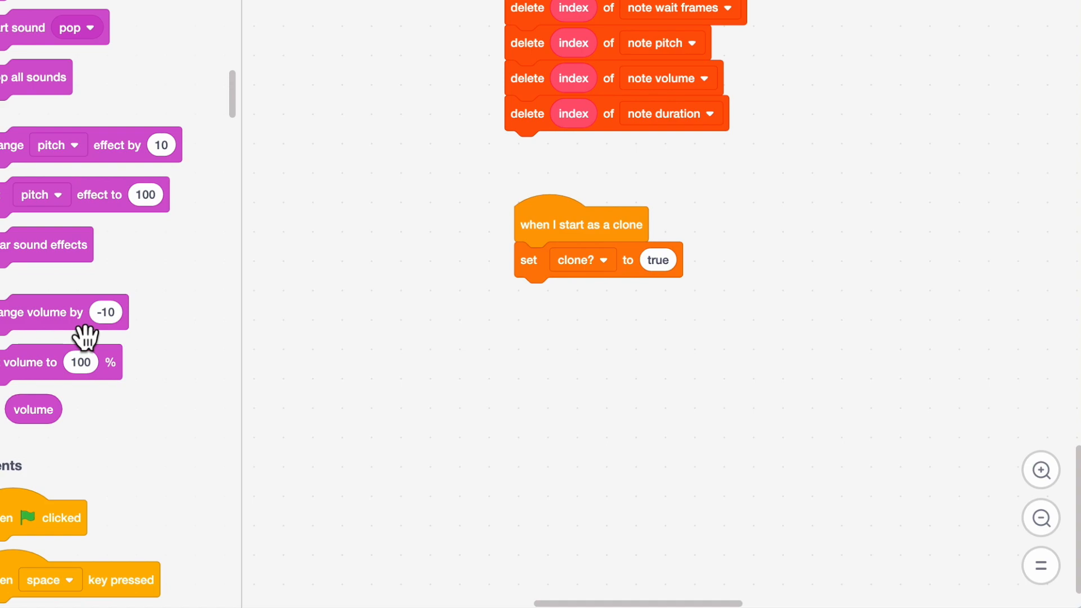
{"action": "mouse_move", "coordinate": [10, 290]}
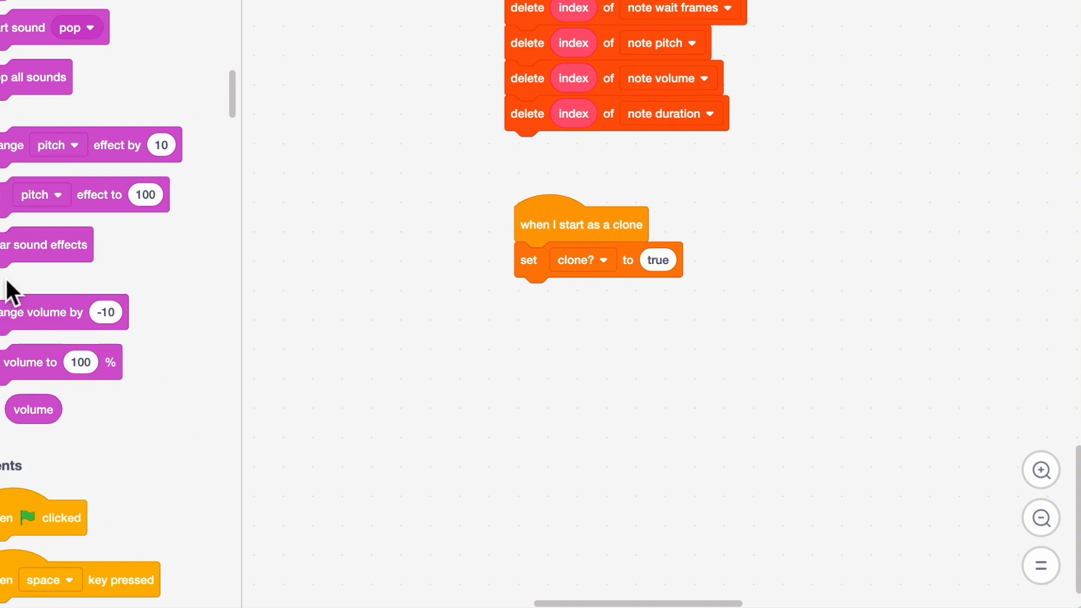
- Add set volume to (volume)% and set instrument to (instrument) under the clone script
{"action": "left_click_drag", "start_coordinate": [31, 362], "coordinate": [552, 380]}
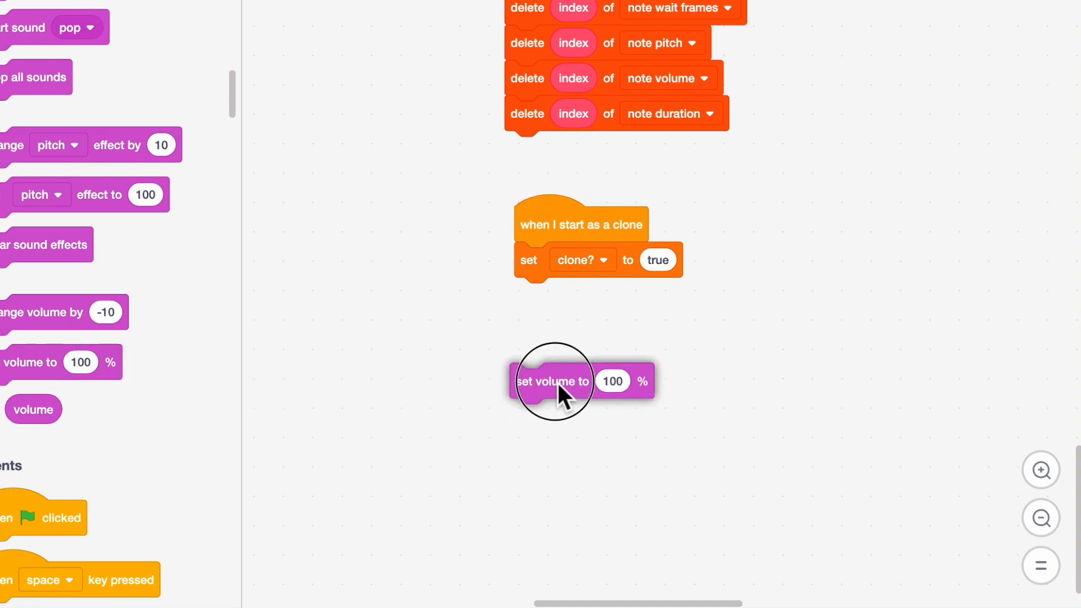
{"action": "left_click_drag", "start_coordinate": [552, 381], "coordinate": [556, 295]}
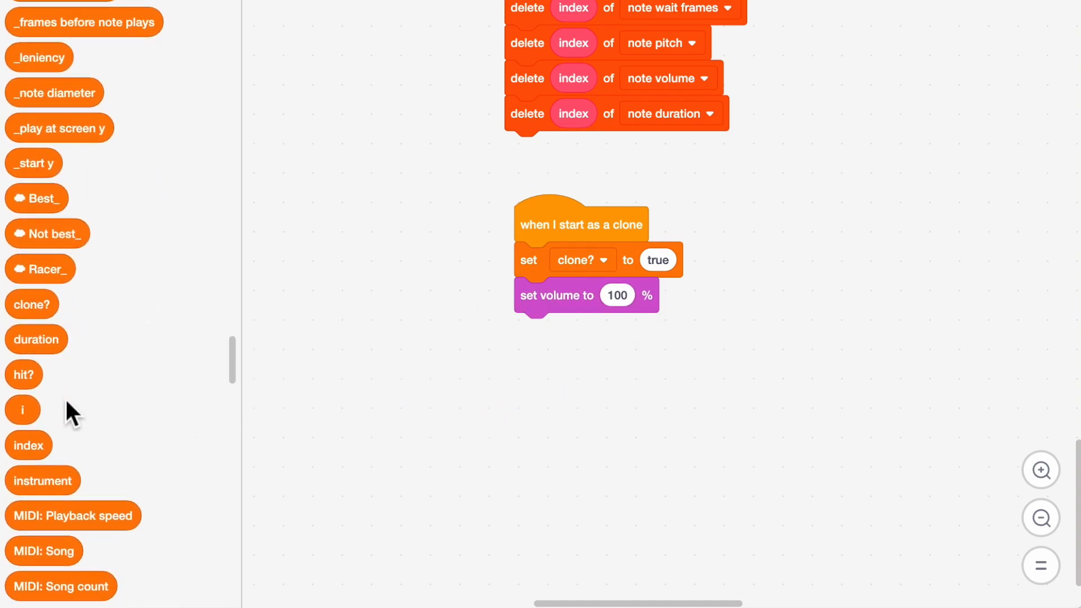
{"action": "scroll", "scroll_direction": "down", "scroll_amount": 3}
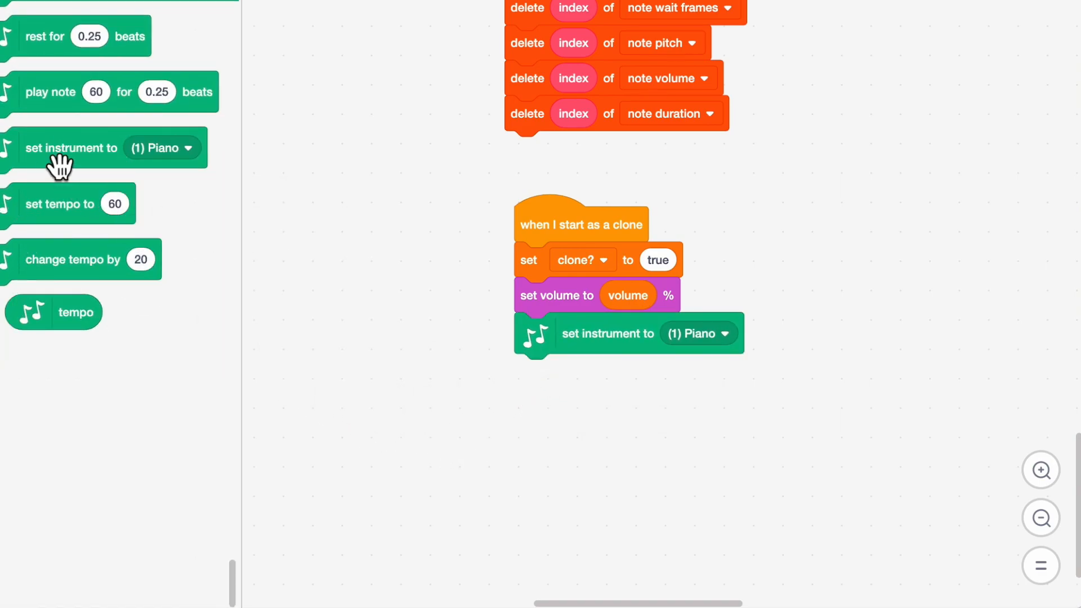
{"action": "scroll", "scroll_direction": "down", "scroll_amount": 3}
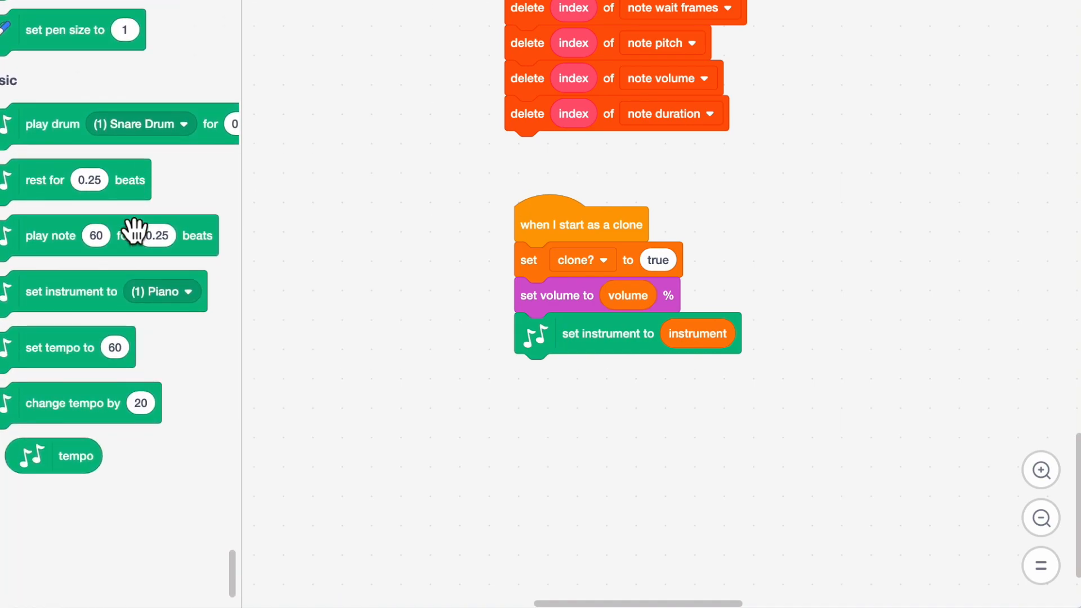
- Add play note (pitch) for (duration) beats below the instrument step
{"action": "left_click_drag", "start_coordinate": [51, 235], "coordinate": [335, 397]}
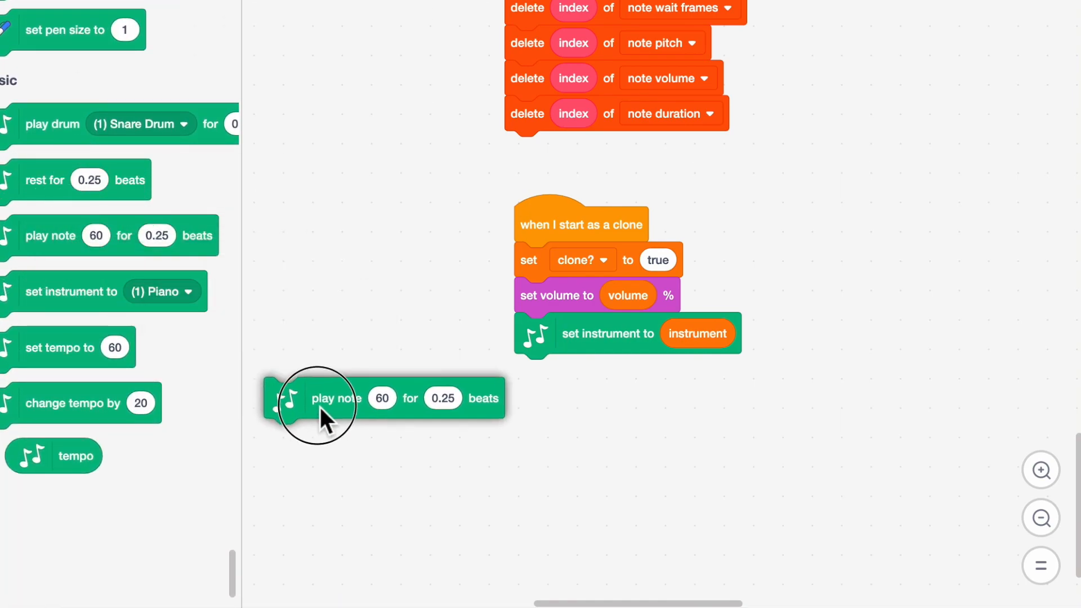
{"action": "left_click_drag", "start_coordinate": [325, 398], "coordinate": [585, 374]}
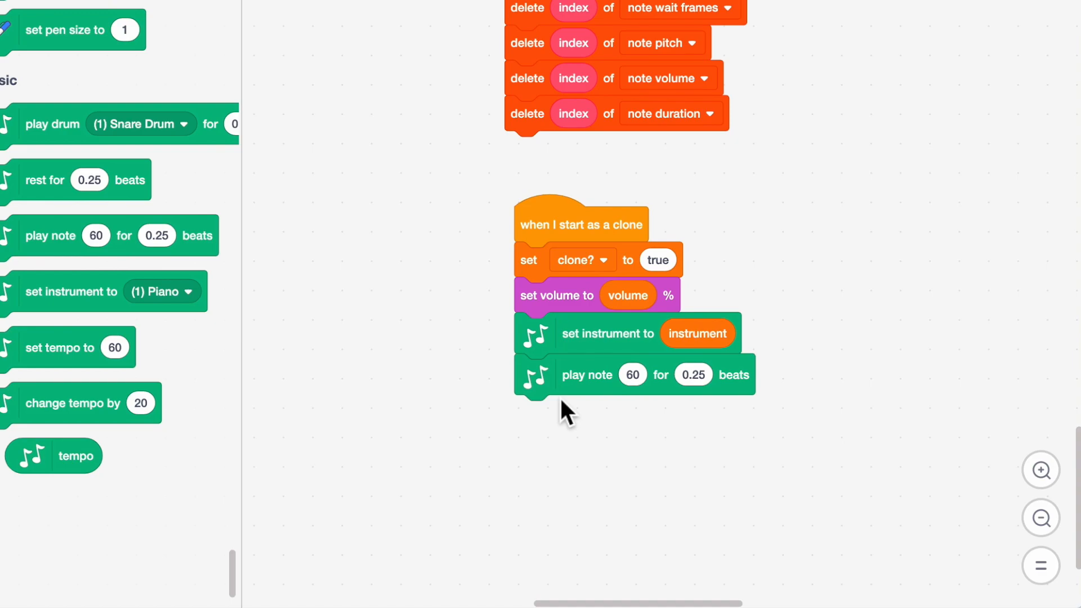
{"action": "scroll", "scroll_direction": "down", "scroll_amount": 3}
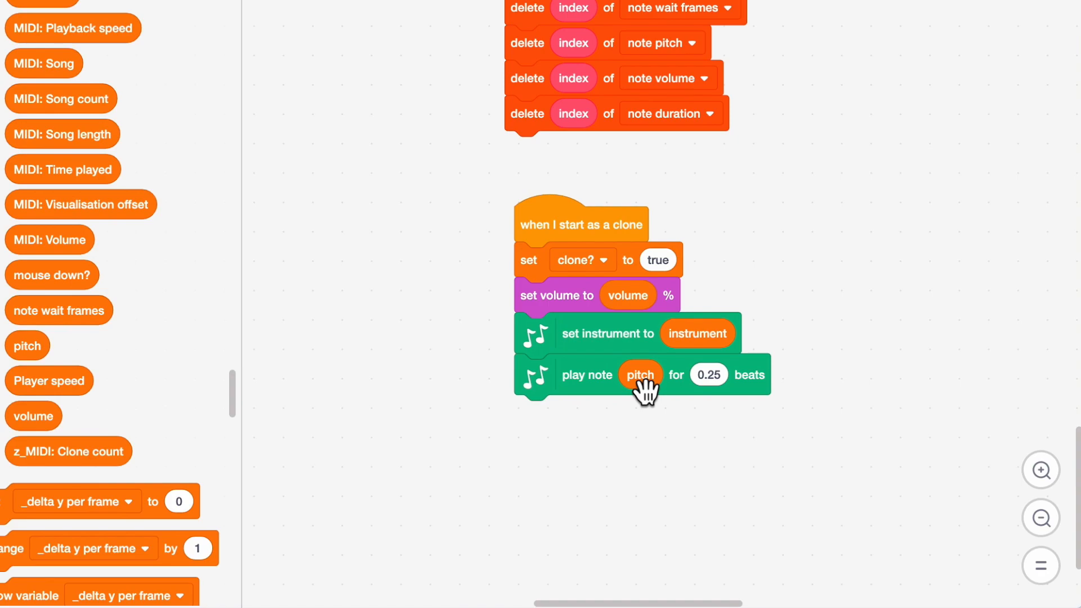
{"action": "mouse_move", "coordinate": [588, 423]}
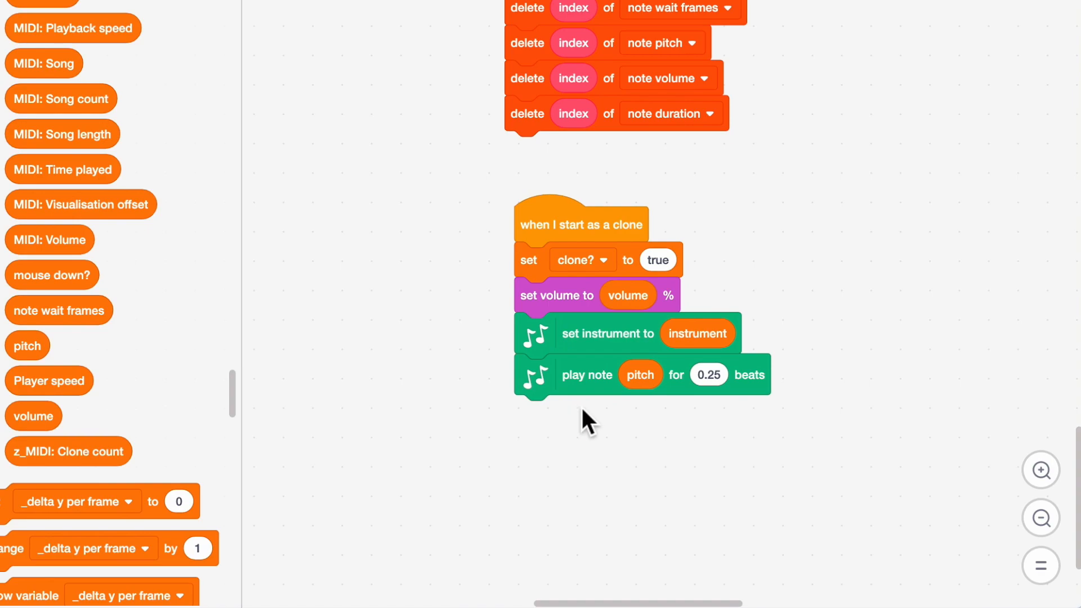
{"action": "mouse_move", "coordinate": [640, 422]}
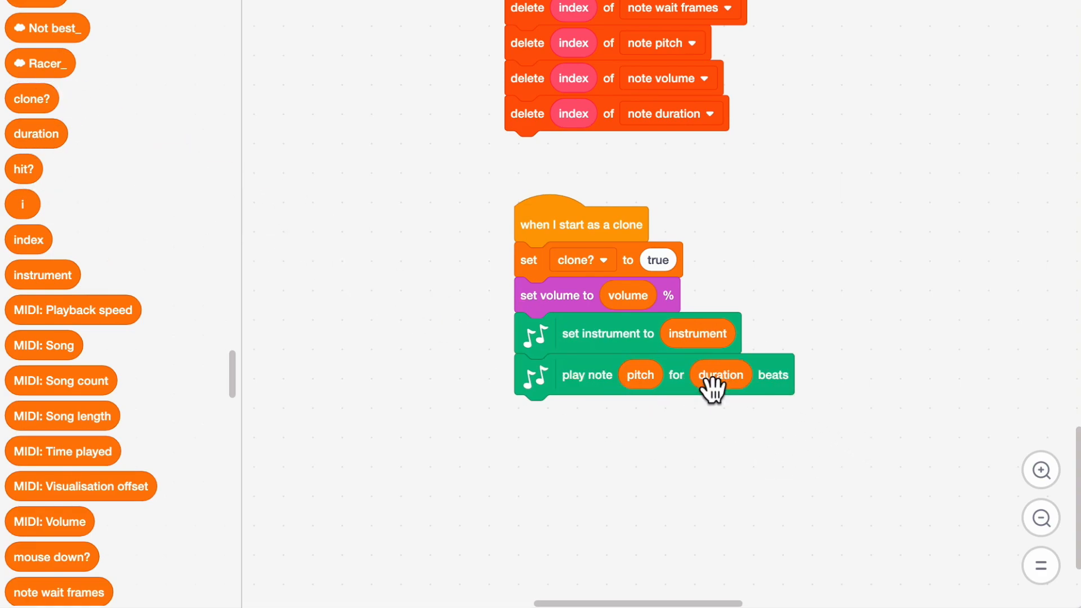
{"action": "mouse_move", "coordinate": [597, 456]}
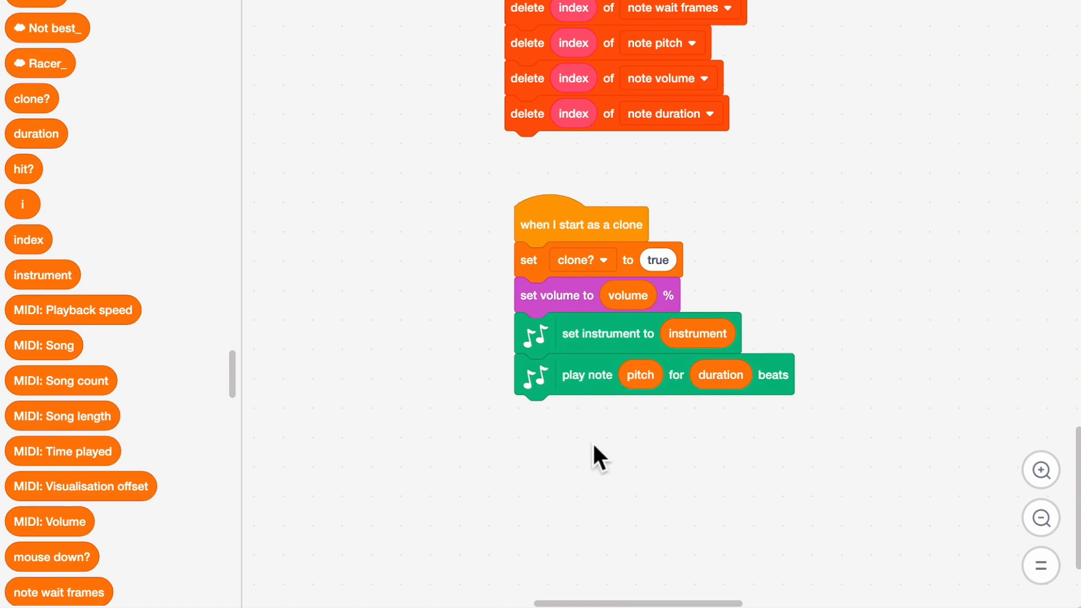
{"action": "mouse_move", "coordinate": [952, 346]}
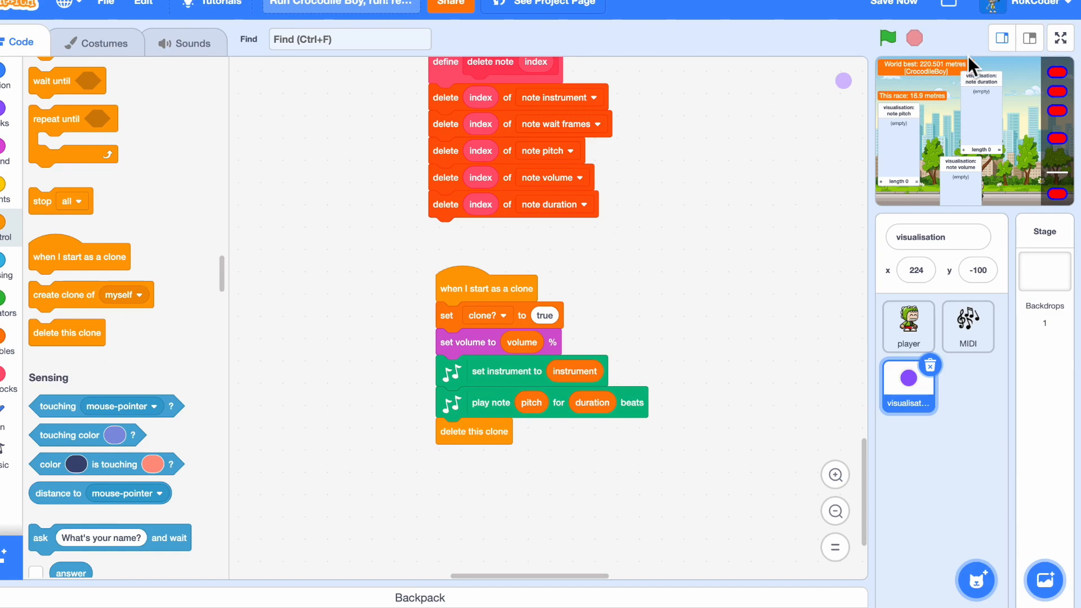
{"action": "mouse_move", "coordinate": [72, 292]}
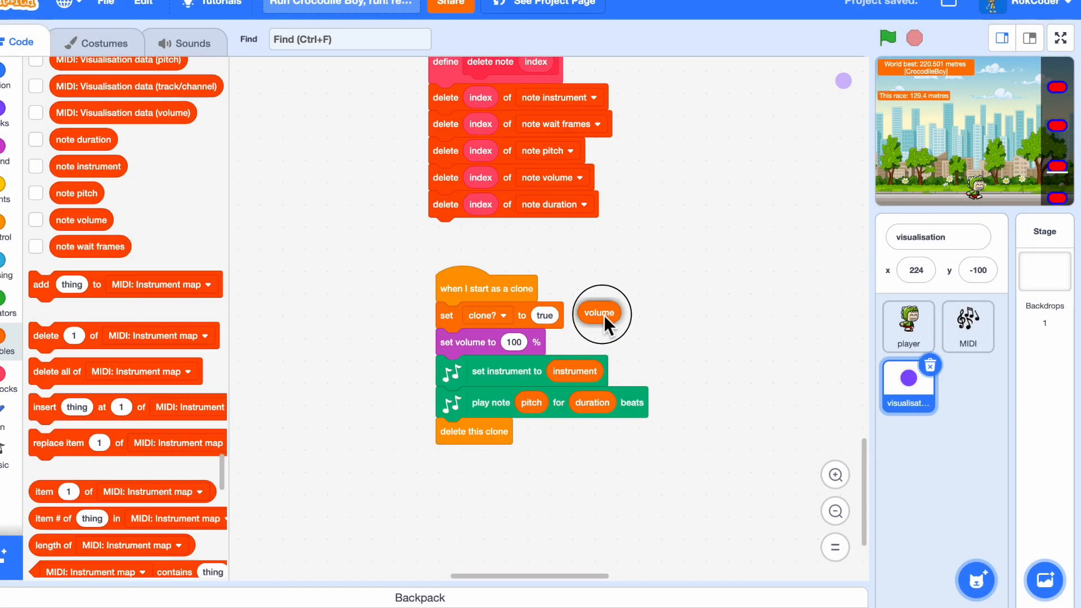
- Make the clone's volume (volume) * 8 and adjust the instrument slot's chosen value
{"action": "left_click_drag", "start_coordinate": [597, 312], "coordinate": [670, 286]}
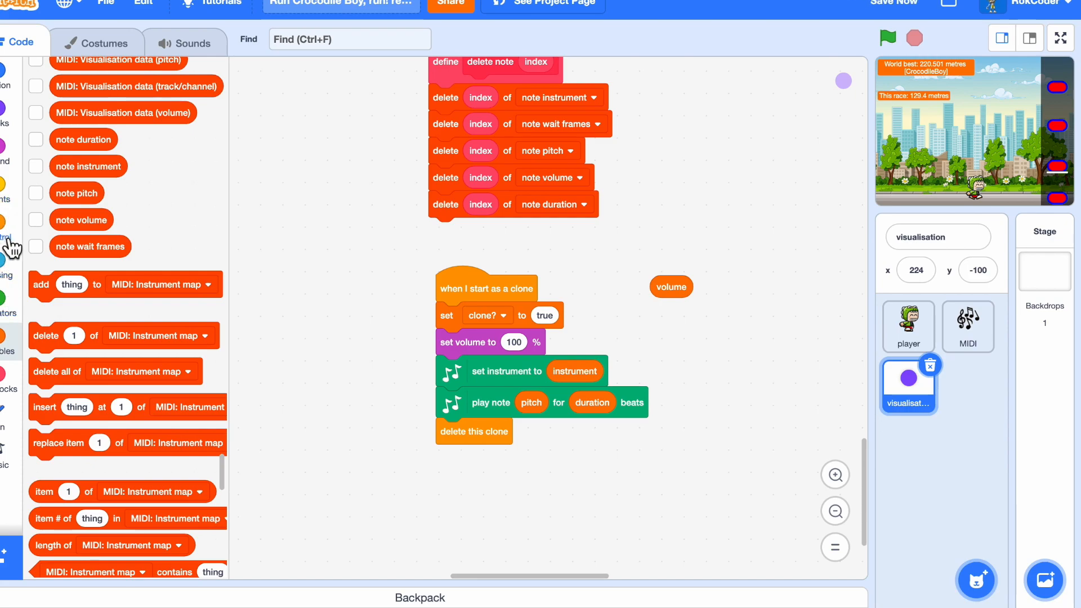
{"action": "mouse_move", "coordinate": [13, 286]}
{"action": "type", "text": "8"}
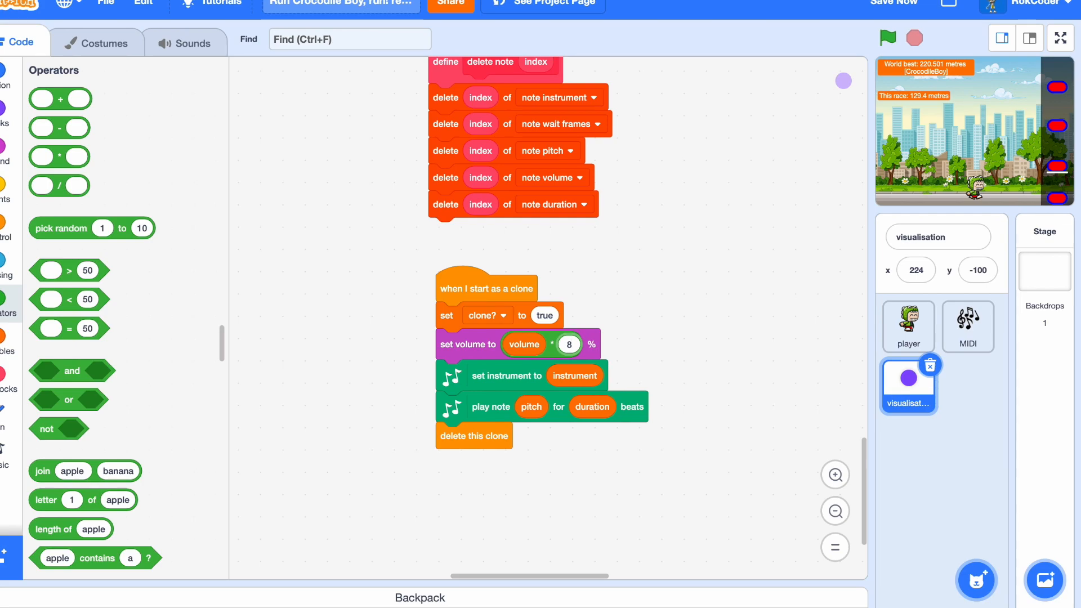
{"action": "mouse_move", "coordinate": [578, 388]}
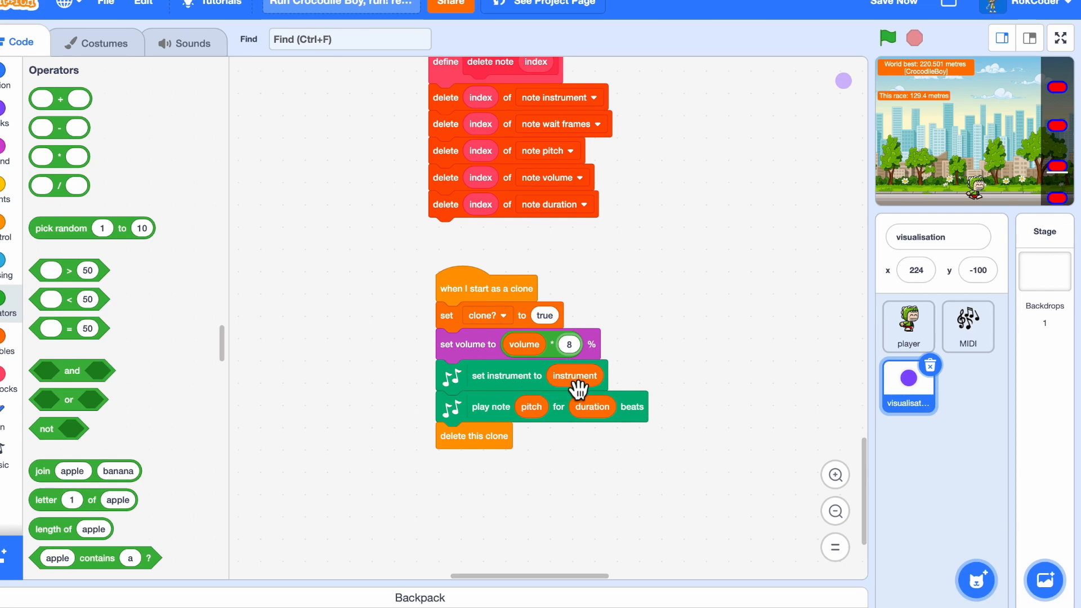
{"action": "left_click", "coordinate": [574, 375]}
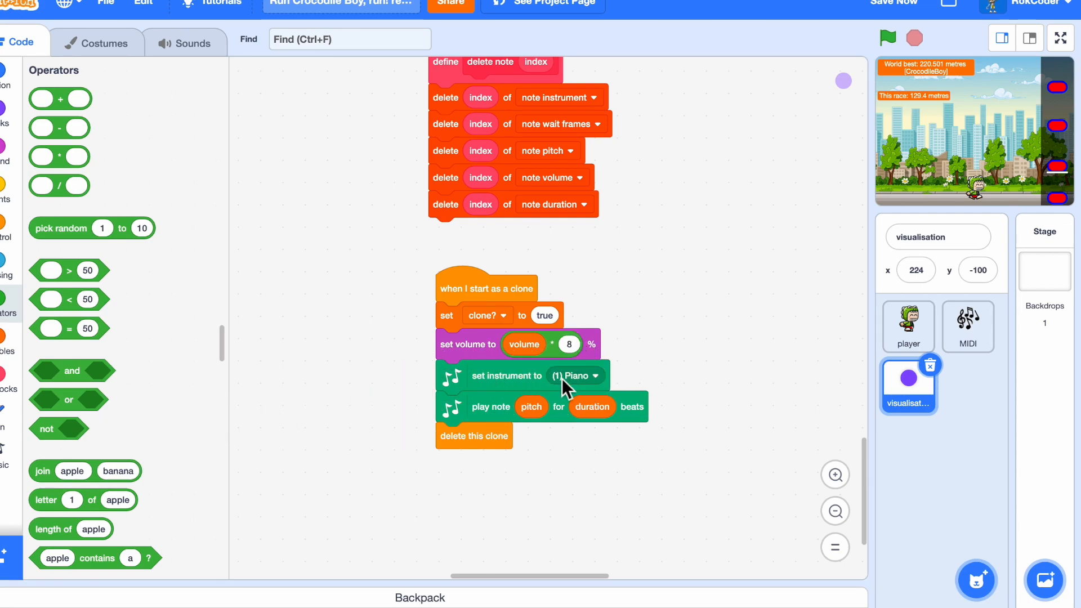
{"action": "left_click", "coordinate": [577, 376]}
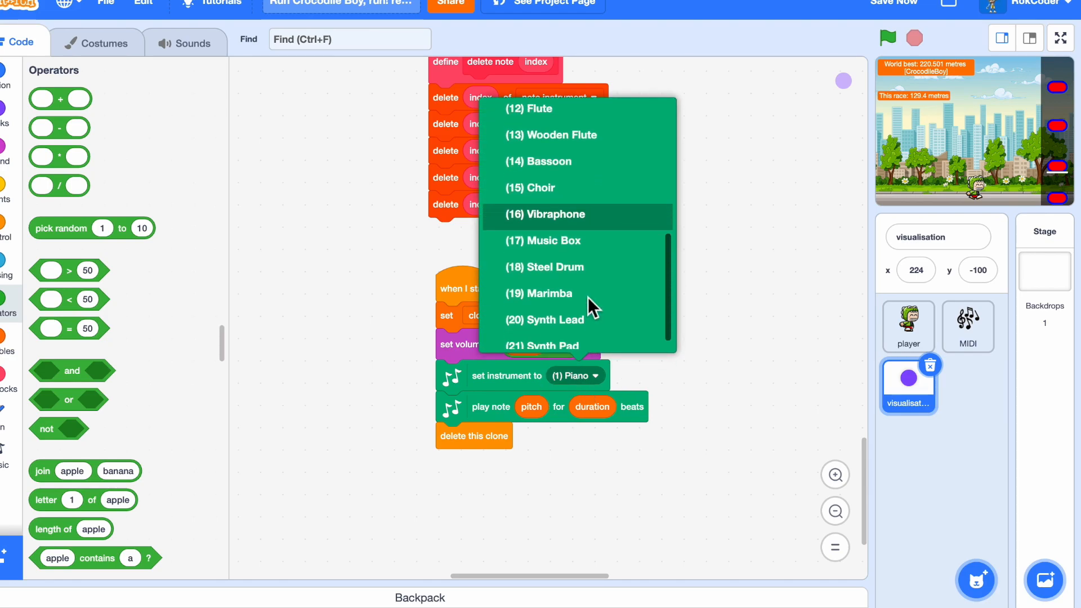
{"action": "left_click", "coordinate": [545, 318]}
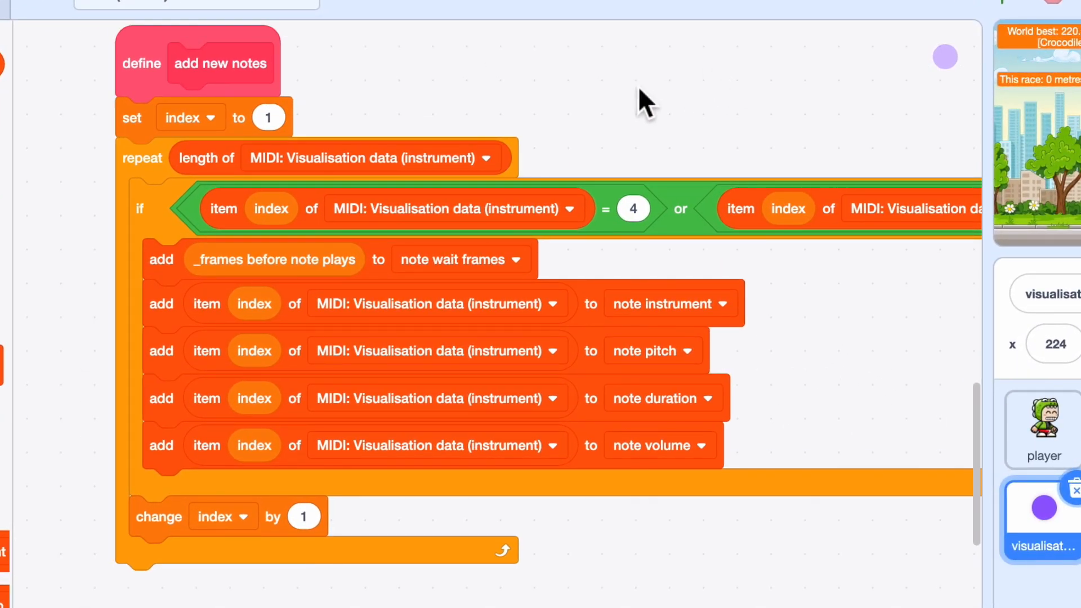
{"action": "mouse_move", "coordinate": [564, 330]}
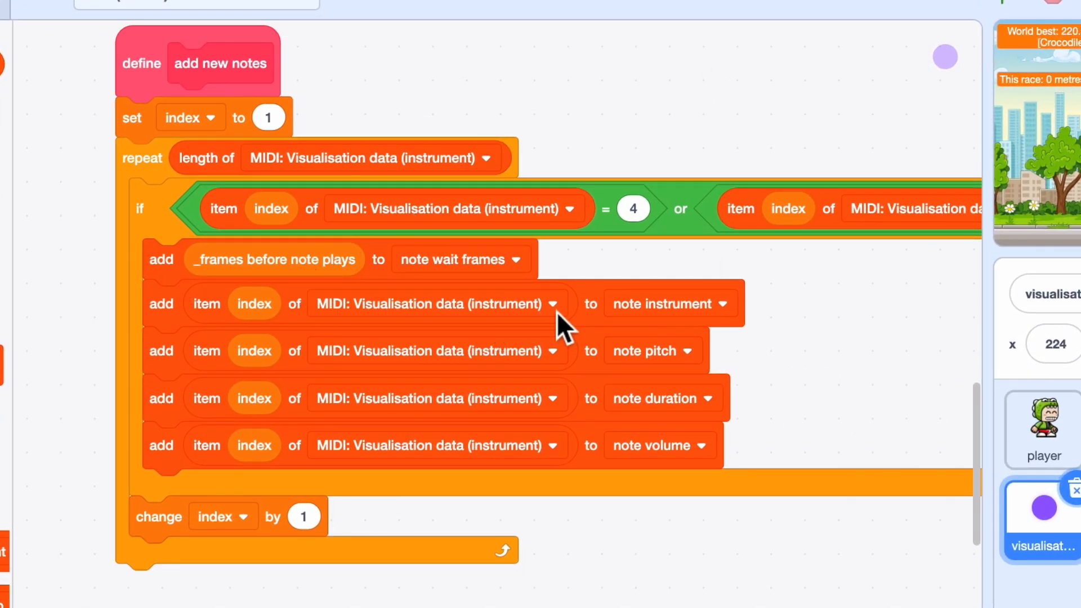
{"action": "mouse_move", "coordinate": [438, 331]}
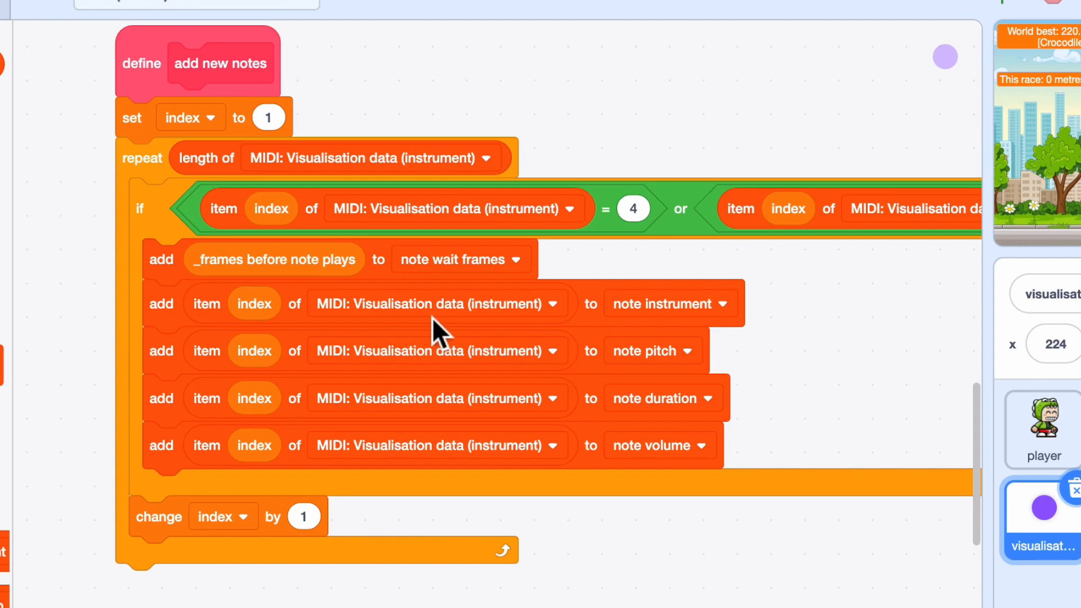
- Feed note pitch and note volume from their MIDI: Visualisation data lists and go full screen
{"action": "left_click", "coordinate": [559, 351]}
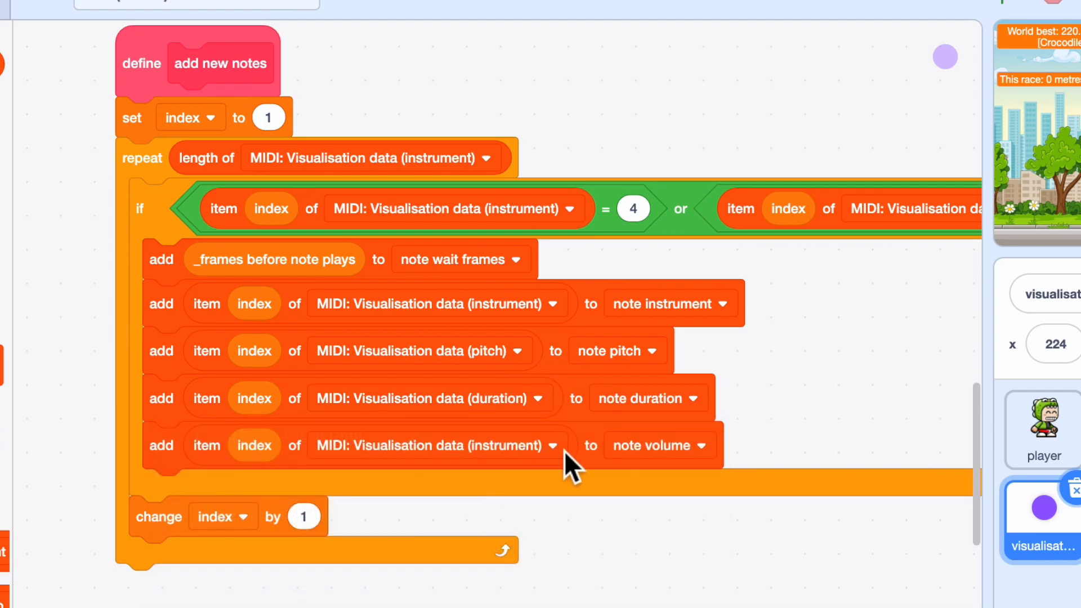
{"action": "left_click", "coordinate": [552, 445]}
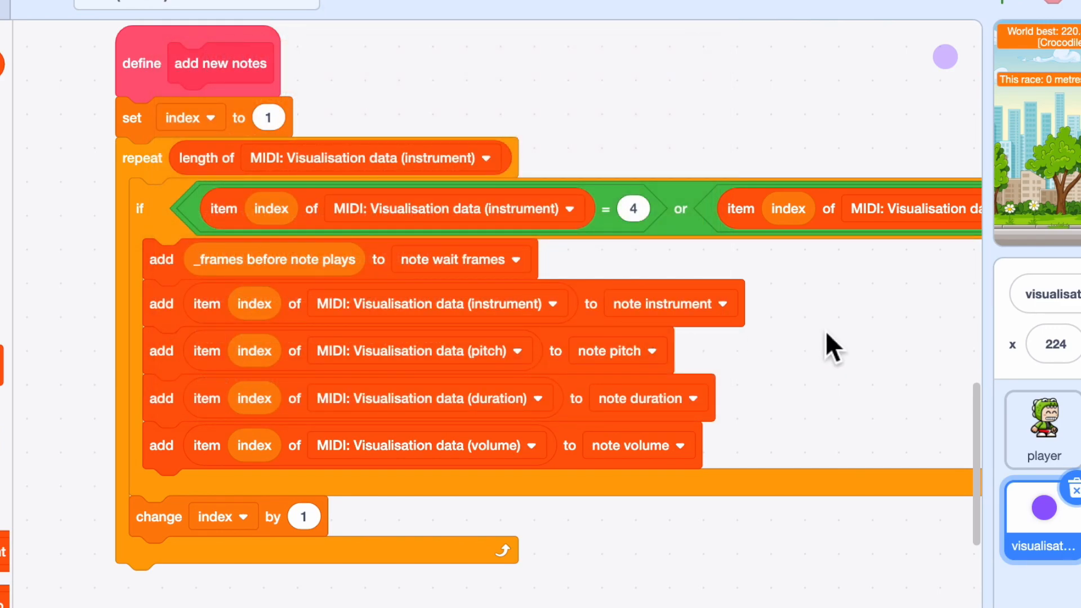
{"action": "left_click", "coordinate": [981, 27]}
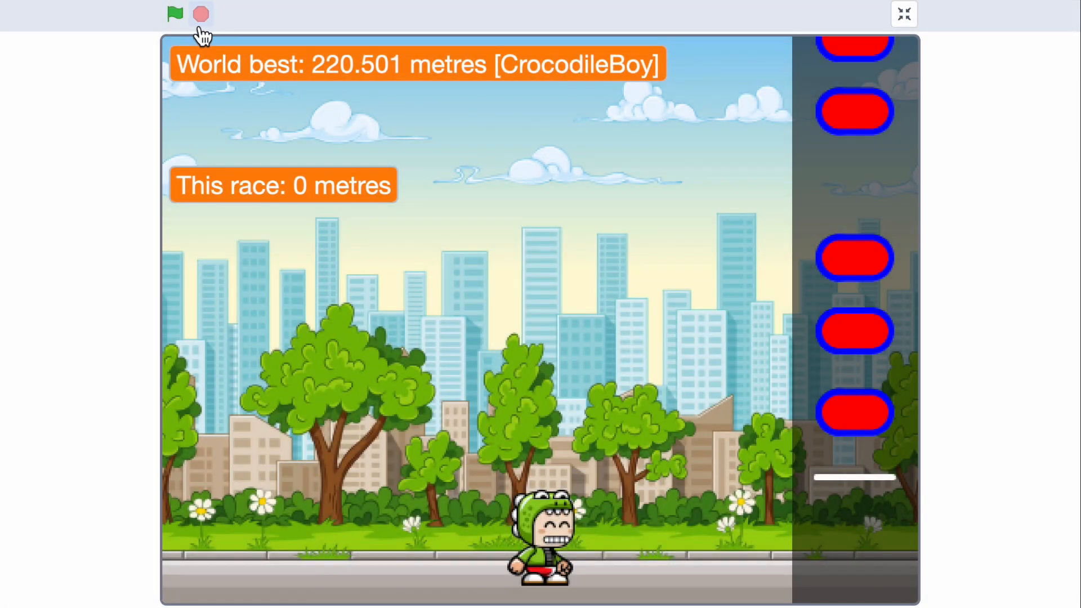
- Restart the Crocodile Boy game with the green flag to test note playback
{"action": "left_click", "coordinate": [175, 13]}
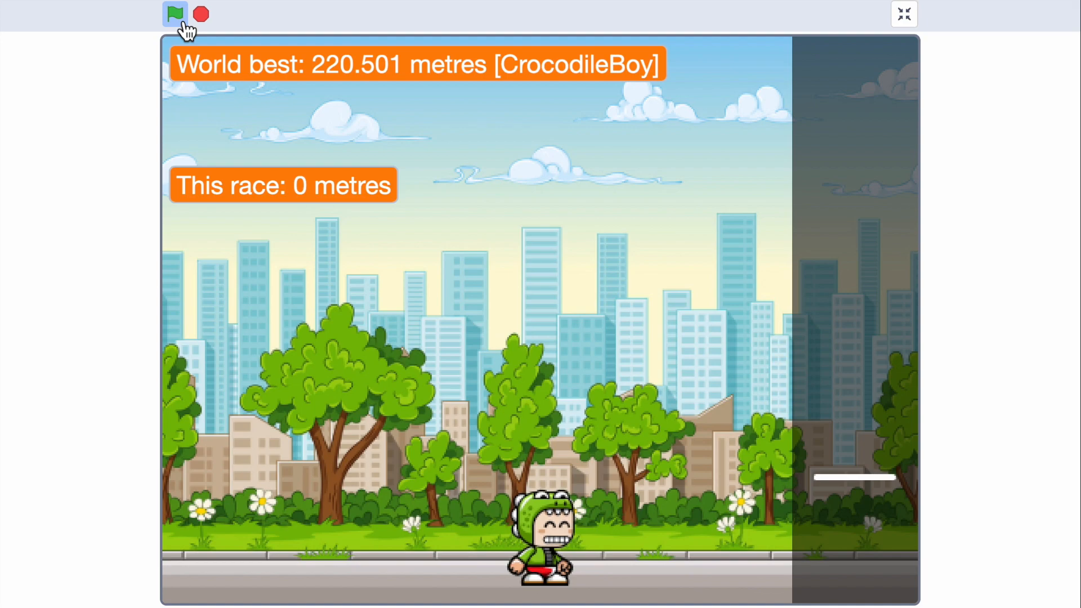
{"action": "mouse_move", "coordinate": [679, 241]}
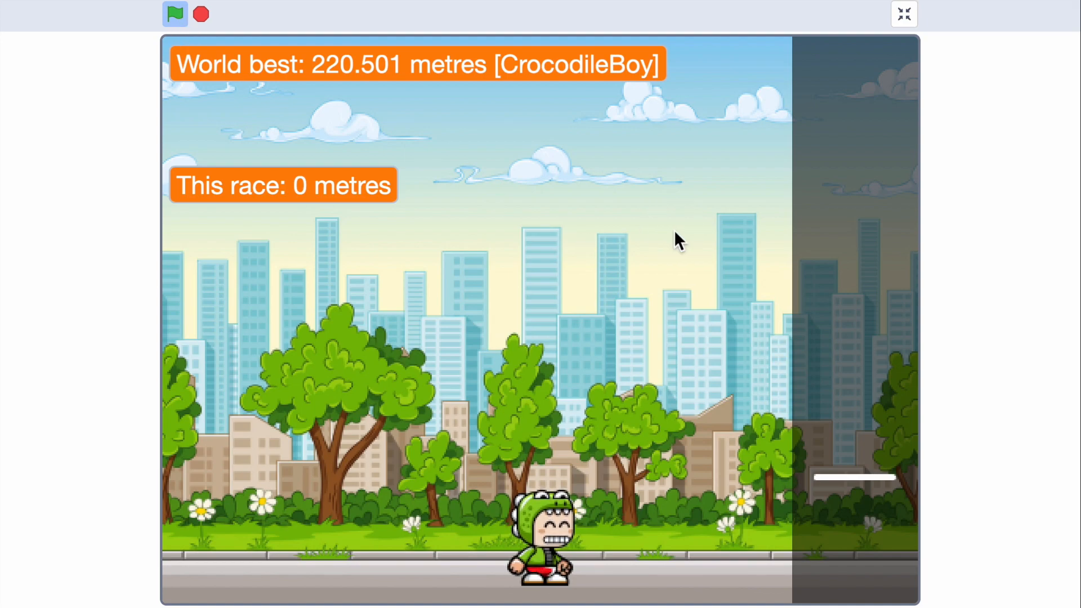